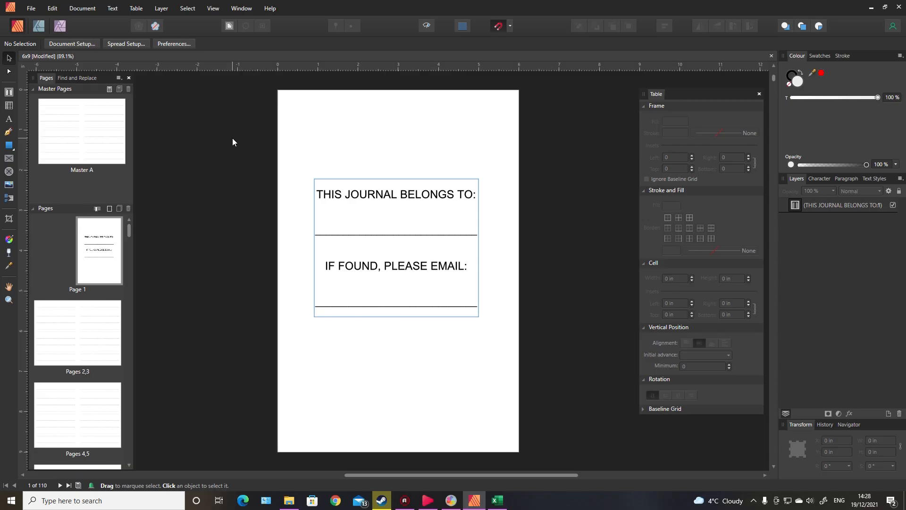
{"action": "mouse_move", "coordinate": [99, 323]}
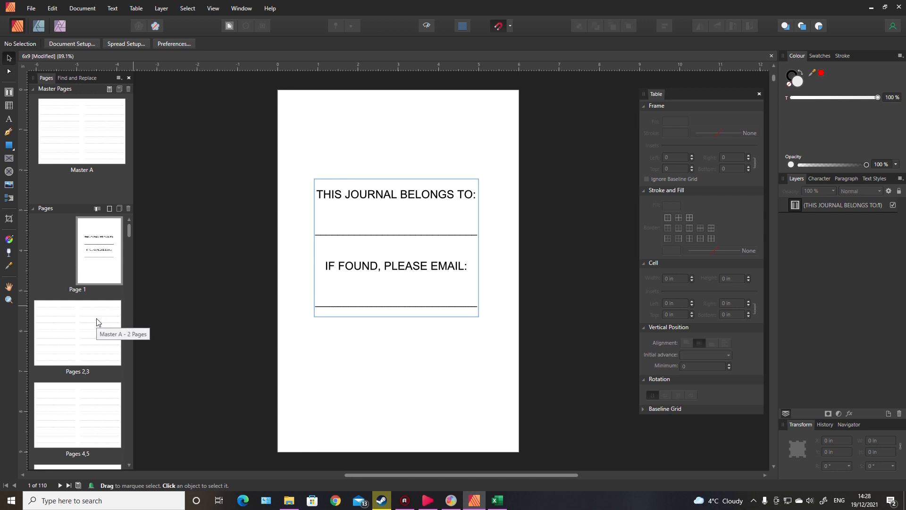
{"action": "mouse_move", "coordinate": [139, 351]}
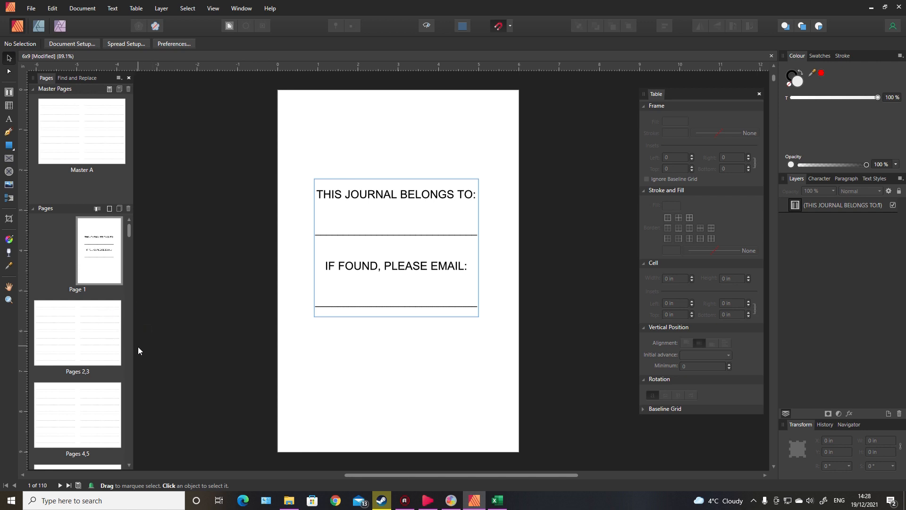
{"action": "mouse_move", "coordinate": [156, 330]}
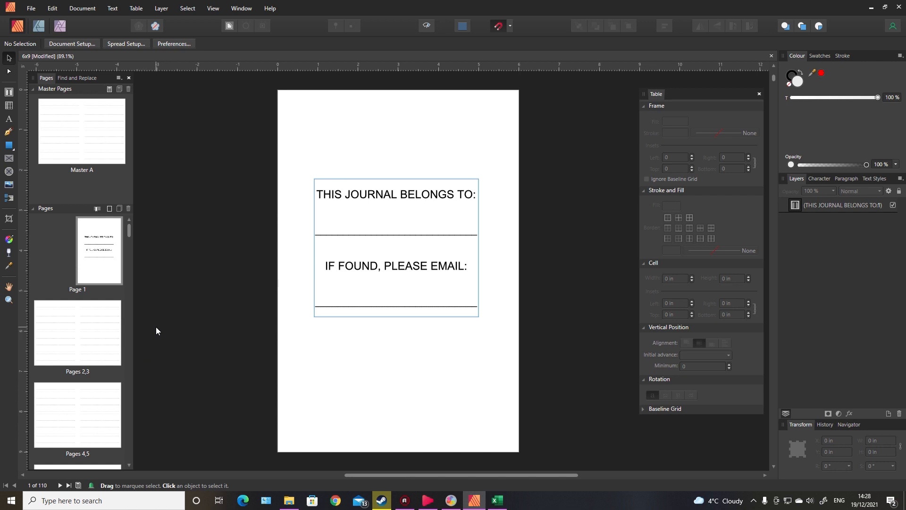
Review the prompts spreadsheet by scrolling through its rows.
{"action": "left_click", "coordinate": [495, 500]}
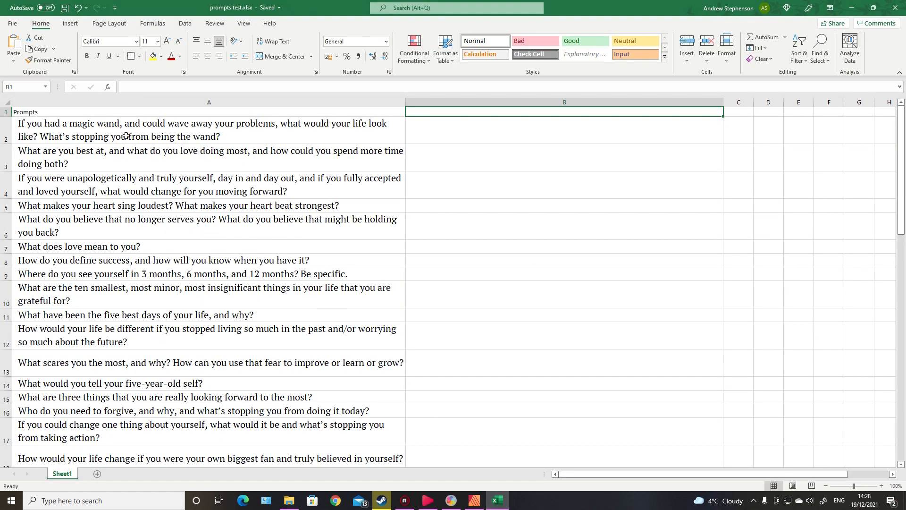
{"action": "mouse_move", "coordinate": [192, 133]}
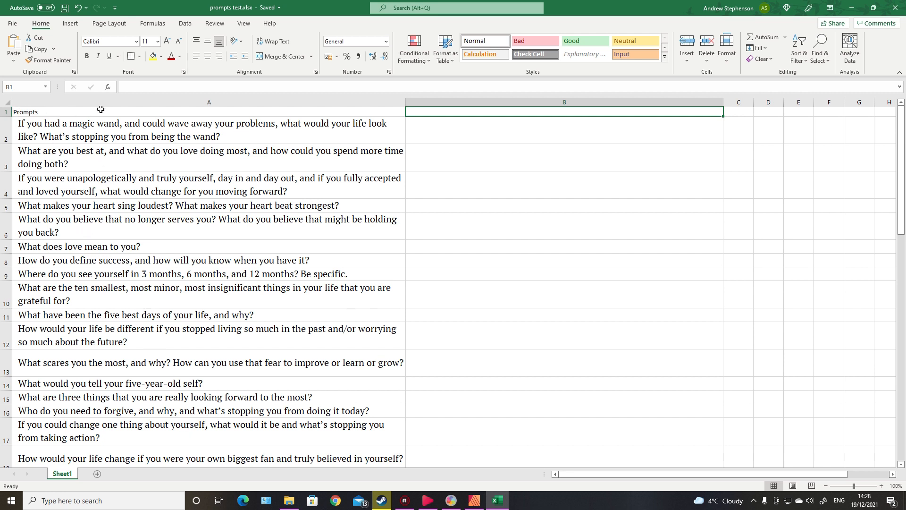
{"action": "mouse_move", "coordinate": [89, 120]}
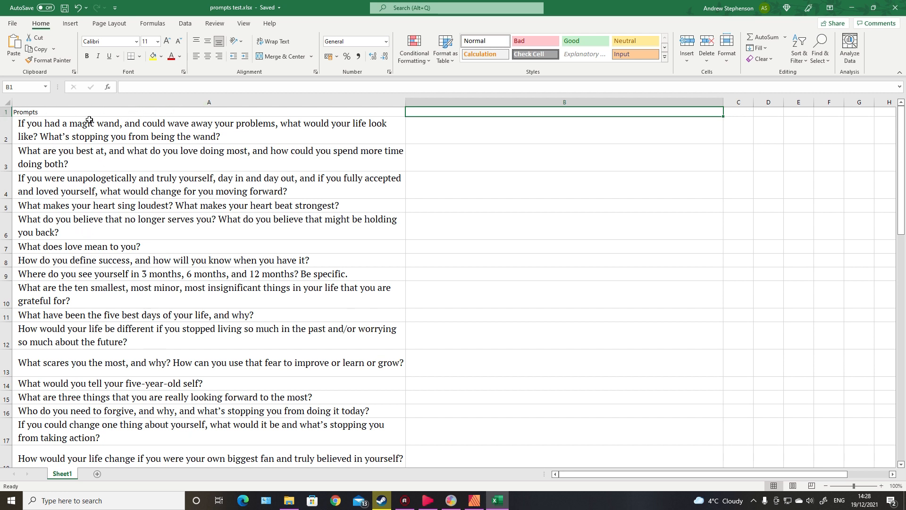
{"action": "scroll", "scroll_direction": "down", "scroll_amount": 3}
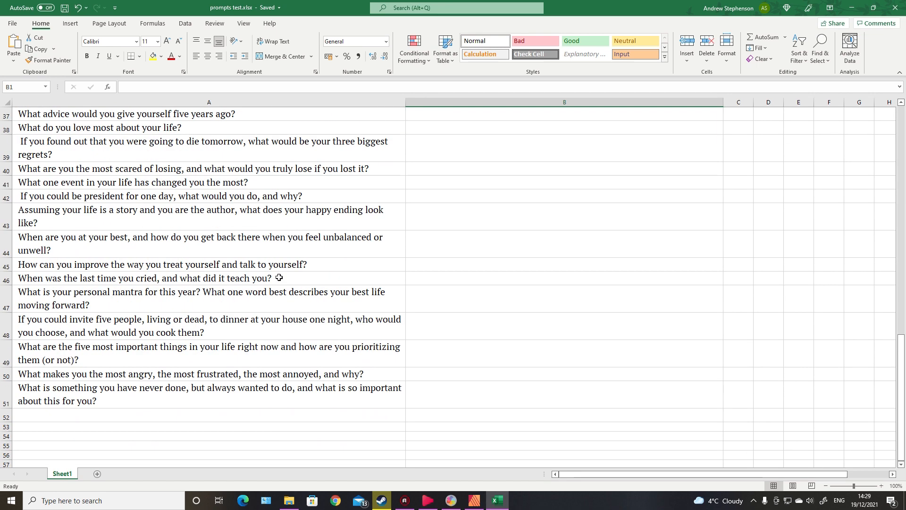
{"action": "scroll", "scroll_direction": "up", "scroll_amount": 3}
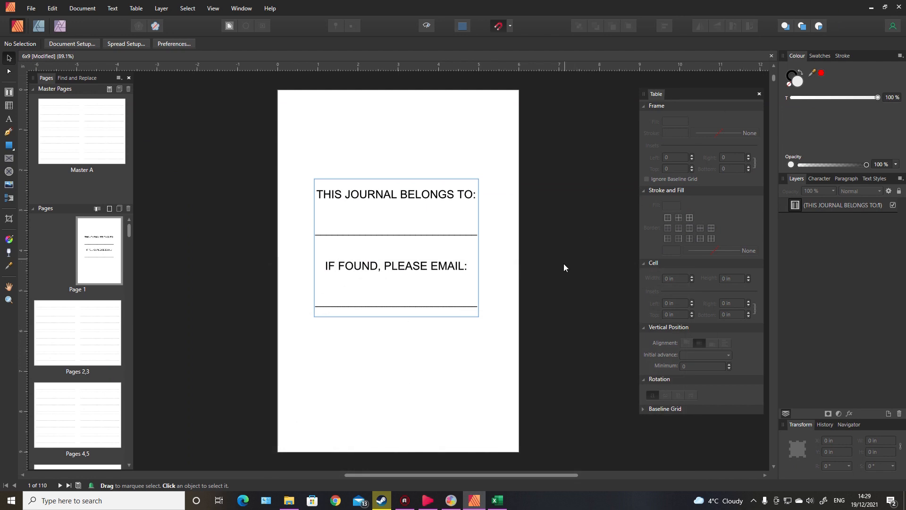
{"action": "mouse_move", "coordinate": [121, 286]}
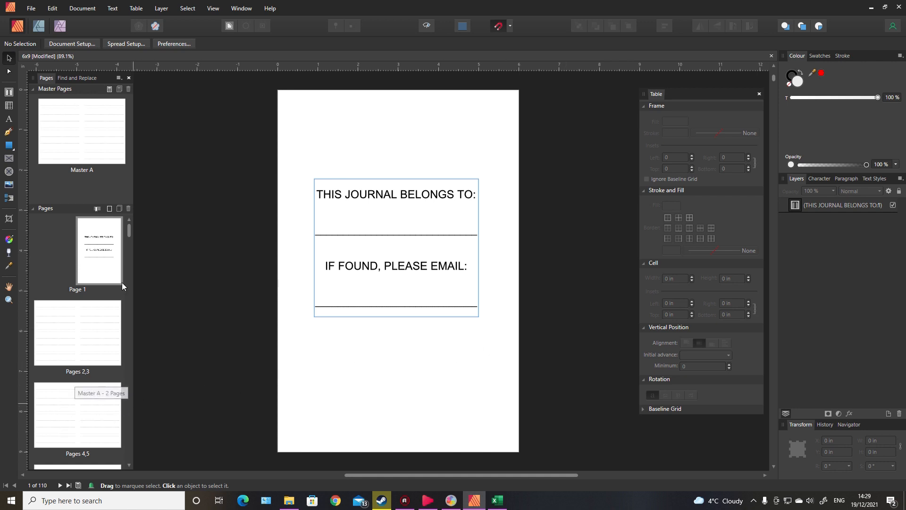
{"action": "mouse_move", "coordinate": [99, 271]}
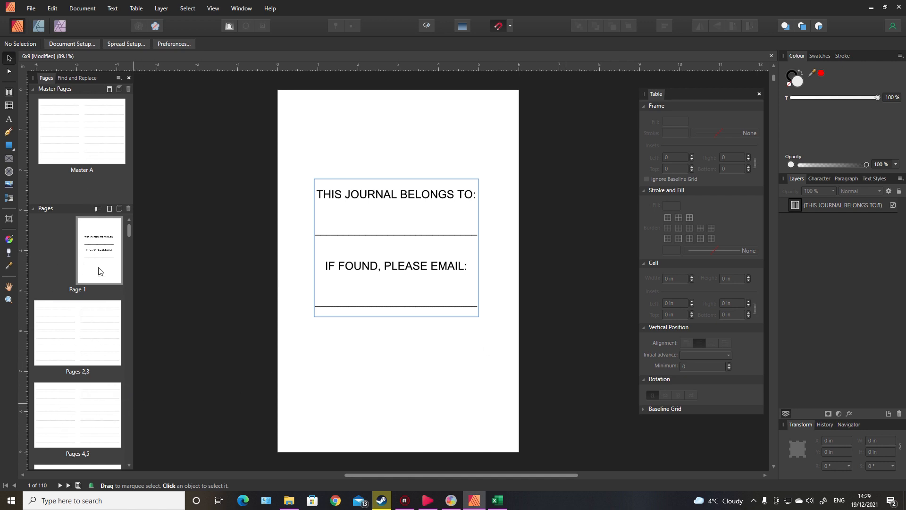
{"action": "mouse_move", "coordinate": [58, 421]}
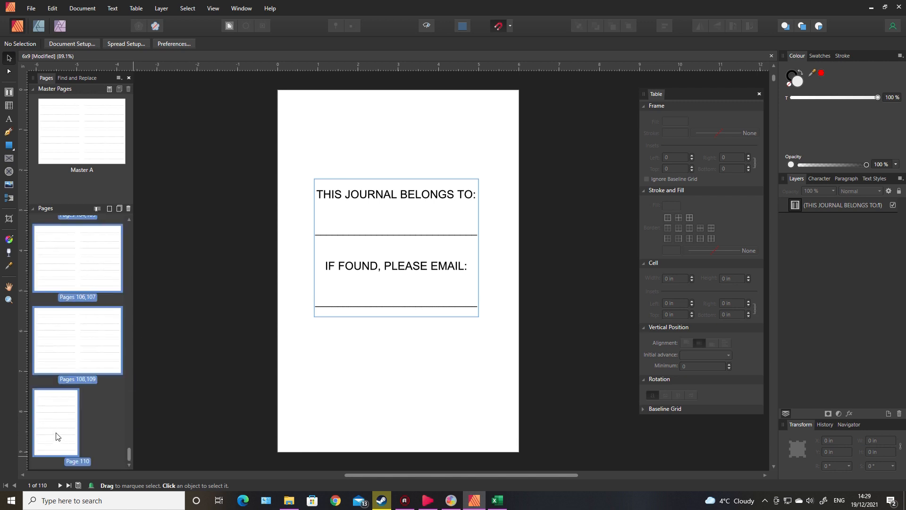
Delete the 107 extra selected pages, leaving the title page and one lined spread.
{"action": "right_click", "coordinate": [76, 259]}
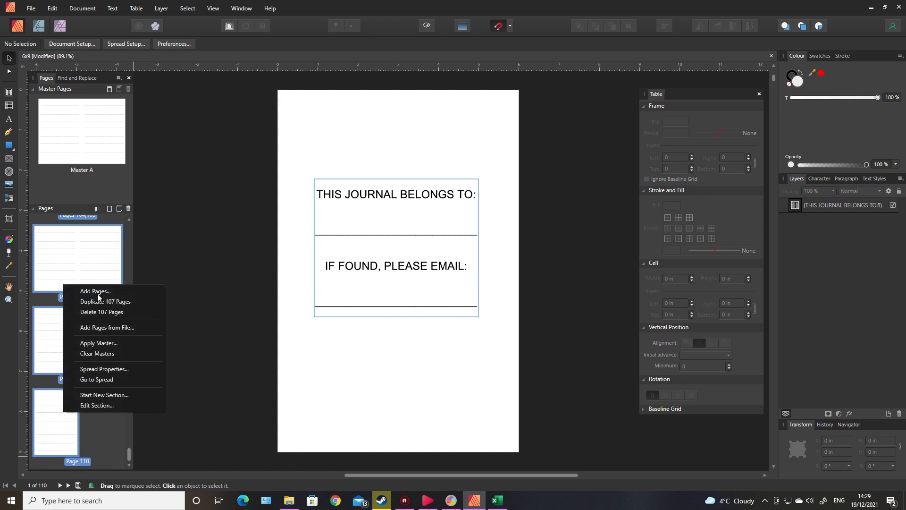
{"action": "left_click", "coordinate": [96, 380]}
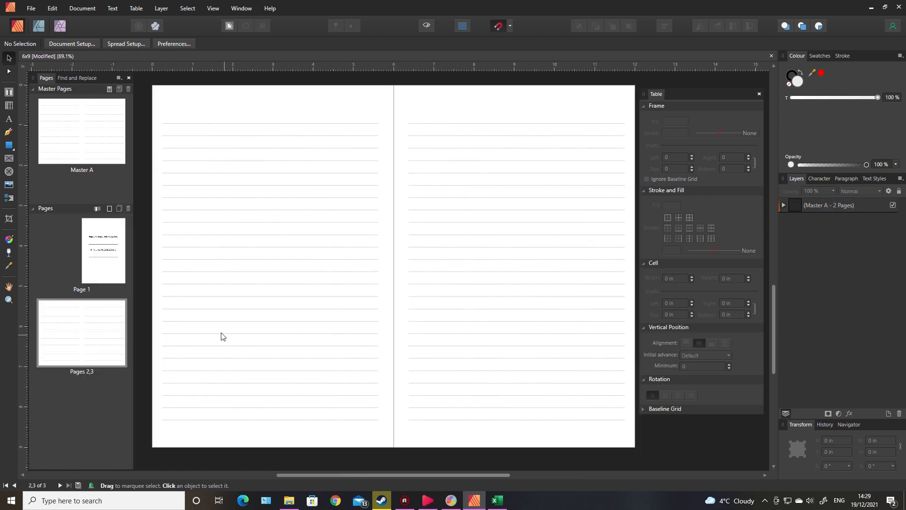
{"action": "mouse_move", "coordinate": [259, 298]}
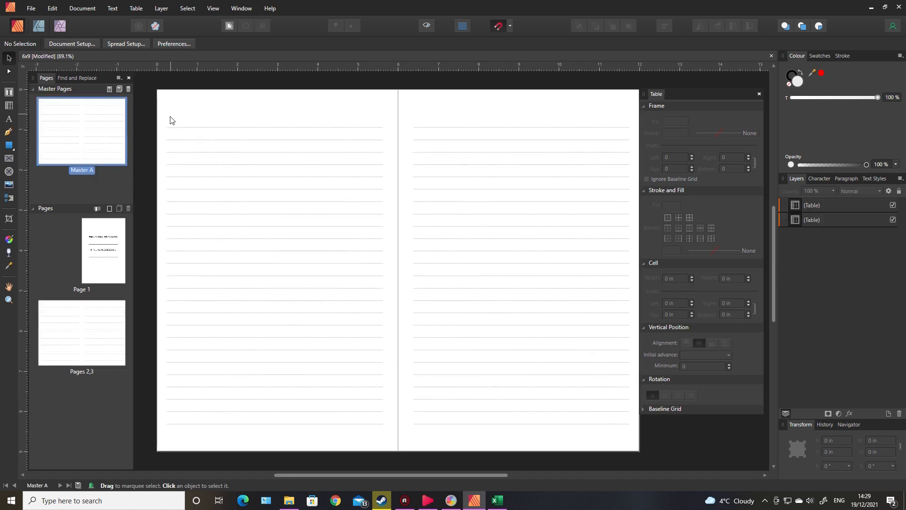
{"action": "left_click", "coordinate": [197, 126]}
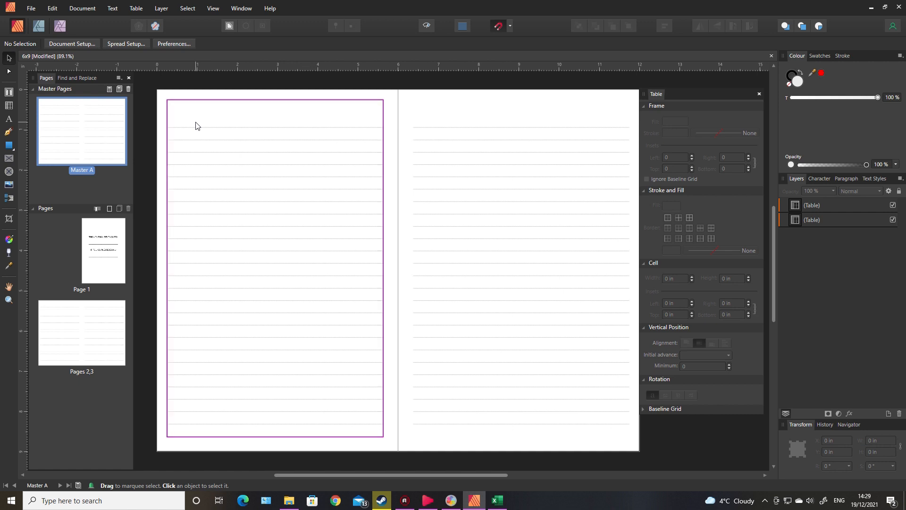
{"action": "mouse_move", "coordinate": [68, 318]}
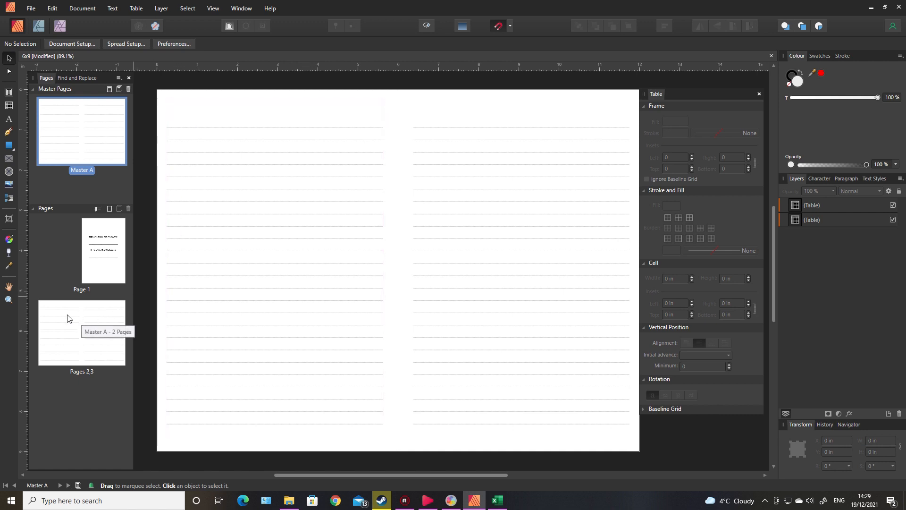
{"action": "mouse_move", "coordinate": [113, 289]}
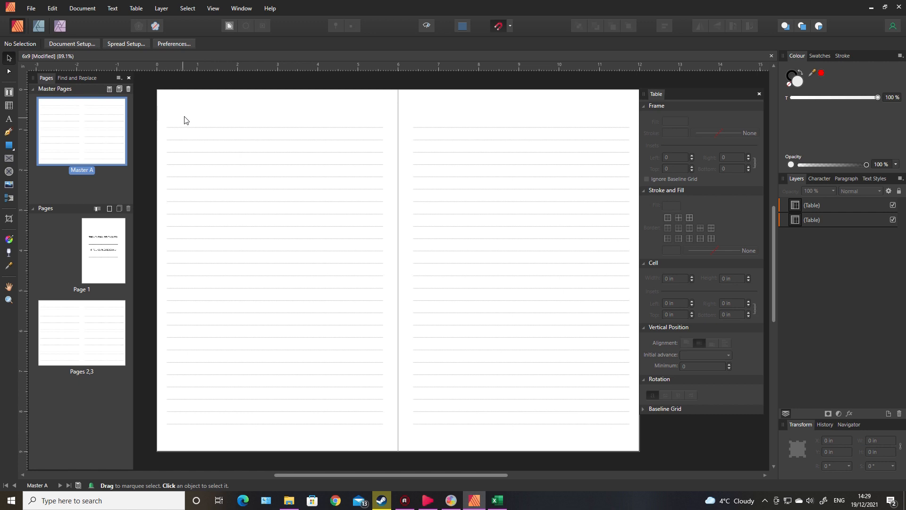
Load prompts test.xlsx from Downloads as the data merge source in the Data Merge Manager.
{"action": "left_click", "coordinate": [82, 8]}
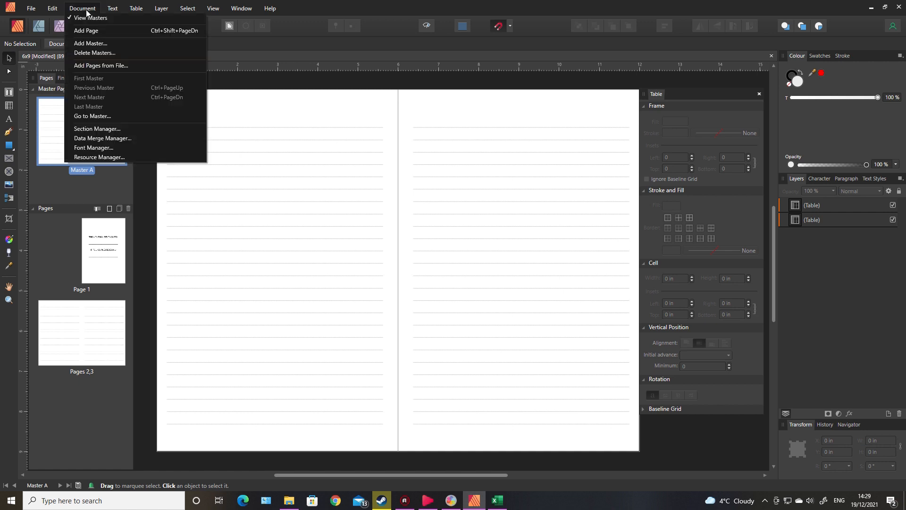
{"action": "left_click", "coordinate": [102, 137]}
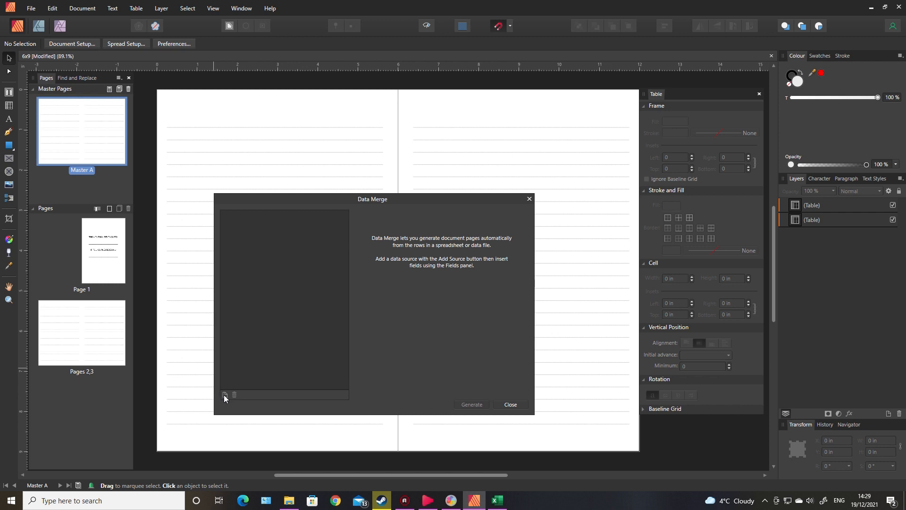
{"action": "mouse_move", "coordinate": [225, 395]}
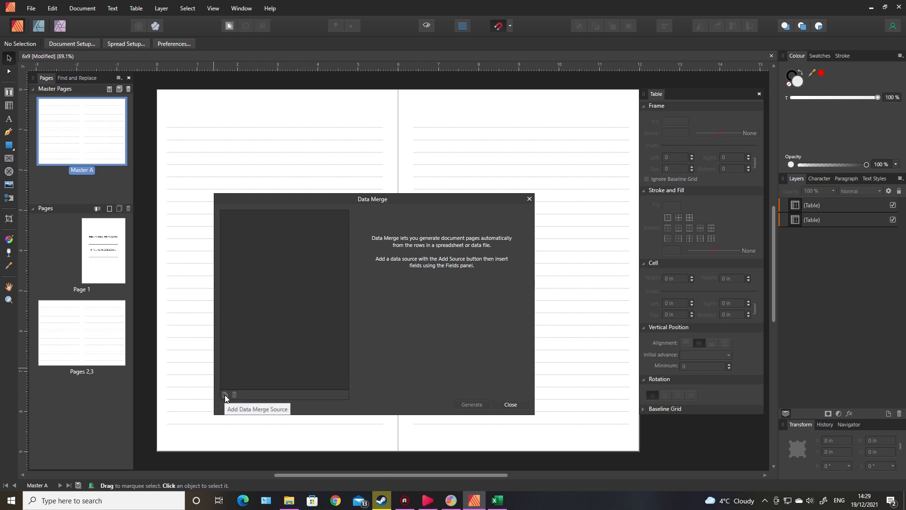
{"action": "left_click", "coordinate": [225, 395]}
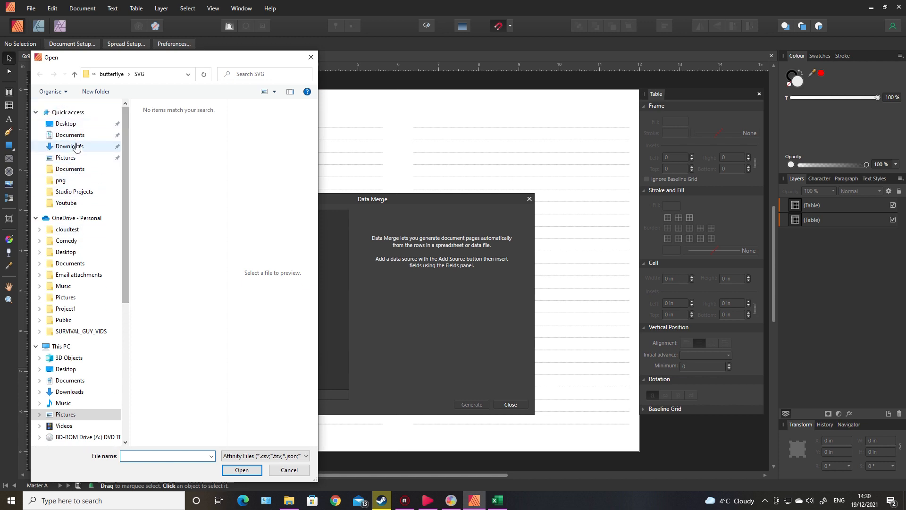
{"action": "left_click", "coordinate": [70, 147]}
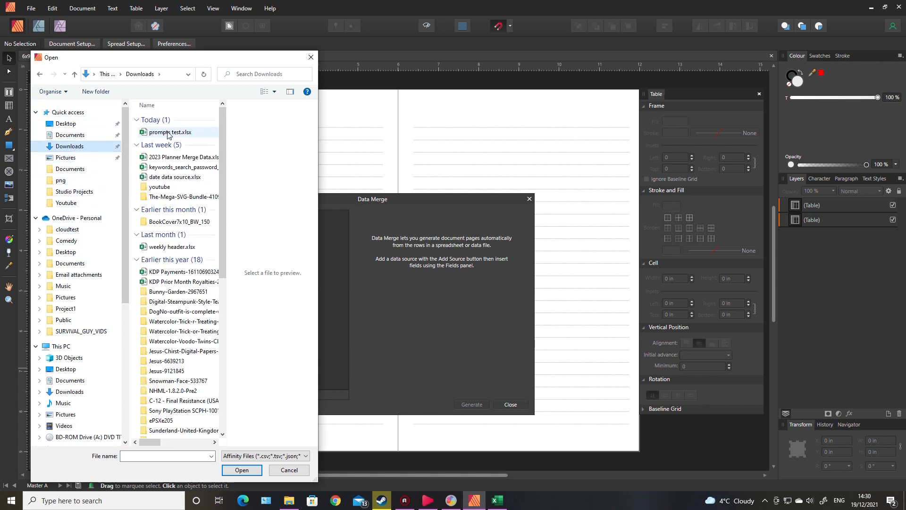
{"action": "left_click", "coordinate": [242, 470]}
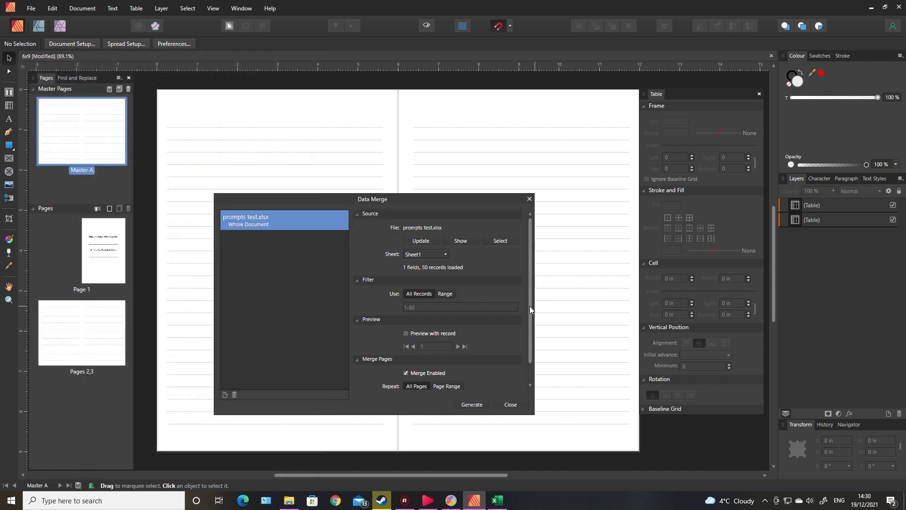
{"action": "left_click", "coordinate": [447, 363]}
{"action": "type", "text": "1"}
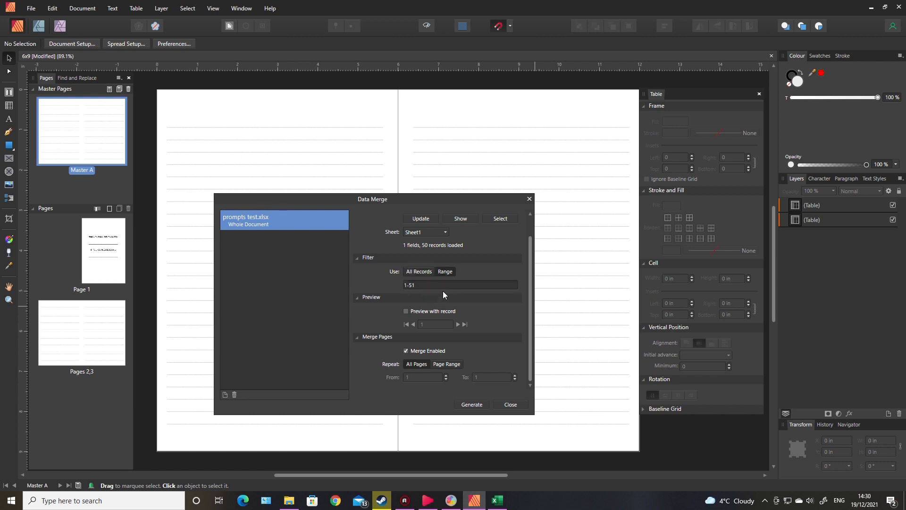
{"action": "mouse_move", "coordinate": [392, 272]}
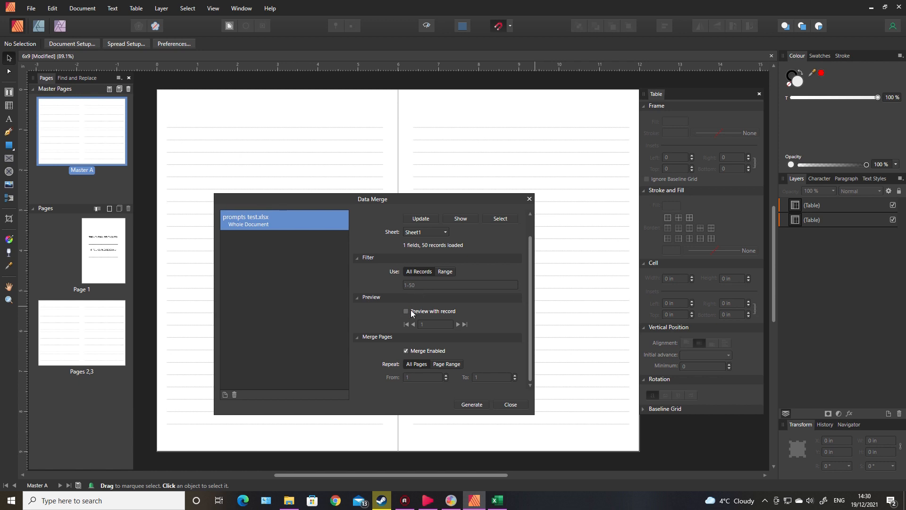
Turn on Preview with record for the 50 loaded prompt records.
{"action": "left_click", "coordinate": [405, 311]}
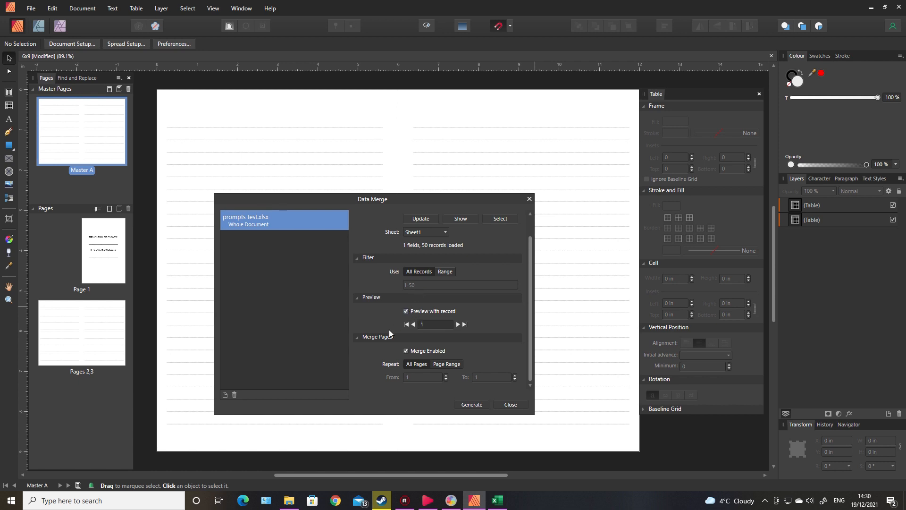
{"action": "mouse_move", "coordinate": [377, 323]}
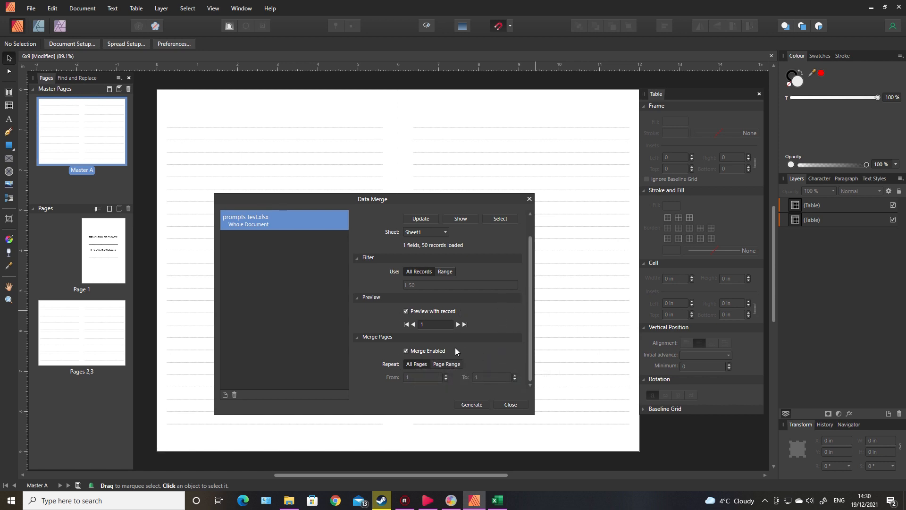
{"action": "mouse_move", "coordinate": [508, 419]}
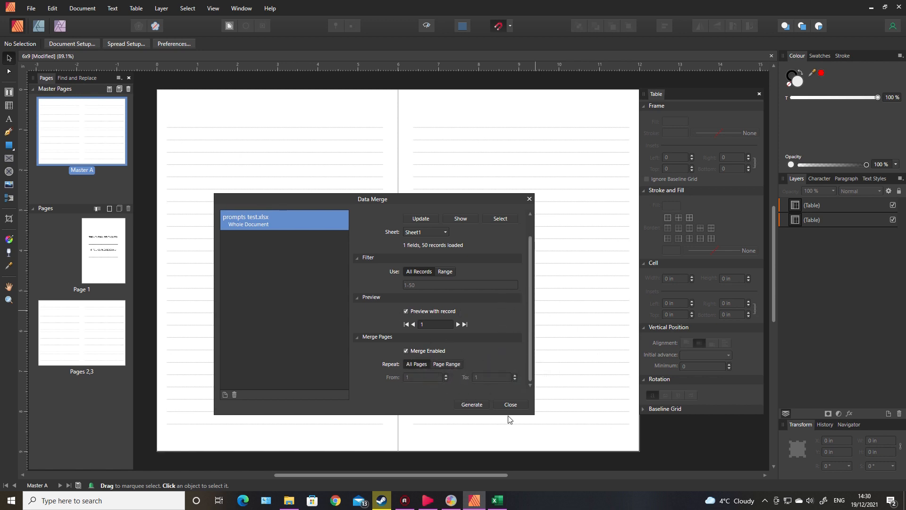
Show the Fields studio panel with the Prompts merge field from the View menu.
{"action": "left_click", "coordinate": [509, 404]}
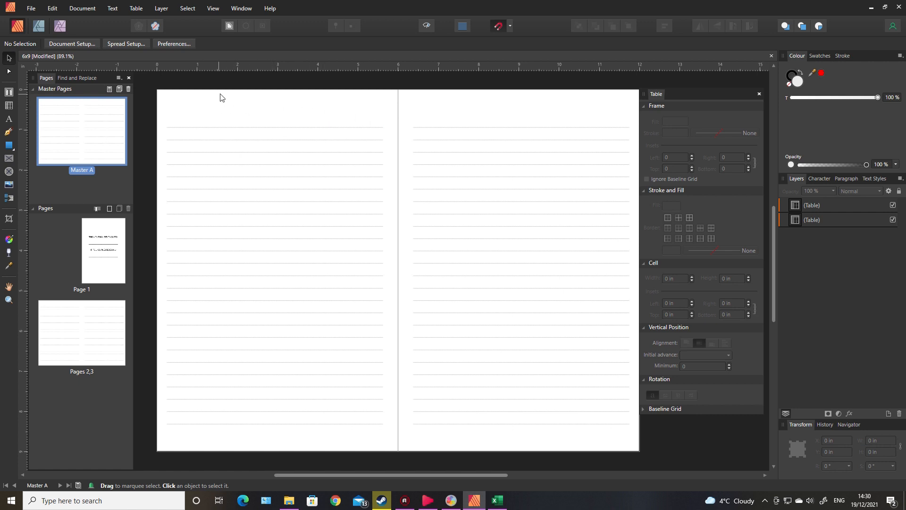
{"action": "left_click", "coordinate": [212, 8]}
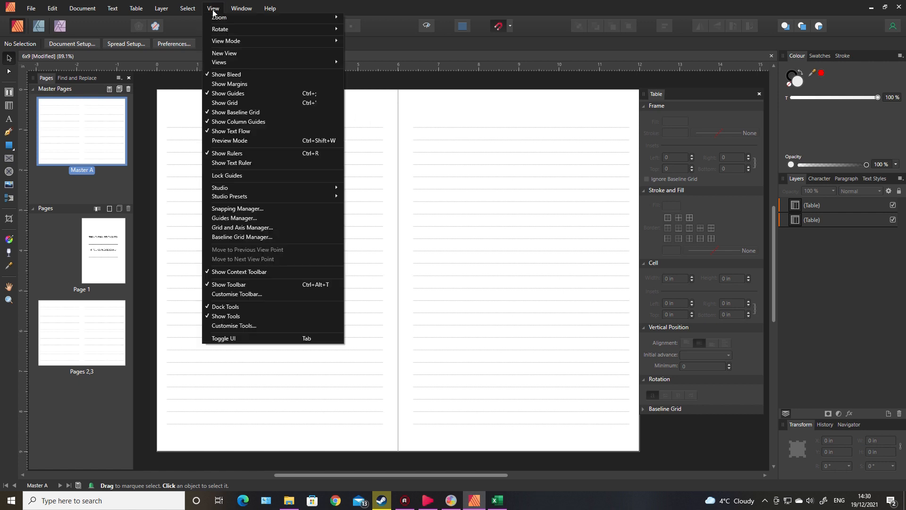
{"action": "mouse_move", "coordinate": [219, 187]}
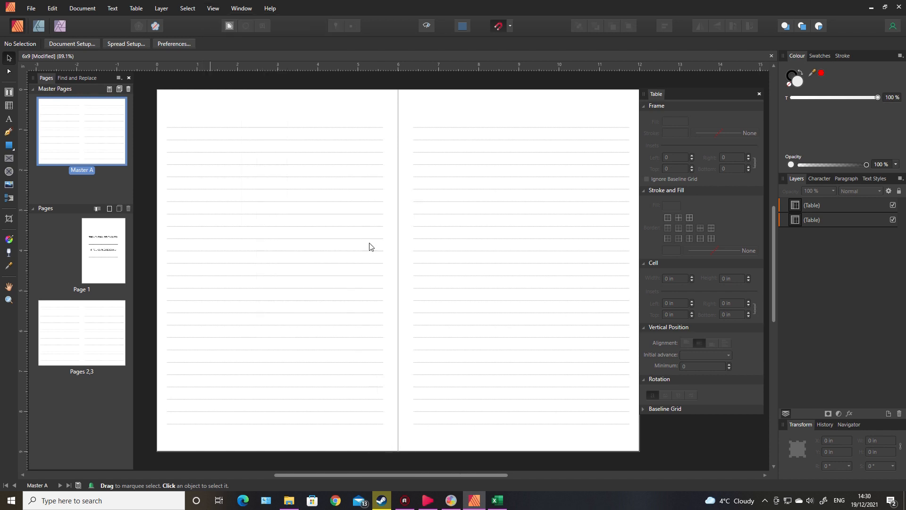
{"action": "left_click", "coordinate": [673, 93]}
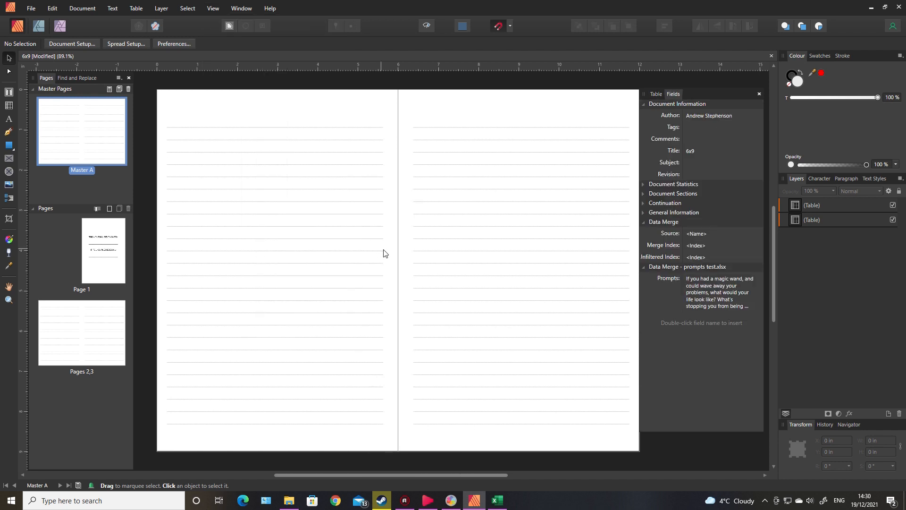
{"action": "mouse_move", "coordinate": [678, 134]}
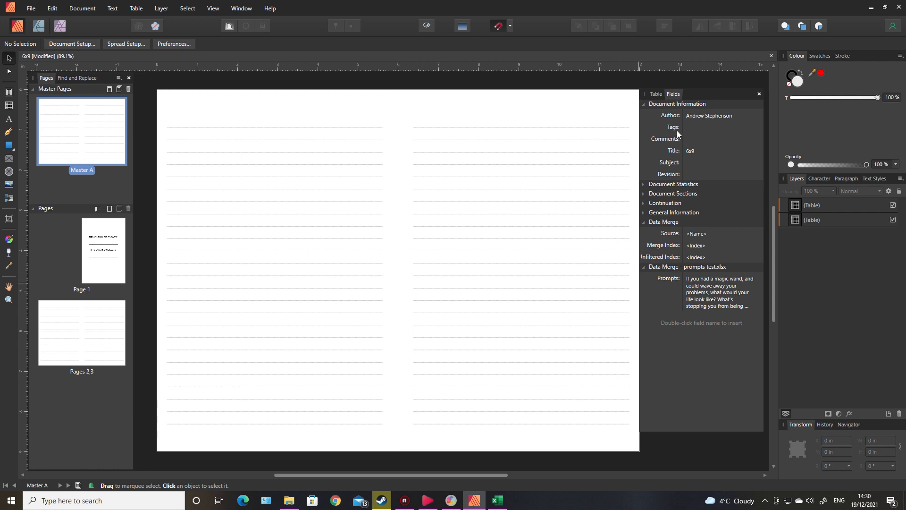
{"action": "mouse_move", "coordinate": [677, 127]}
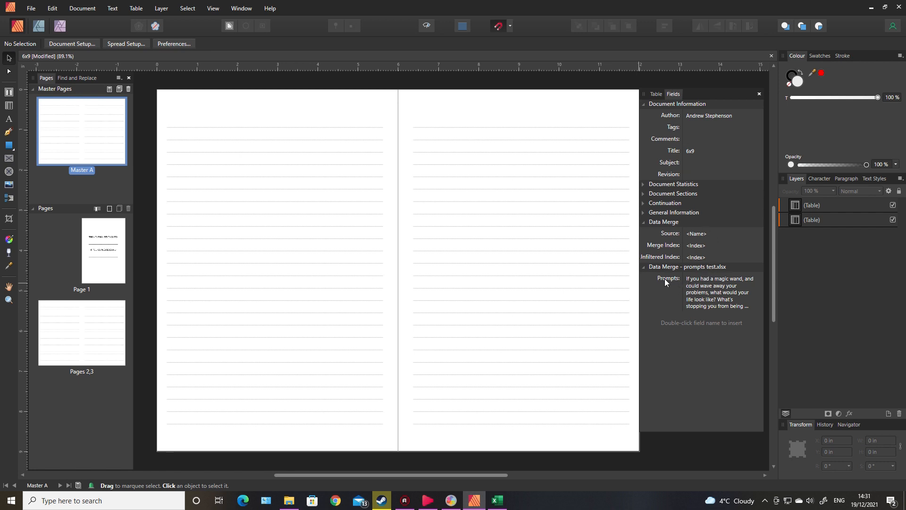
{"action": "mouse_move", "coordinate": [724, 303]}
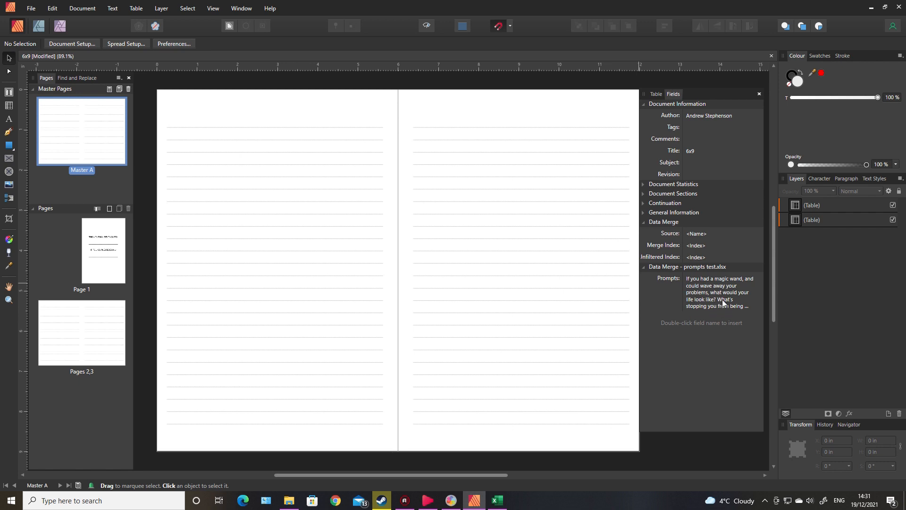
{"action": "mouse_move", "coordinate": [673, 301]}
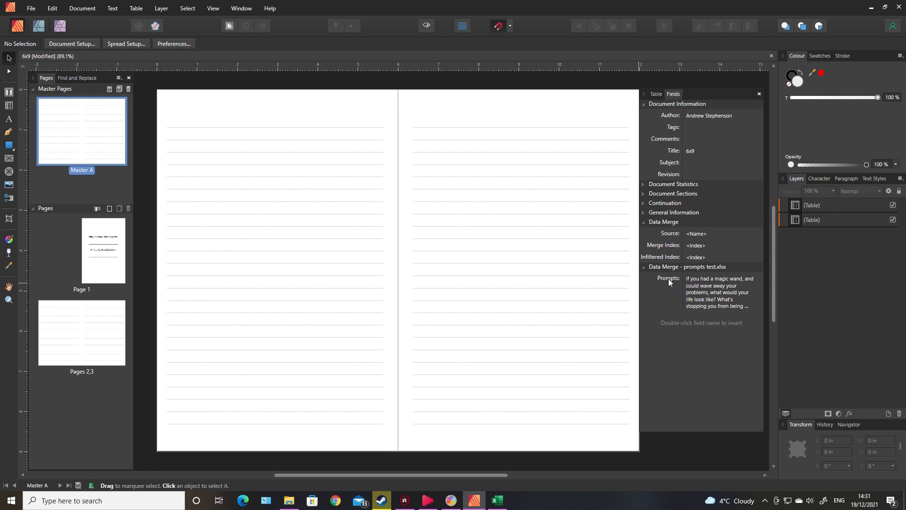
{"action": "mouse_move", "coordinate": [211, 113]}
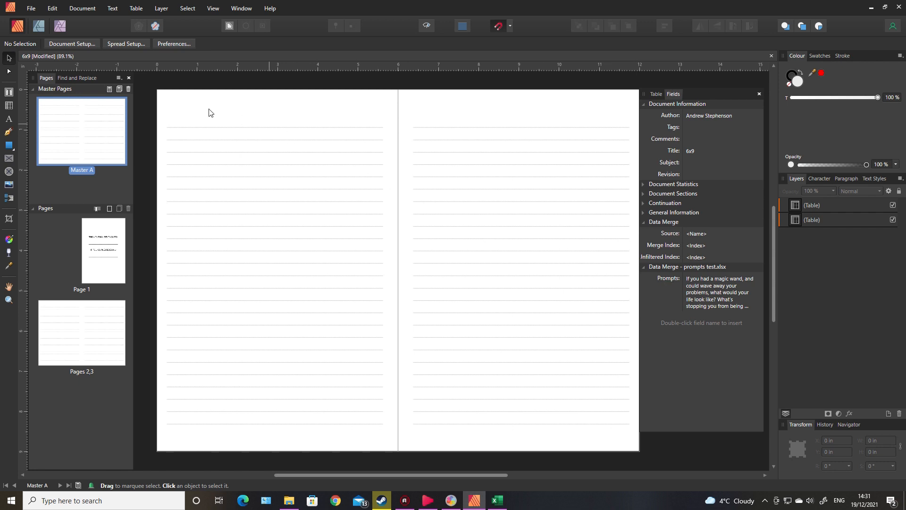
{"action": "mouse_move", "coordinate": [634, 278]}
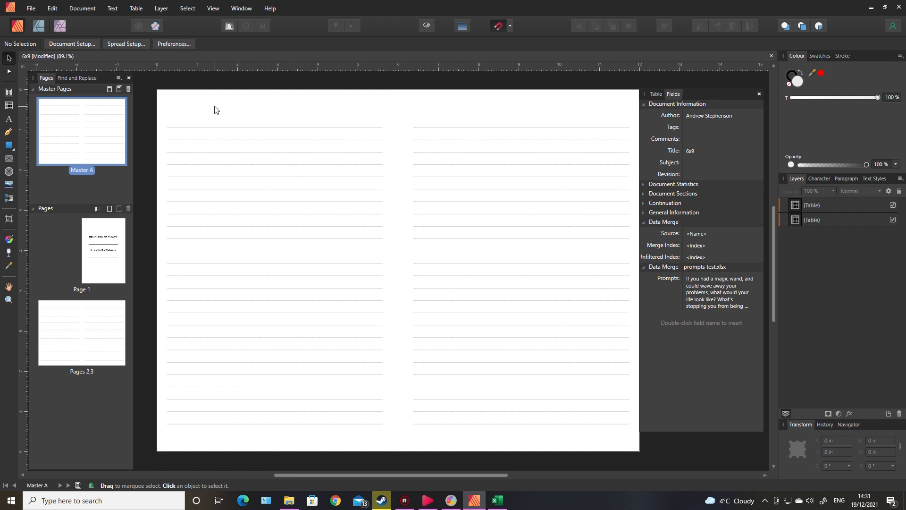
{"action": "mouse_move", "coordinate": [145, 185]}
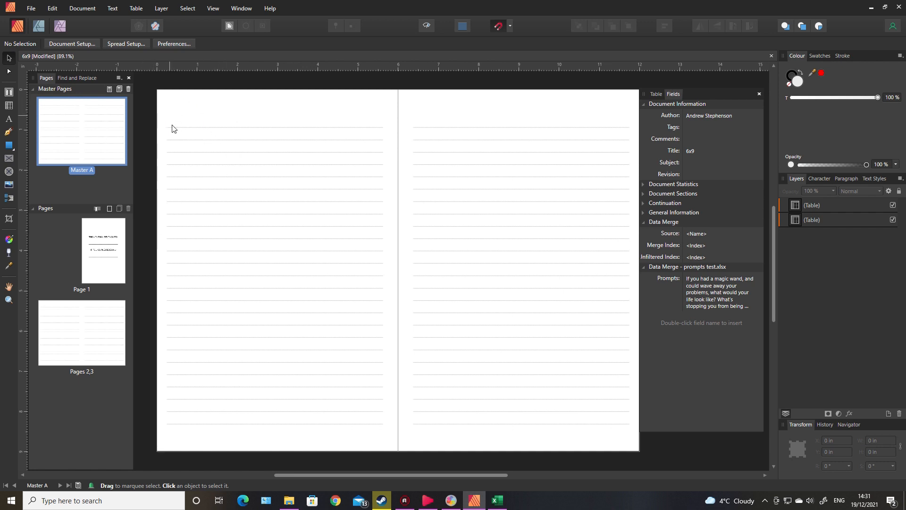
{"action": "mouse_move", "coordinate": [208, 103]}
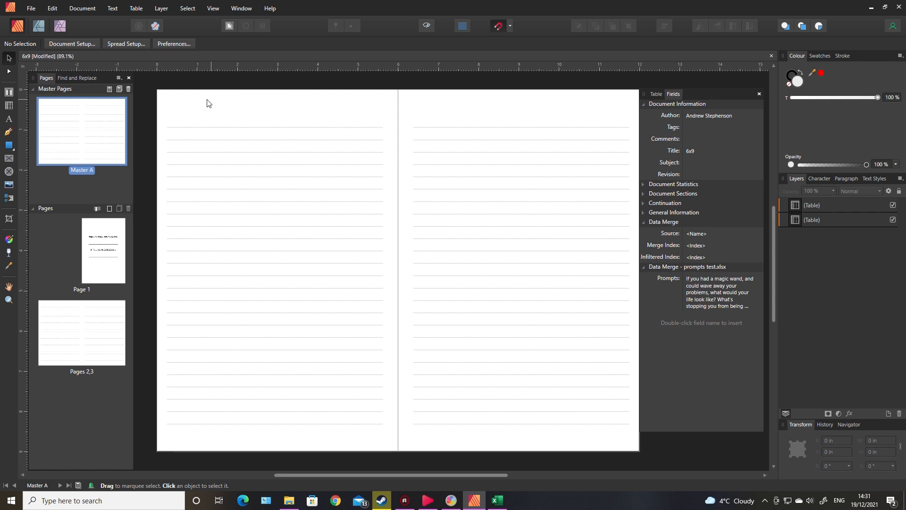
{"action": "mouse_move", "coordinate": [200, 12]}
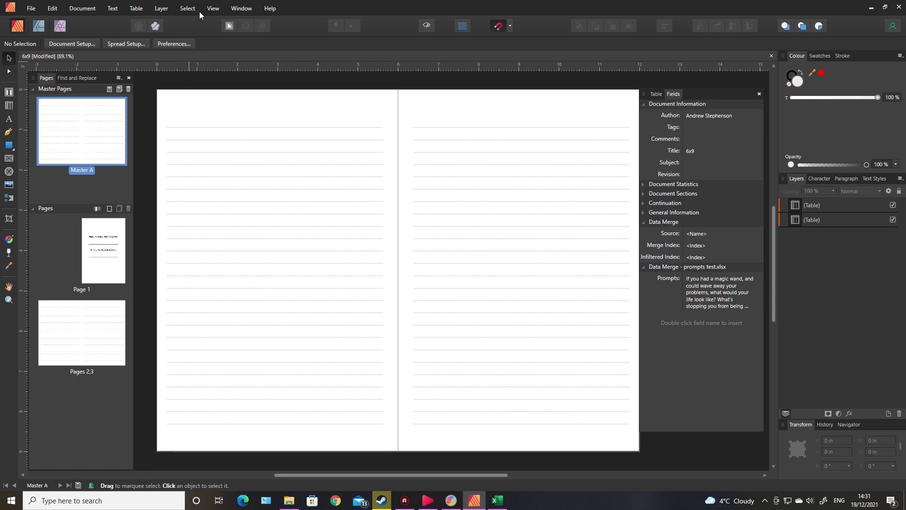
{"action": "left_click", "coordinate": [212, 8]}
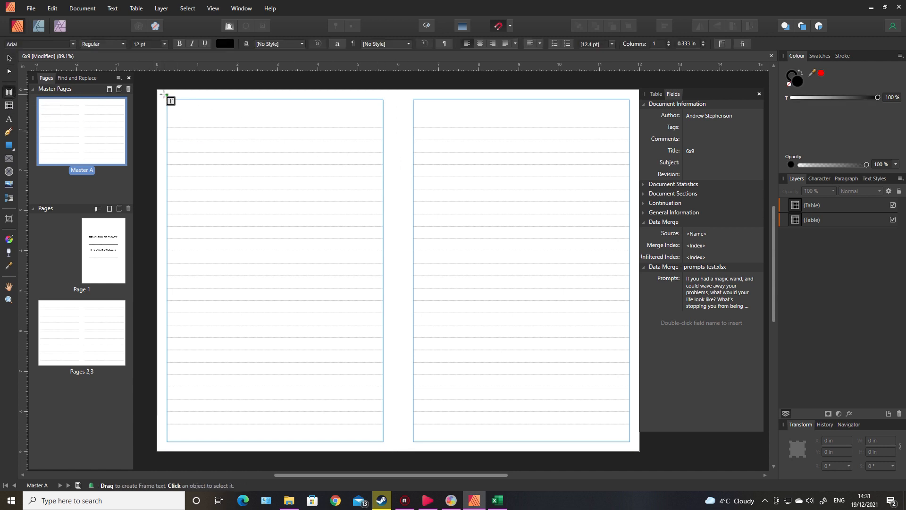
Draw a text frame across the top margin of the left master page holding the <Prompts> field.
{"action": "left_click_drag", "start_coordinate": [164, 94], "coordinate": [380, 127]}
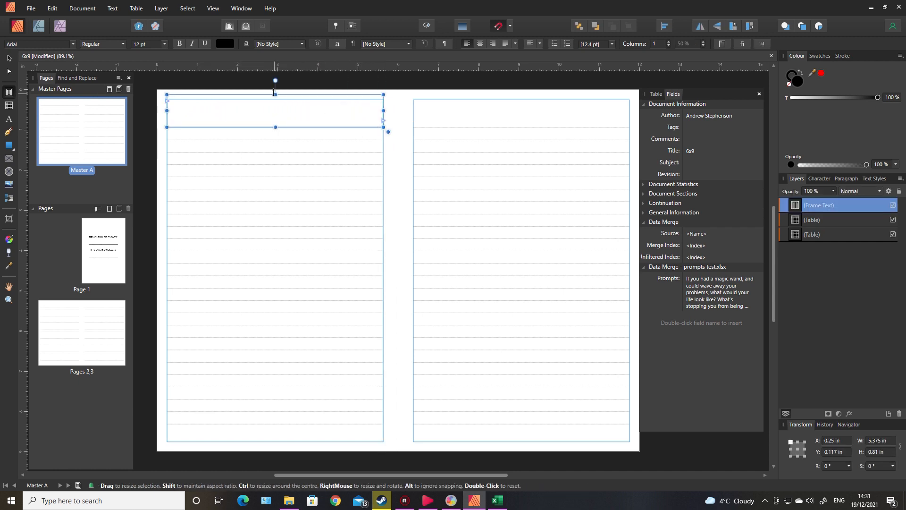
{"action": "left_click_drag", "start_coordinate": [274, 100], "coordinate": [274, 86]}
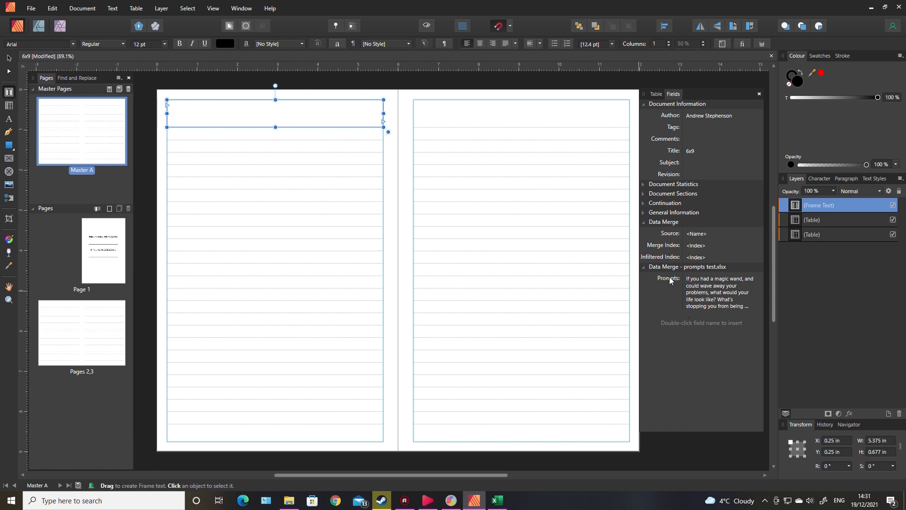
{"action": "double_click", "coordinate": [669, 277]}
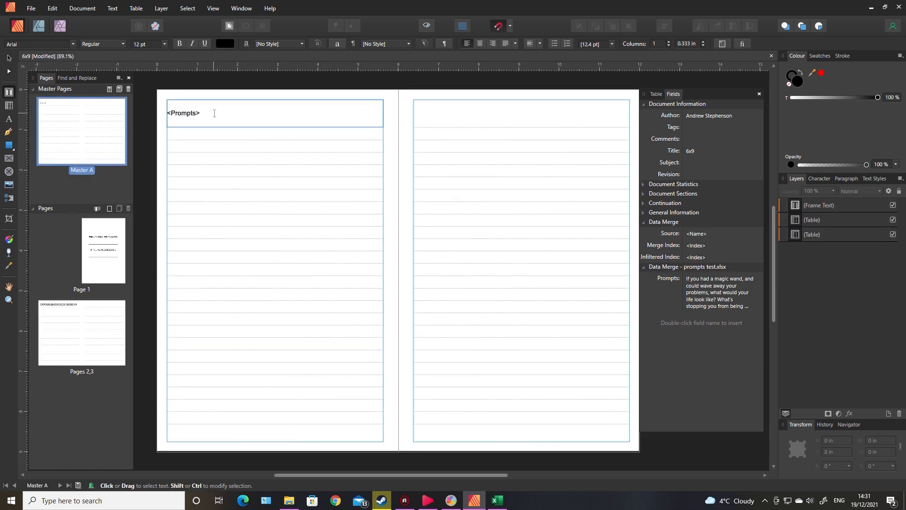
Try the Apple Boy BTN font on the selected <Prompts> field text.
{"action": "left_click", "coordinate": [183, 113]}
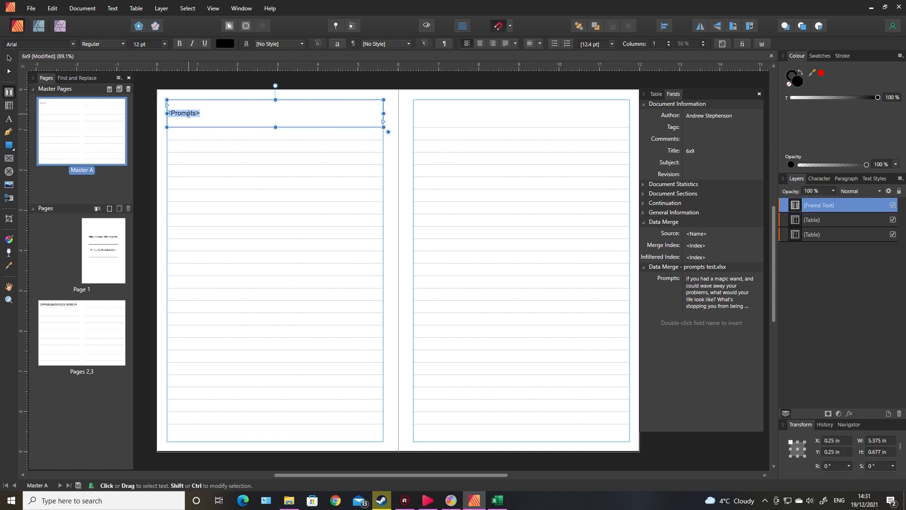
{"action": "left_click", "coordinate": [74, 45]}
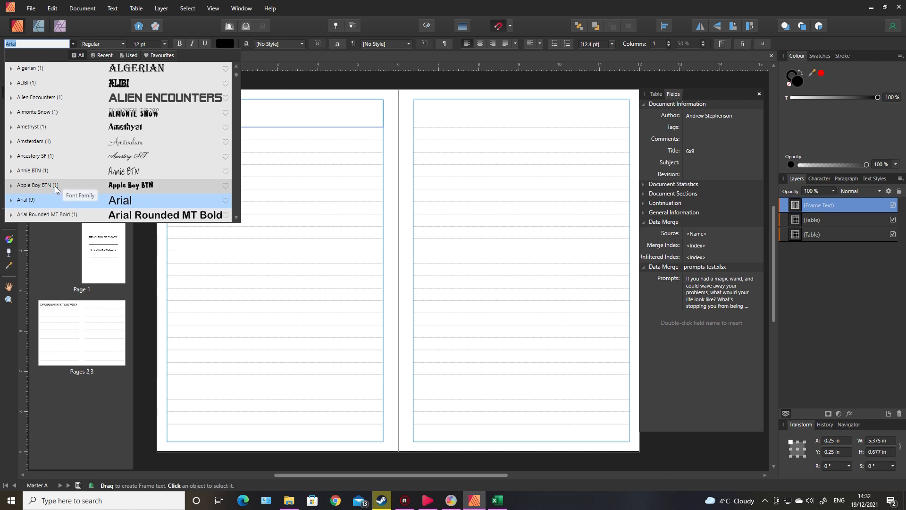
{"action": "left_click", "coordinate": [130, 185]}
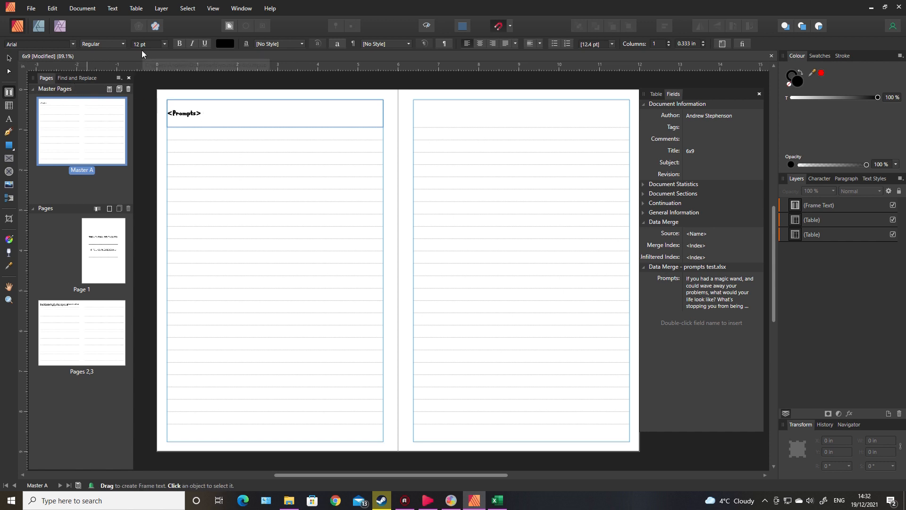
{"action": "left_click", "coordinate": [184, 112]}
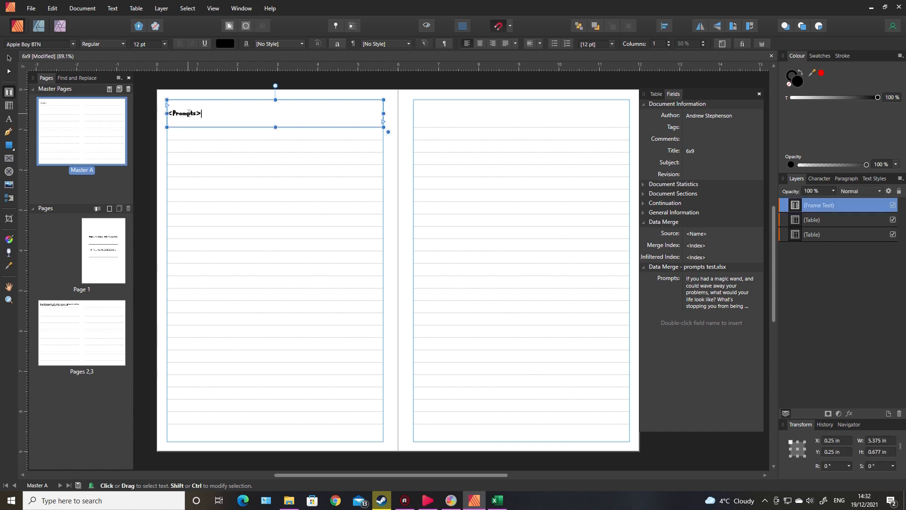
Enlarge the <Prompts> field text to 20 pt and select it all for restyling.
{"action": "left_click", "coordinate": [73, 45]}
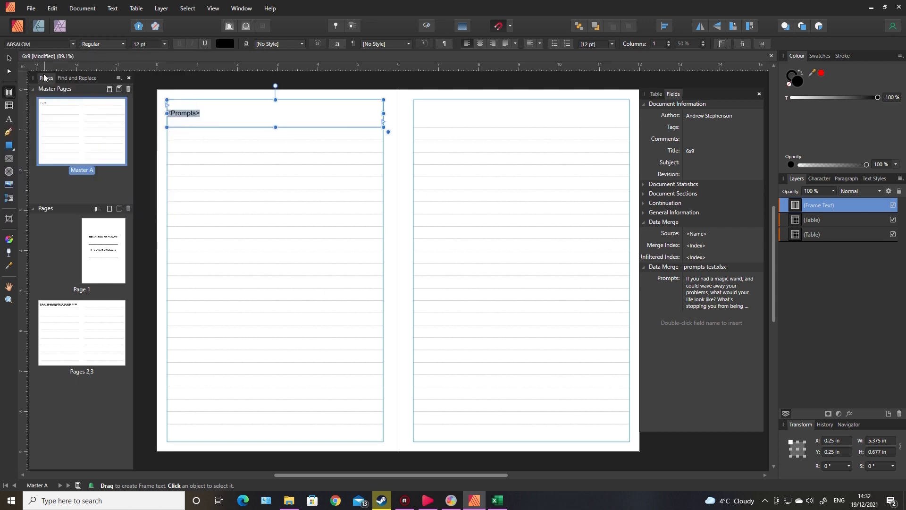
{"action": "left_click", "coordinate": [164, 44]}
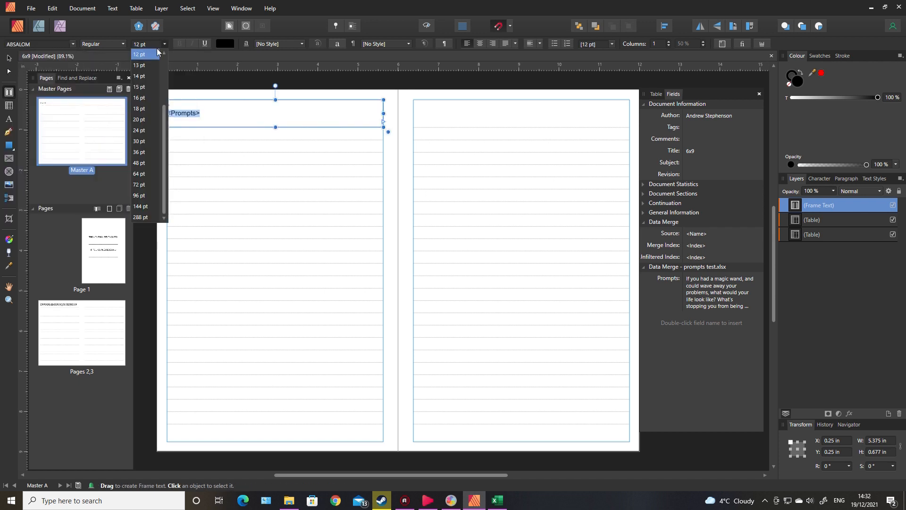
{"action": "left_click", "coordinate": [139, 120]}
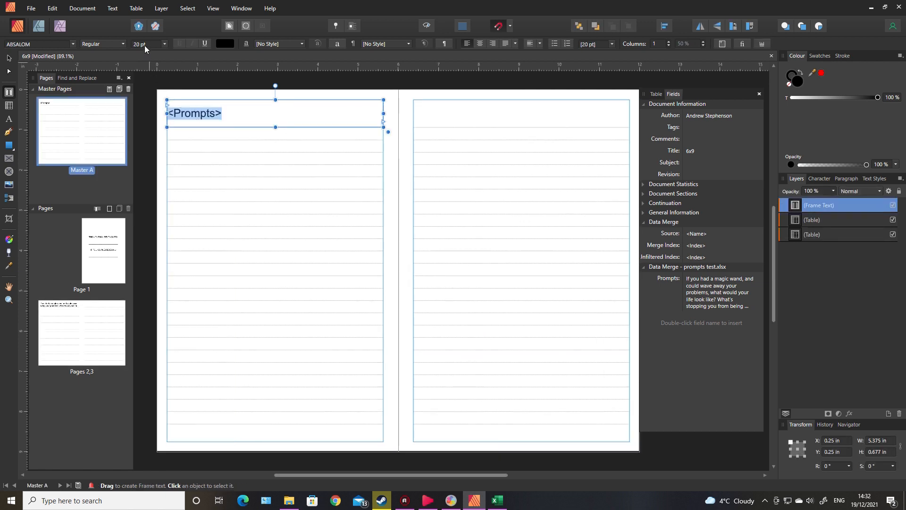
{"action": "triple_click", "coordinate": [139, 45]}
{"action": "type", "text": "12"}
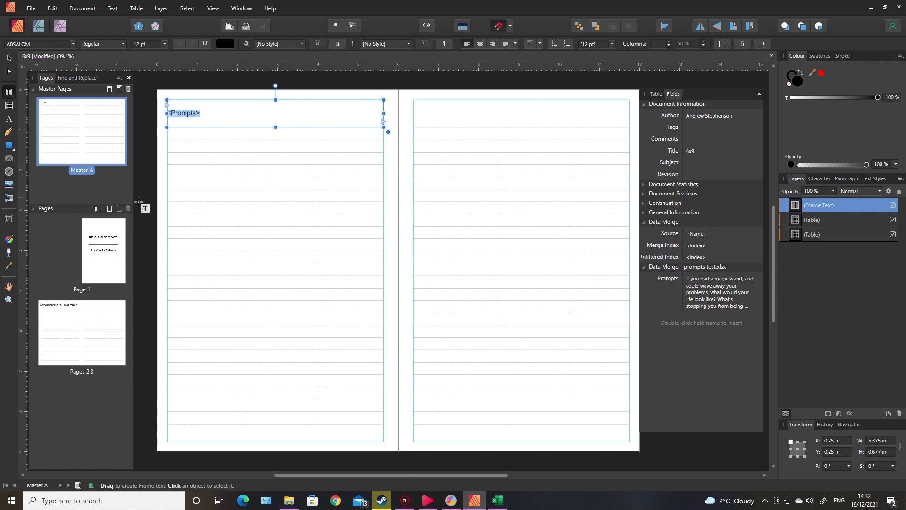
Set the data merge to repeat page range 2 to 3 and generate the merged journal.
{"action": "left_click", "coordinate": [82, 9]}
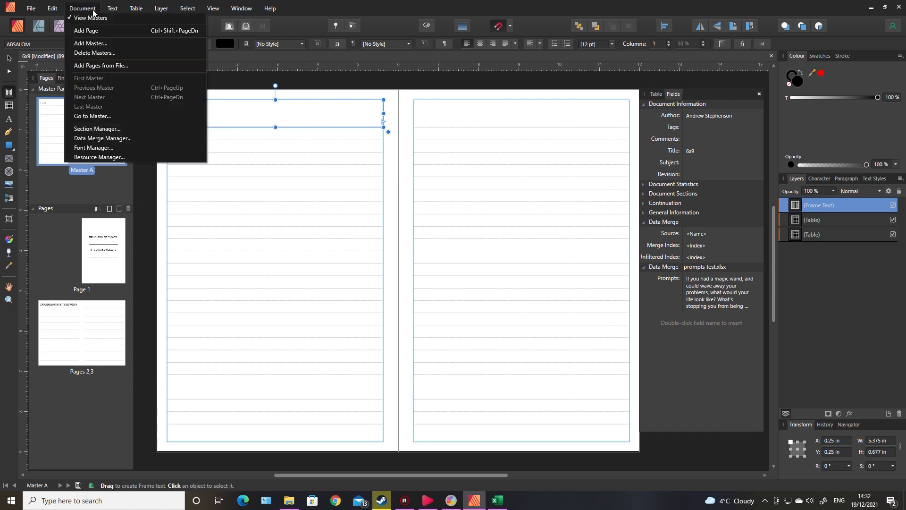
{"action": "left_click", "coordinate": [102, 138]}
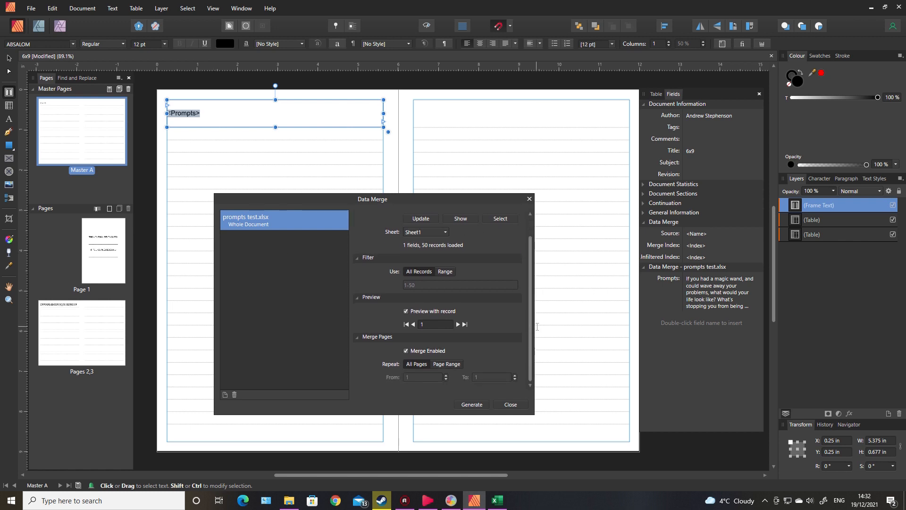
{"action": "mouse_move", "coordinate": [462, 349]}
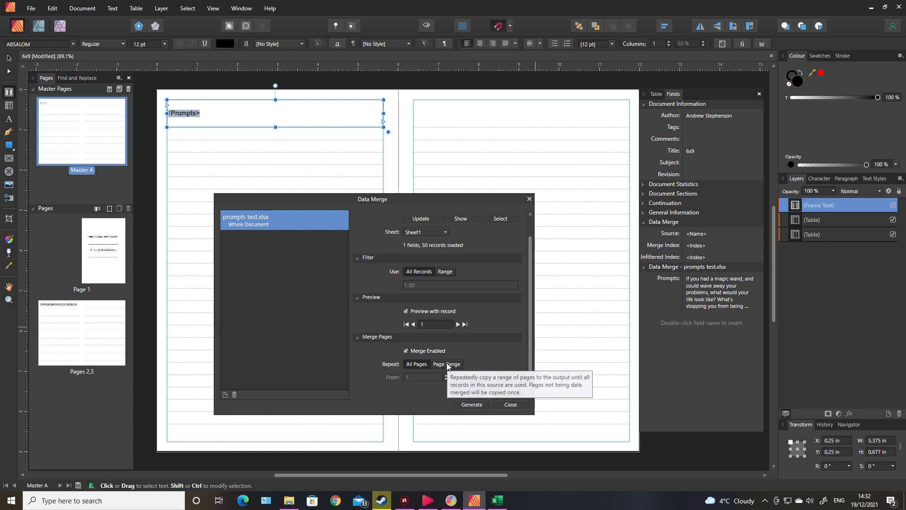
{"action": "left_click", "coordinate": [447, 363]}
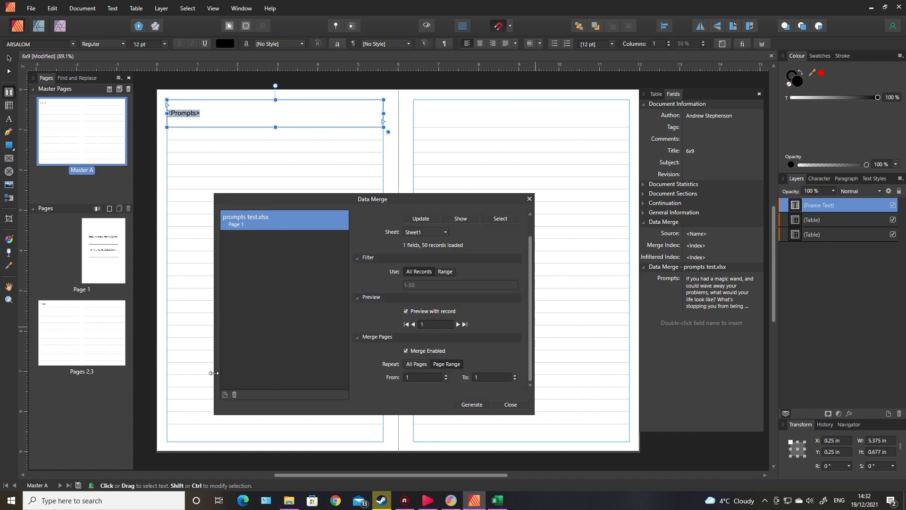
{"action": "mouse_move", "coordinate": [108, 341]}
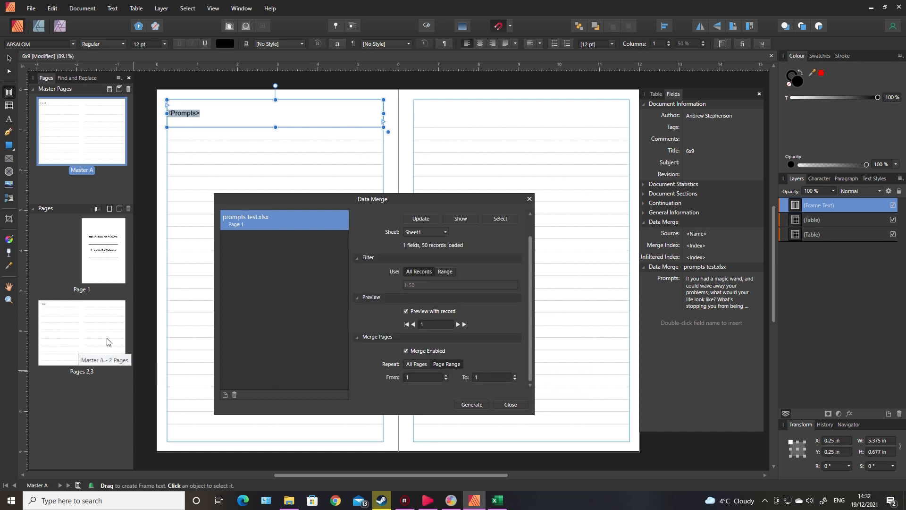
{"action": "mouse_move", "coordinate": [98, 339]}
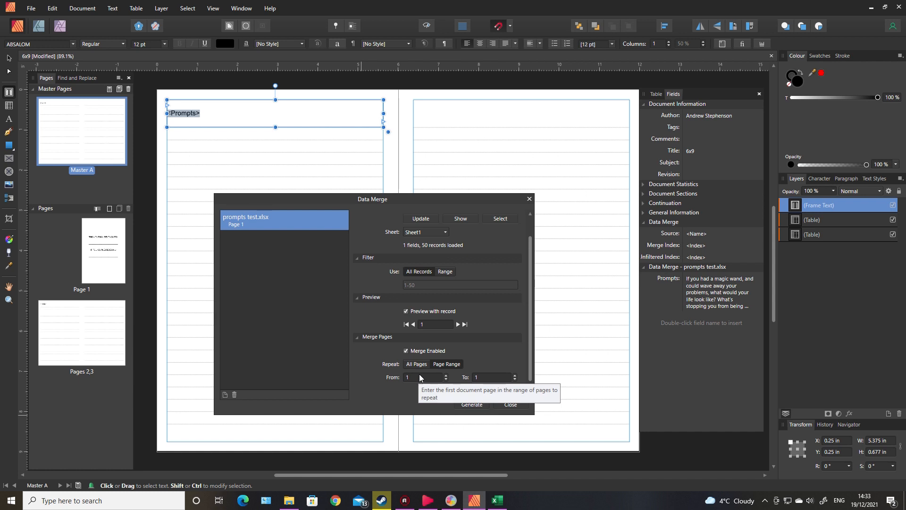
{"action": "left_click", "coordinate": [424, 377]}
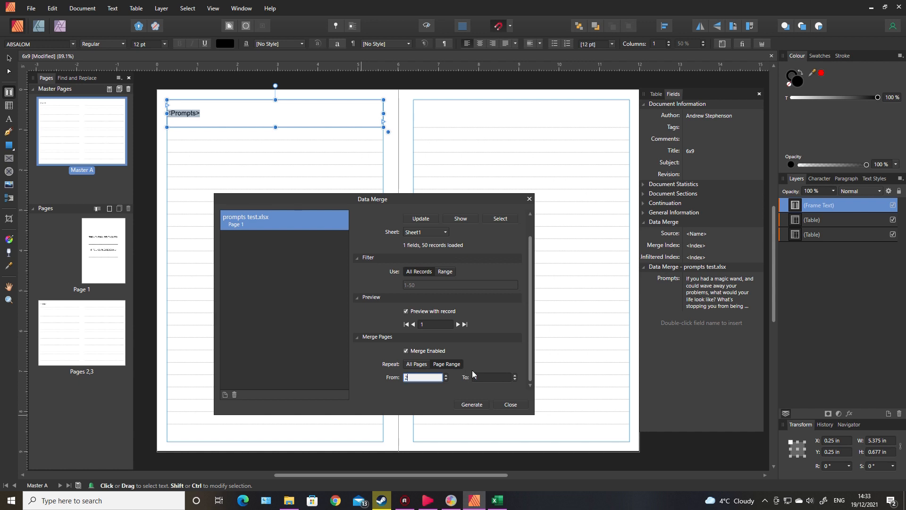
{"action": "left_click", "coordinate": [490, 376]}
{"action": "type", "text": "3"}
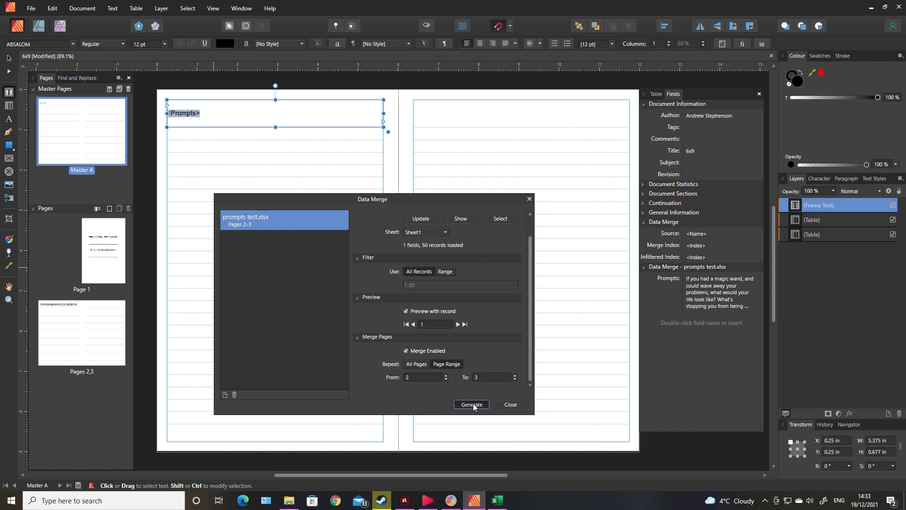
{"action": "left_click", "coordinate": [471, 404]}
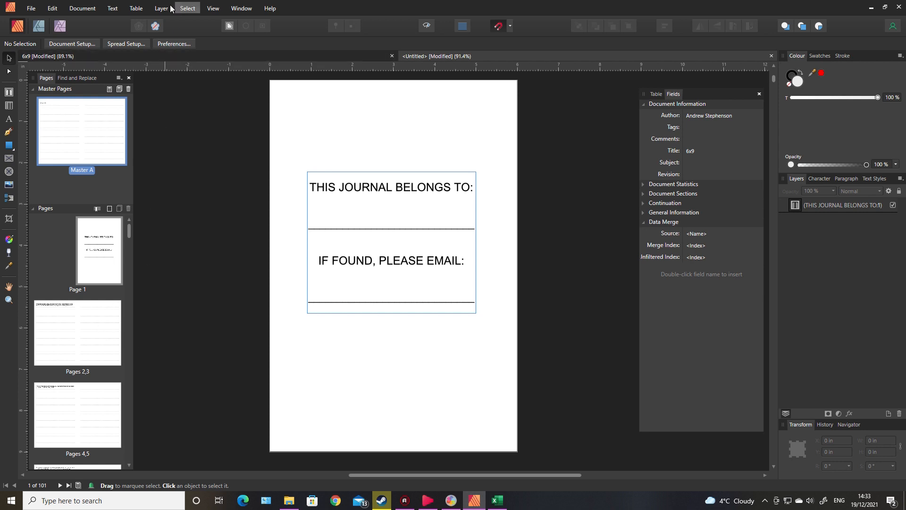
{"action": "mouse_move", "coordinate": [213, 8]}
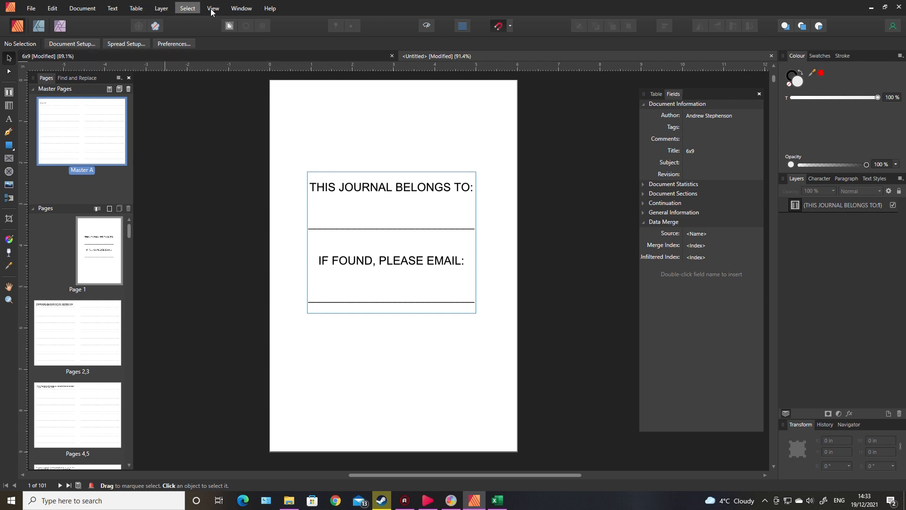
Hide the margin guides in the merged document via the View menu.
{"action": "left_click", "coordinate": [213, 8]}
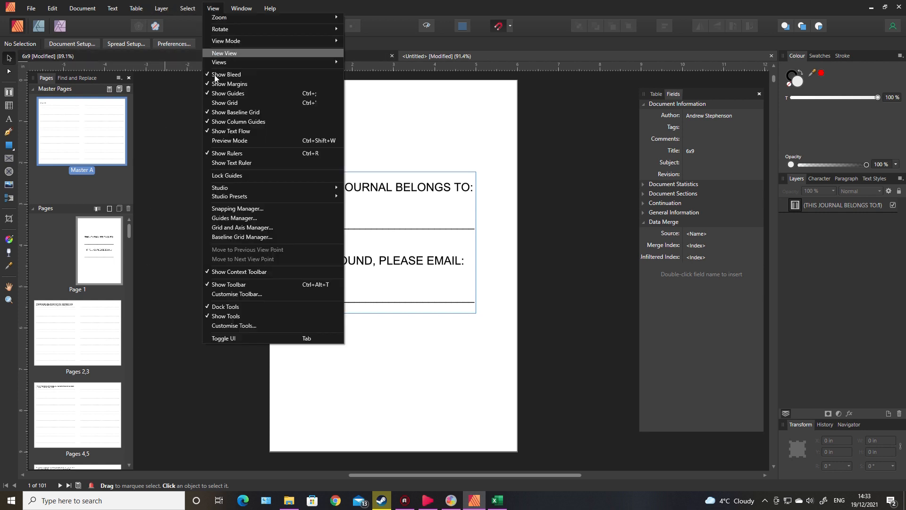
{"action": "left_click", "coordinate": [194, 246]}
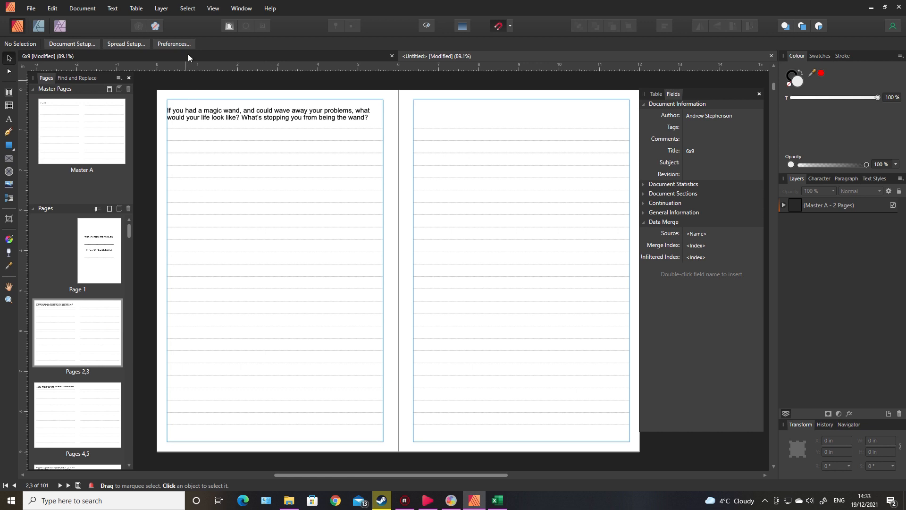
{"action": "left_click", "coordinate": [212, 9]}
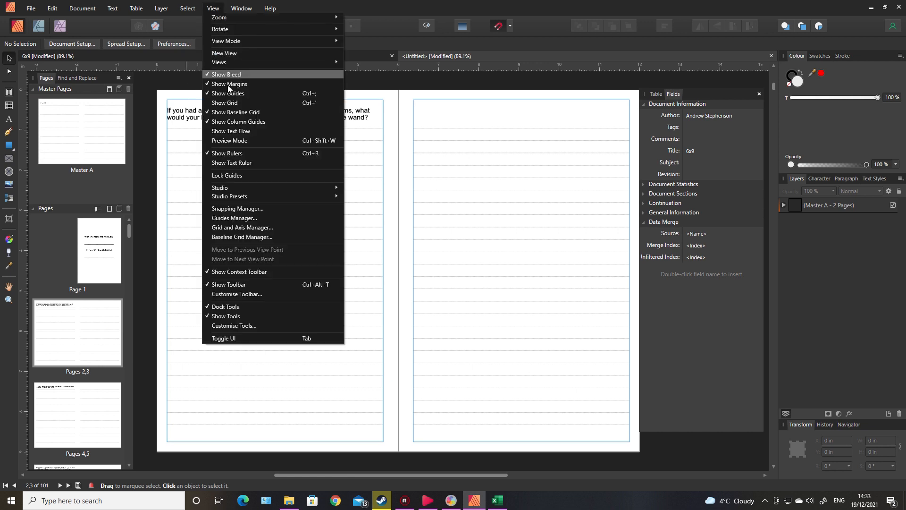
{"action": "left_click", "coordinate": [226, 74]}
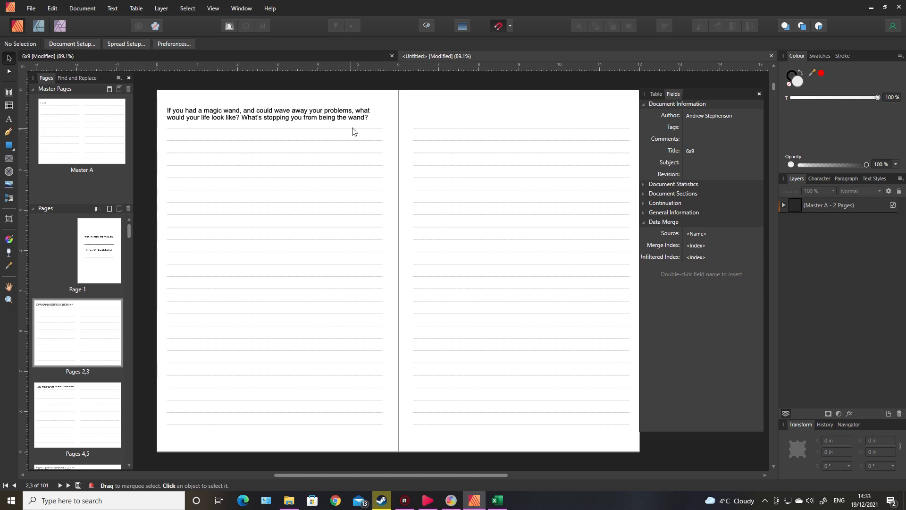
{"action": "mouse_move", "coordinate": [155, 469]}
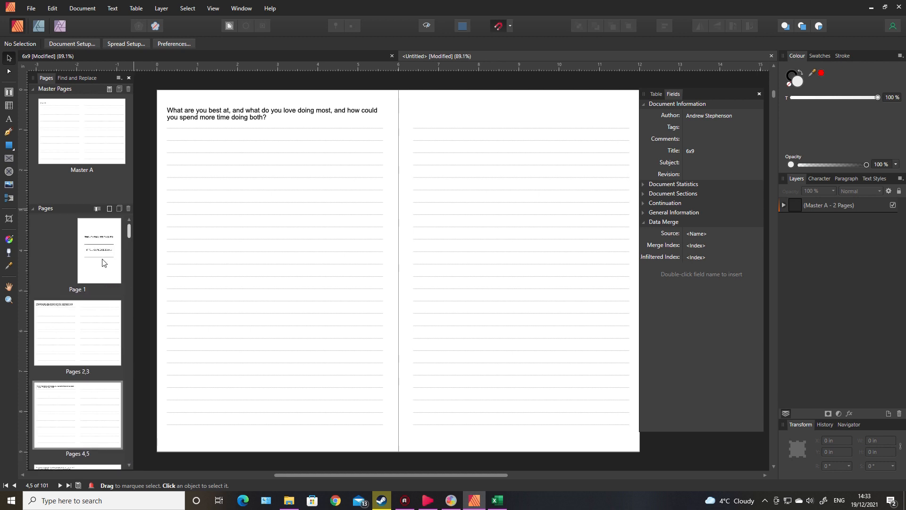
Browse the merged spreads in the Pages panel to check each carries its own prompt.
{"action": "left_click", "coordinate": [99, 250]}
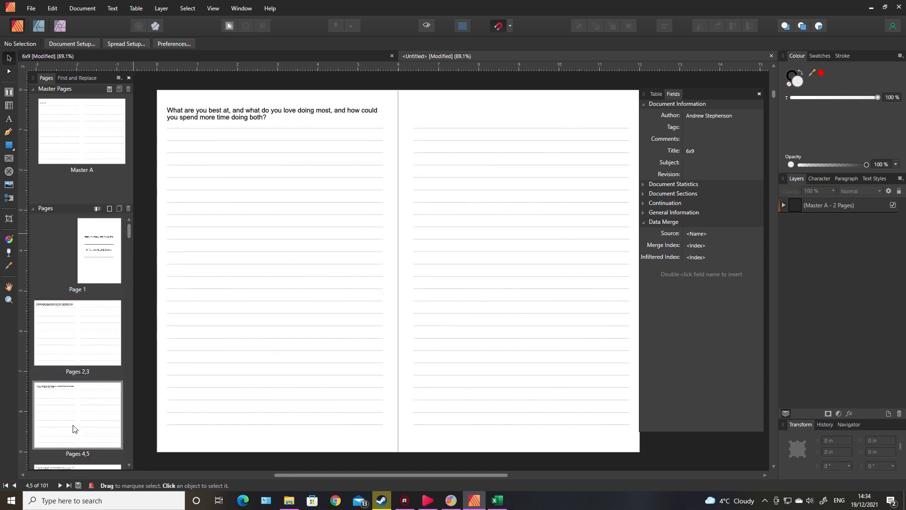
{"action": "scroll", "scroll_direction": "down", "scroll_amount": 3}
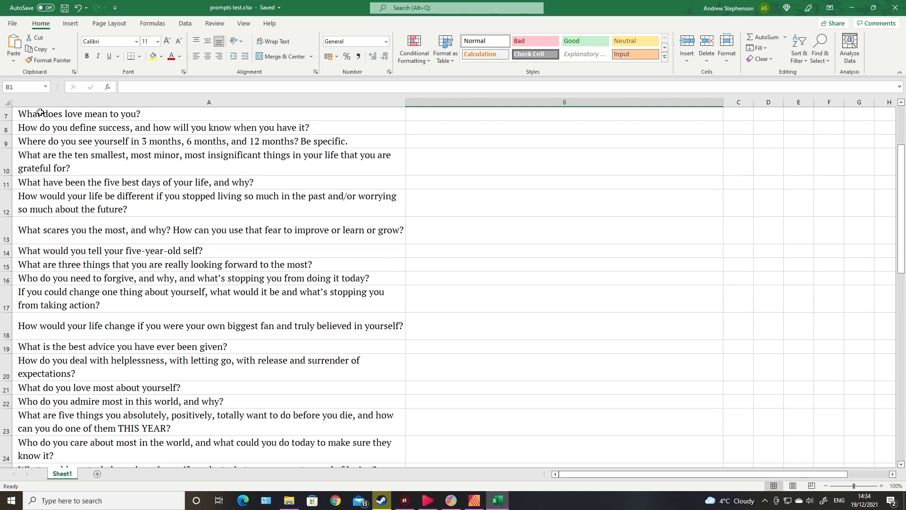
{"action": "mouse_move", "coordinate": [174, 115]}
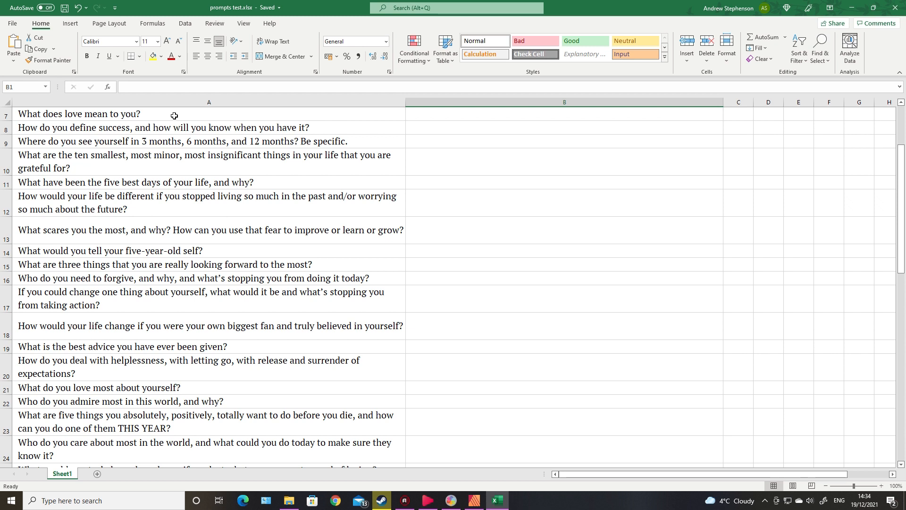
{"action": "mouse_move", "coordinate": [327, 482]}
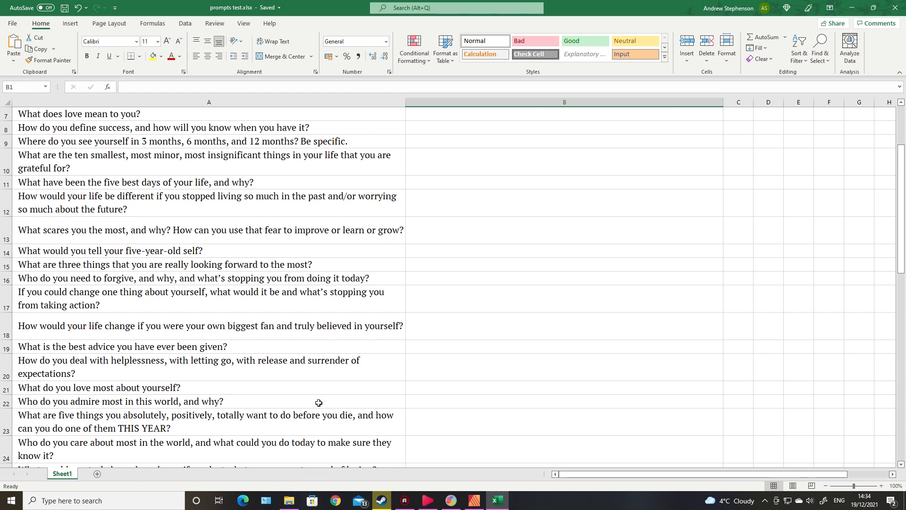
{"action": "mouse_move", "coordinate": [223, 128]}
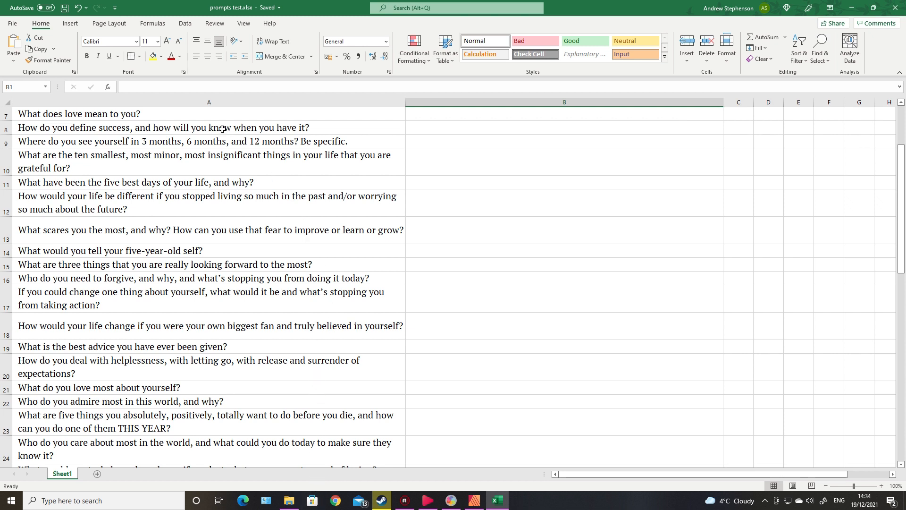
{"action": "mouse_move", "coordinate": [305, 256]}
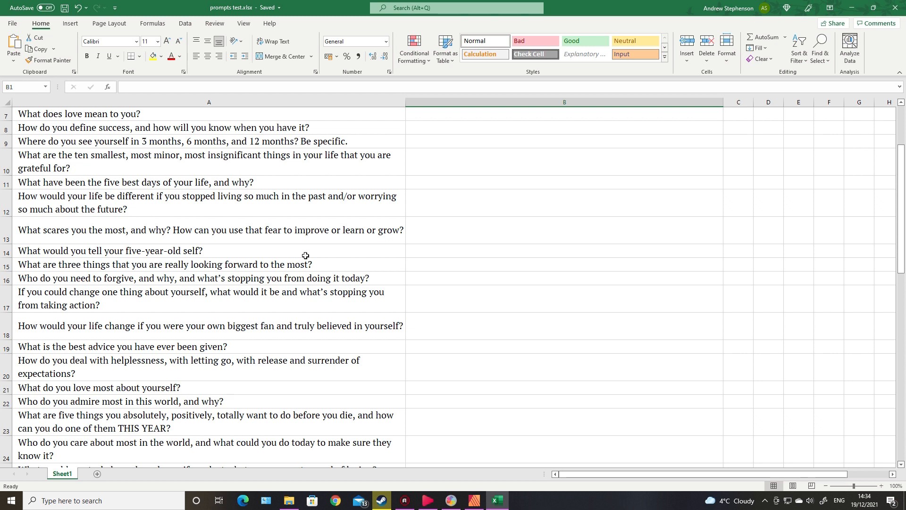
{"action": "mouse_move", "coordinate": [427, 349]}
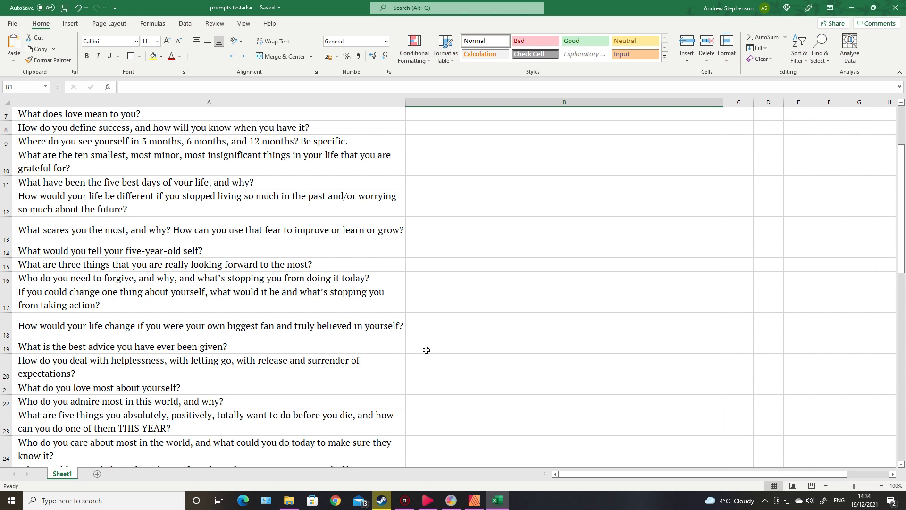
{"action": "mouse_move", "coordinate": [274, 251]}
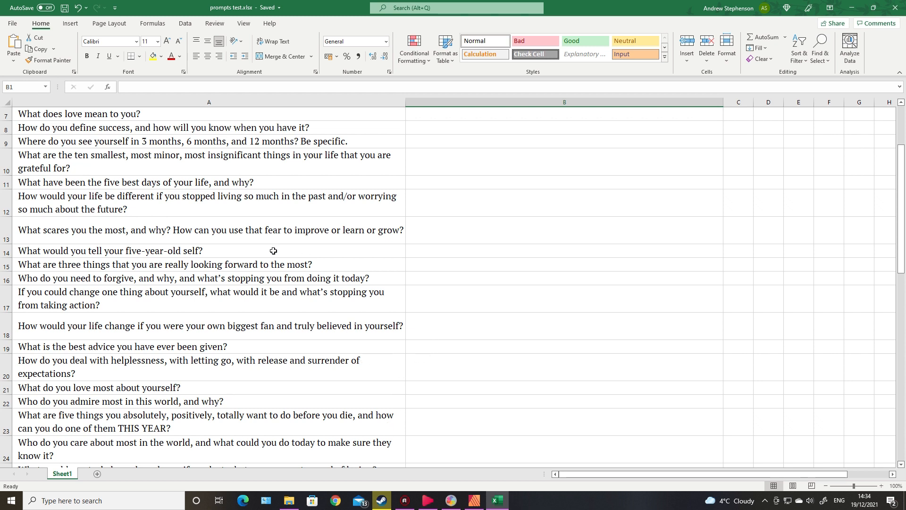
{"action": "mouse_move", "coordinate": [100, 234]}
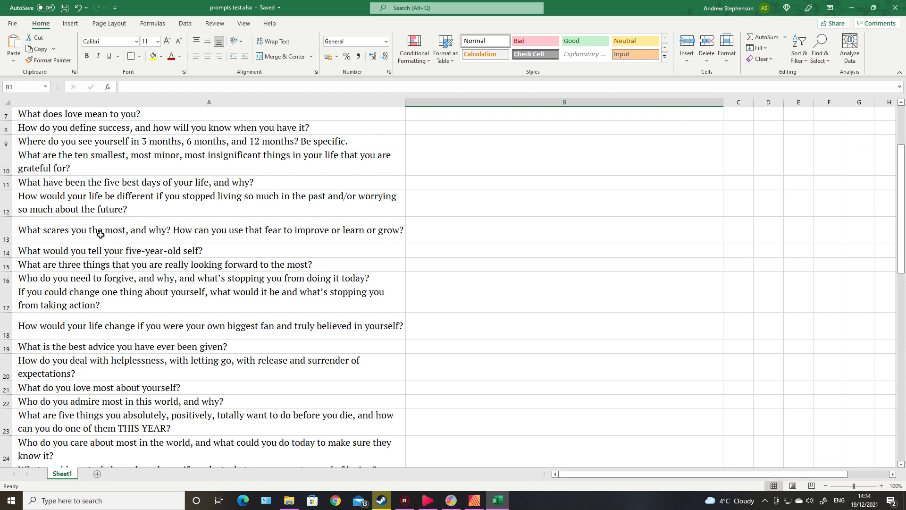
Return from Excel to the merged journal in Affinity Publisher.
{"action": "left_click", "coordinate": [474, 500]}
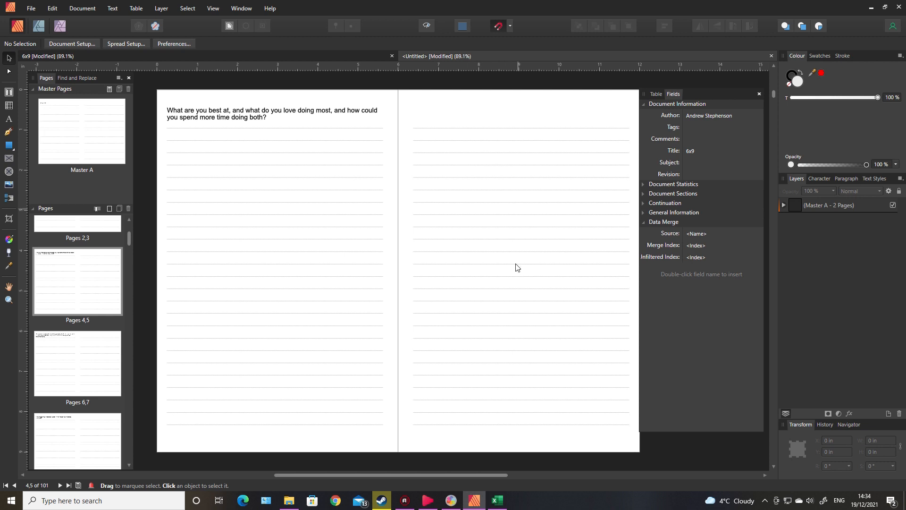
Start a File > Export of the merged journal, ignoring the preflight warnings.
{"action": "left_click", "coordinate": [277, 330]}
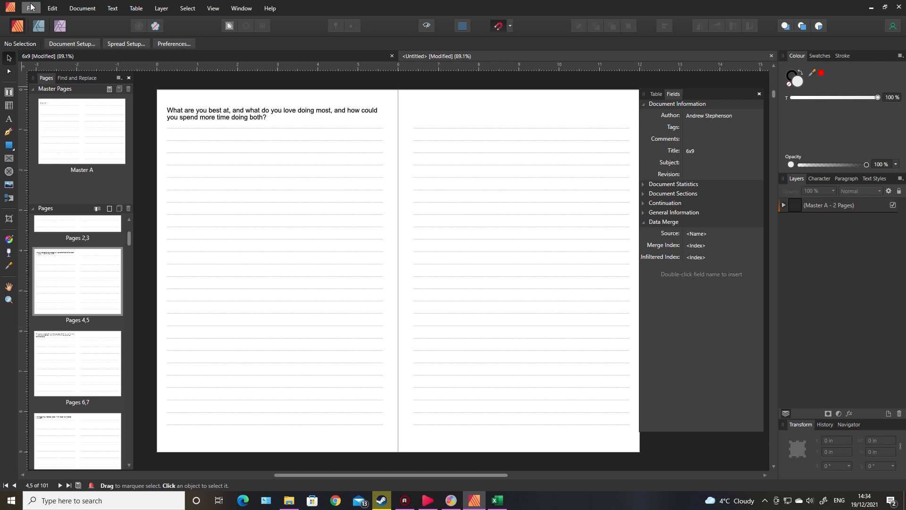
{"action": "left_click", "coordinate": [30, 8]}
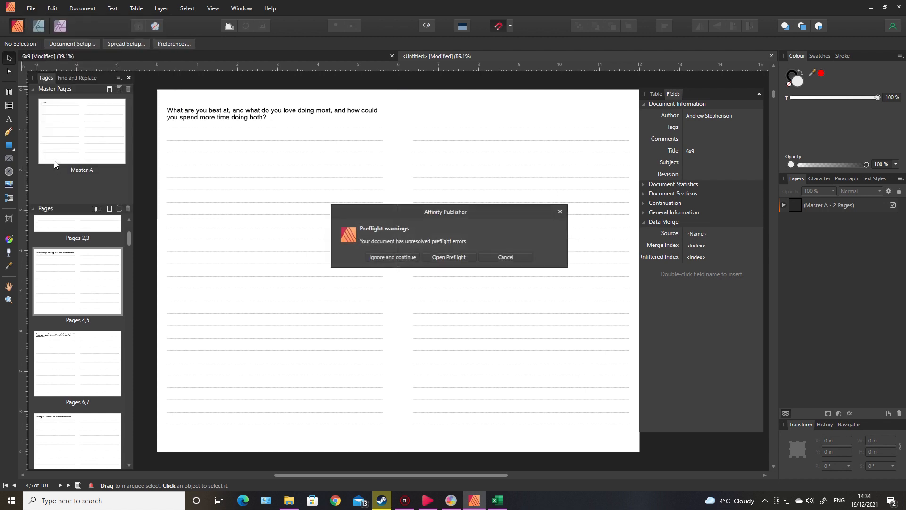
{"action": "left_click", "coordinate": [392, 257]}
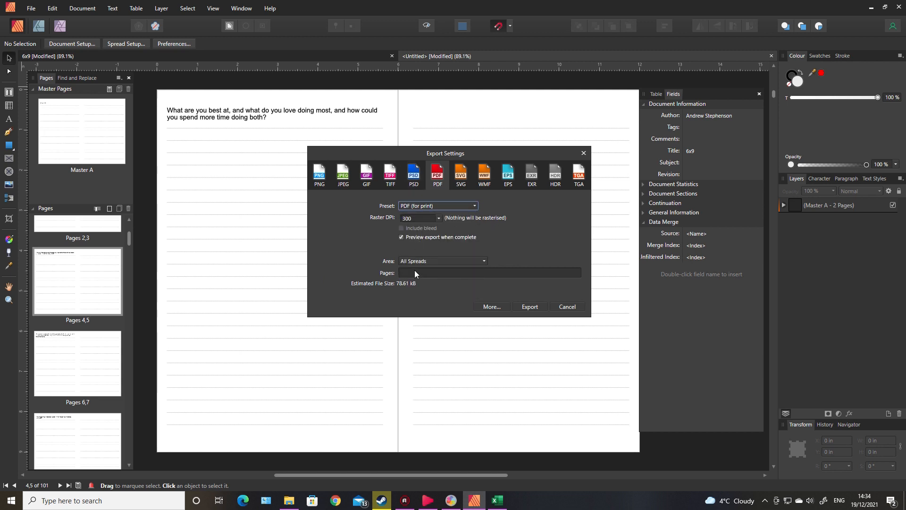
Export the journal as a PDF with Area set to All Pages instead of spreads.
{"action": "left_click", "coordinate": [442, 261]}
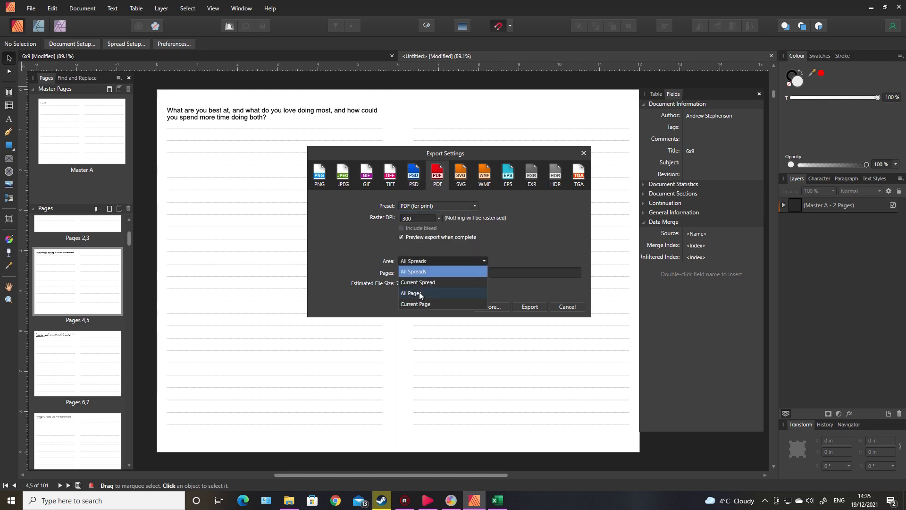
{"action": "left_click", "coordinate": [411, 294]}
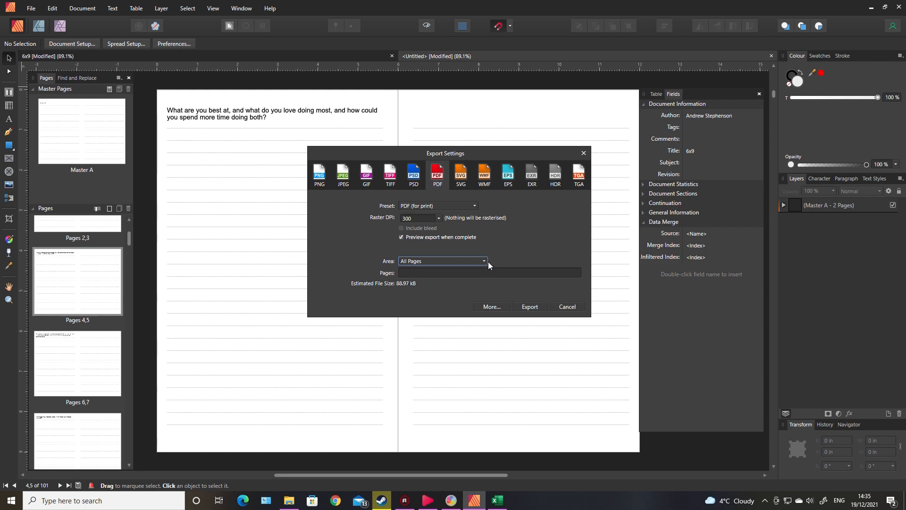
{"action": "left_click", "coordinate": [528, 305]}
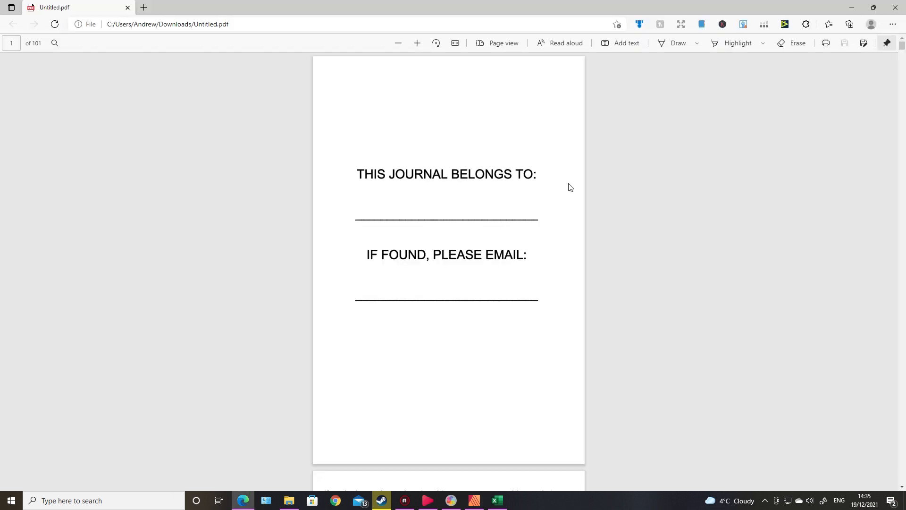
{"action": "scroll", "scroll_direction": "down", "scroll_amount": 3}
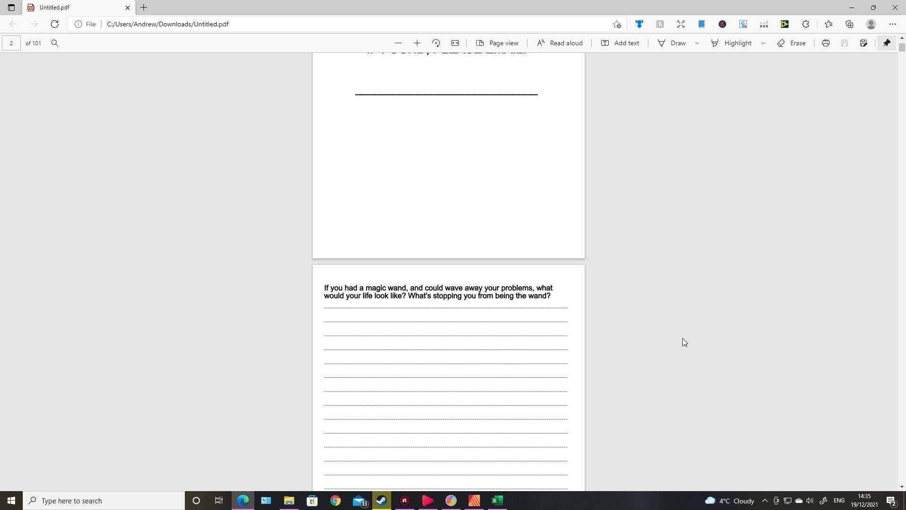
{"action": "scroll", "scroll_direction": "down", "scroll_amount": 3}
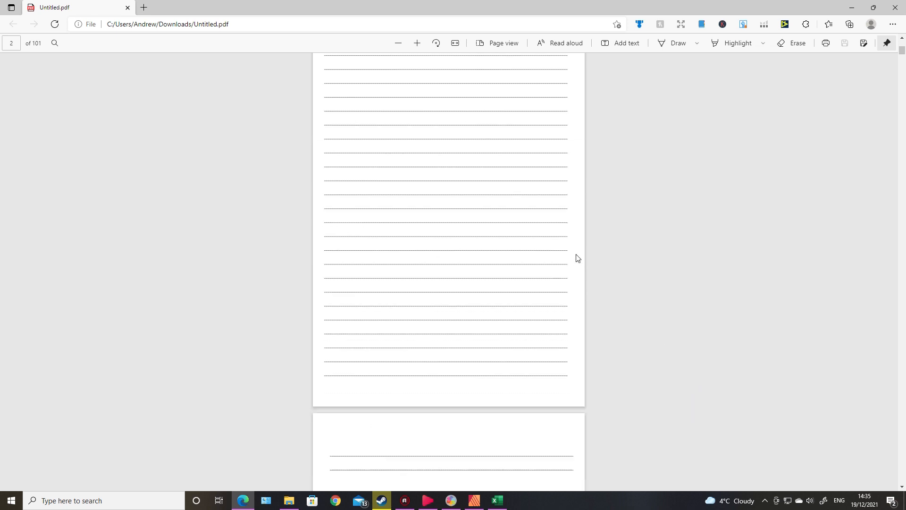
{"action": "scroll", "scroll_direction": "down", "scroll_amount": 3}
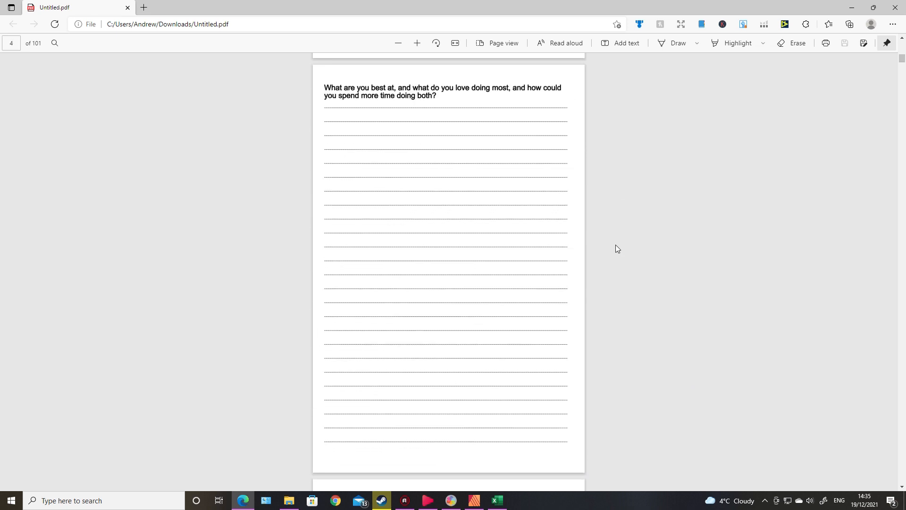
{"action": "scroll", "scroll_direction": "down", "scroll_amount": 3}
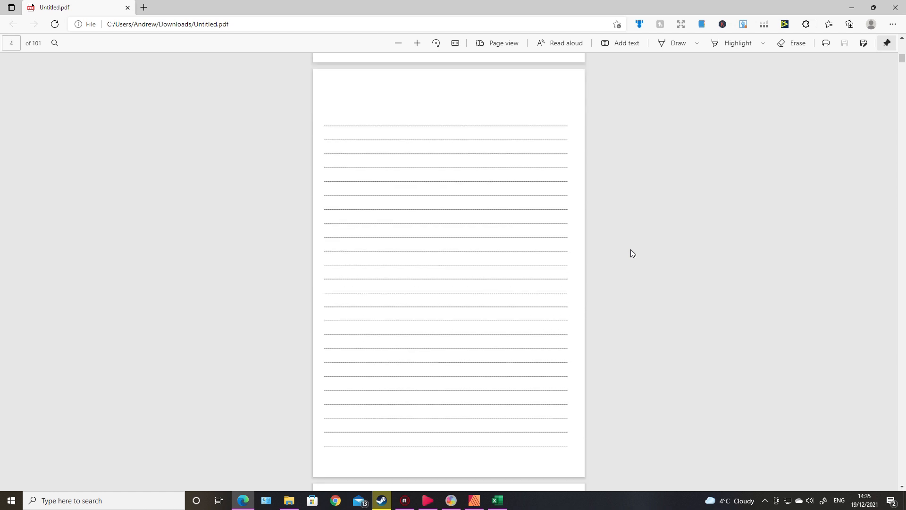
{"action": "scroll", "scroll_direction": "down", "scroll_amount": 3}
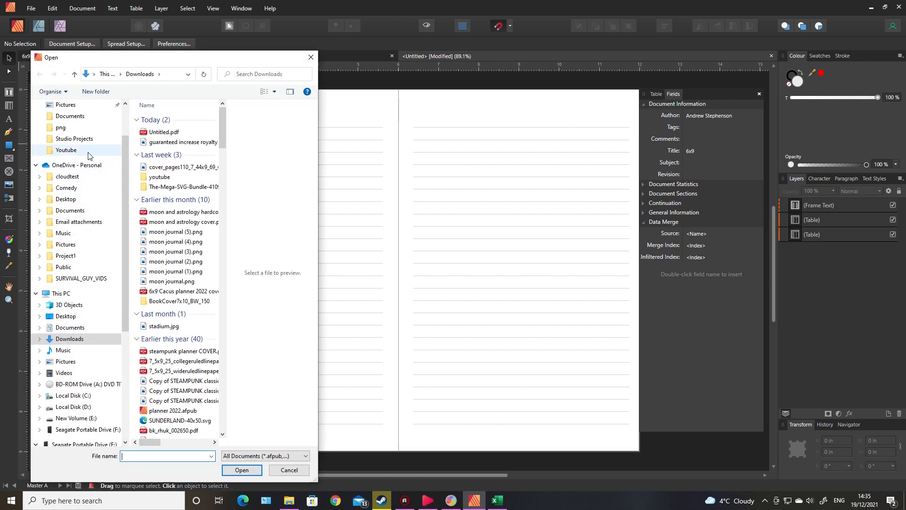
Place cactus3.png from the Cactus-Bundle folder onto Master A's right page.
{"action": "left_click", "coordinate": [65, 105]}
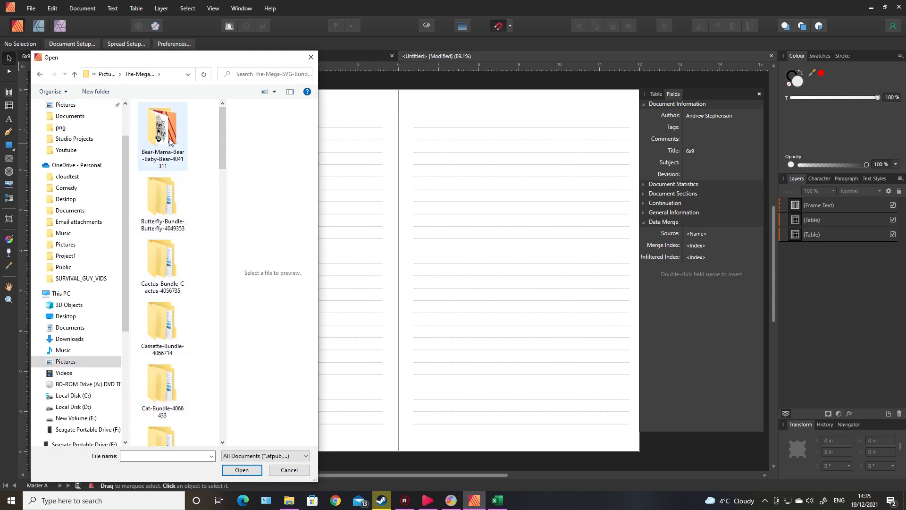
{"action": "left_click", "coordinate": [162, 263]}
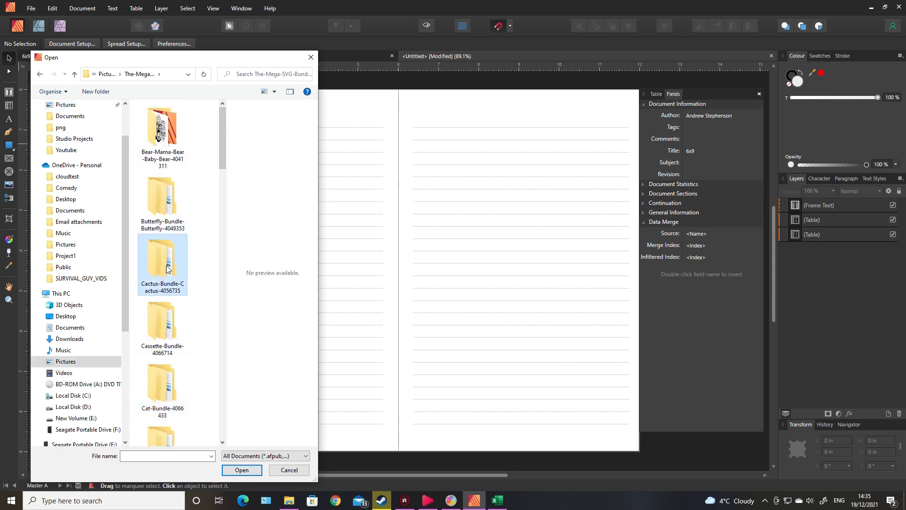
{"action": "double_click", "coordinate": [162, 261]}
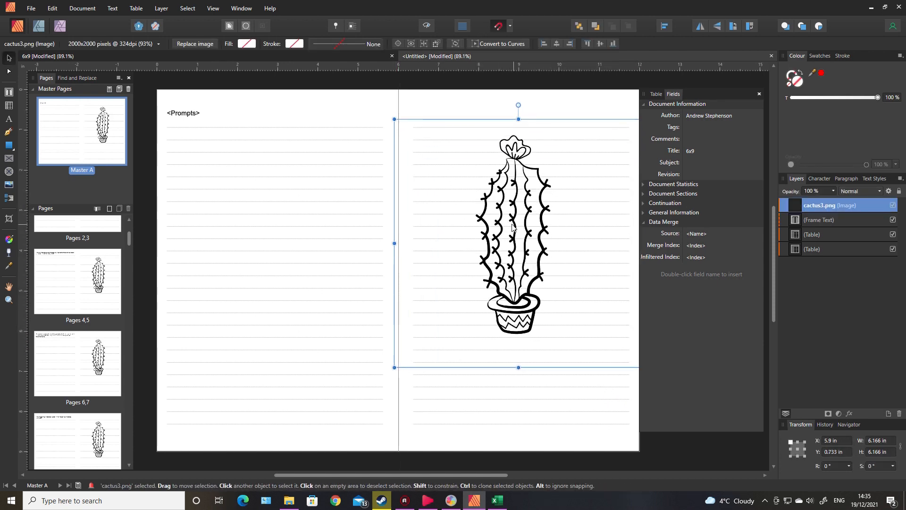
{"action": "left_click_drag", "start_coordinate": [517, 231], "coordinate": [511, 237]}
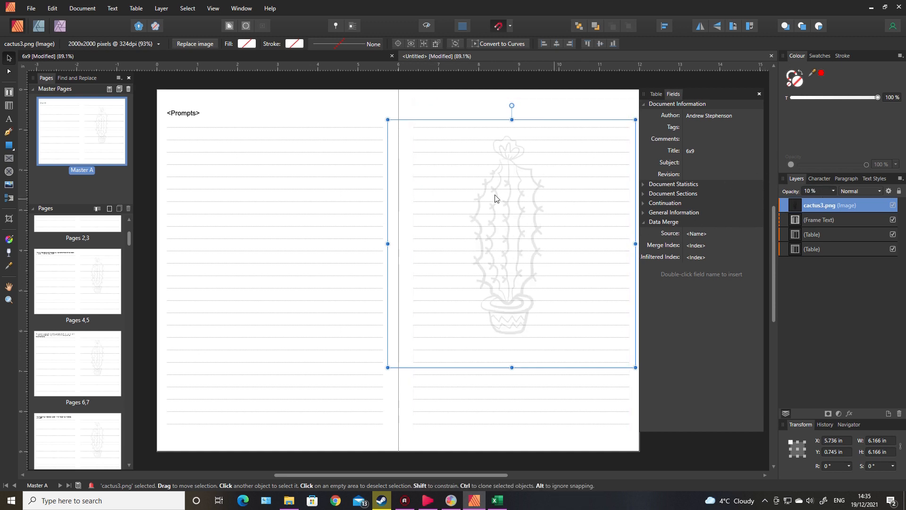
Leave the master and scroll the merged spreads to see the faint cactus on each.
{"action": "left_click", "coordinate": [317, 340]}
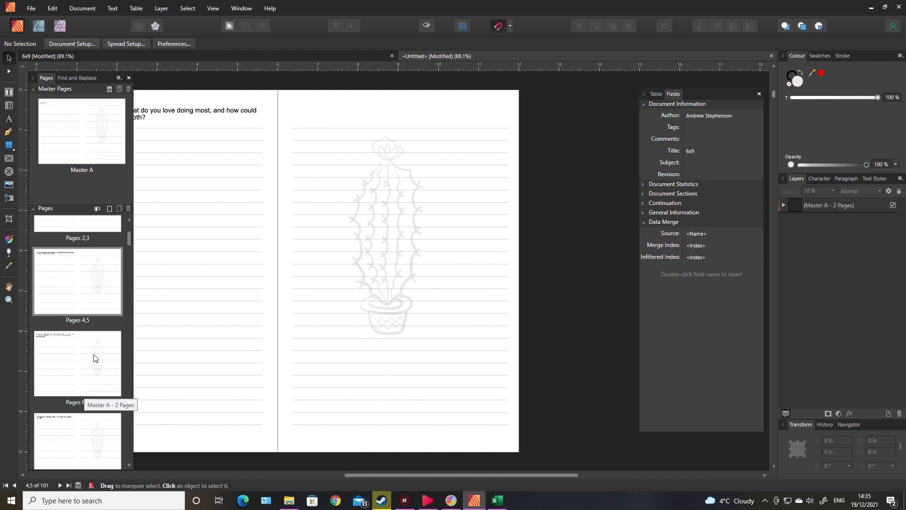
{"action": "scroll", "scroll_direction": "down", "scroll_amount": 3}
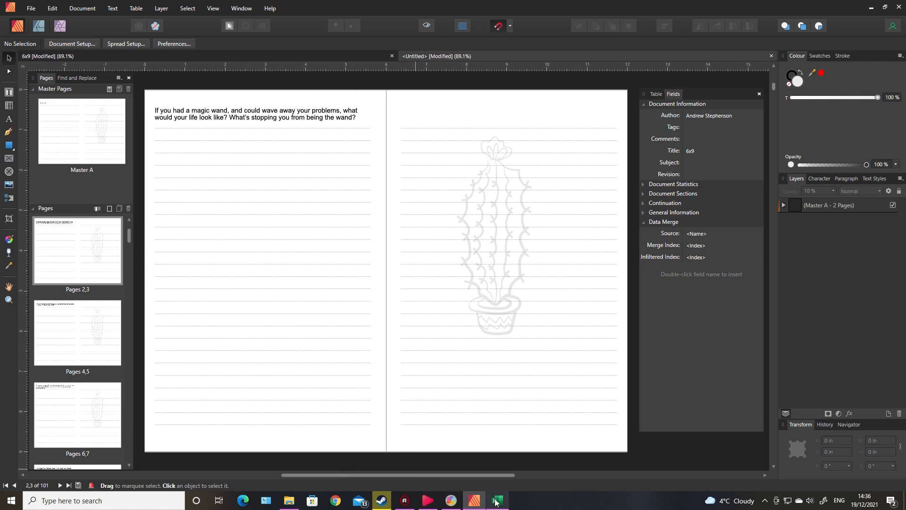
Head column B of the Excel prompts sheet with PICTURES, then return to the journal layout.
{"action": "left_click", "coordinate": [496, 500]}
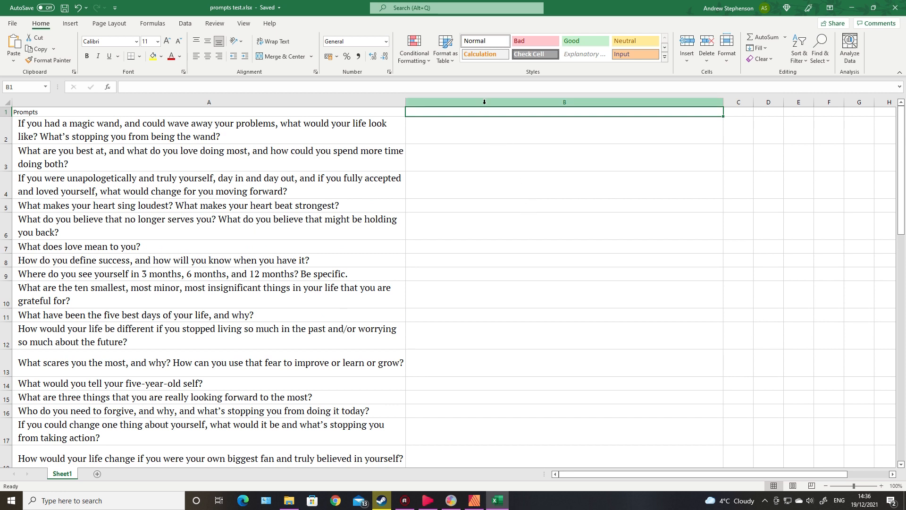
{"action": "type", "text": "PICTURES"}
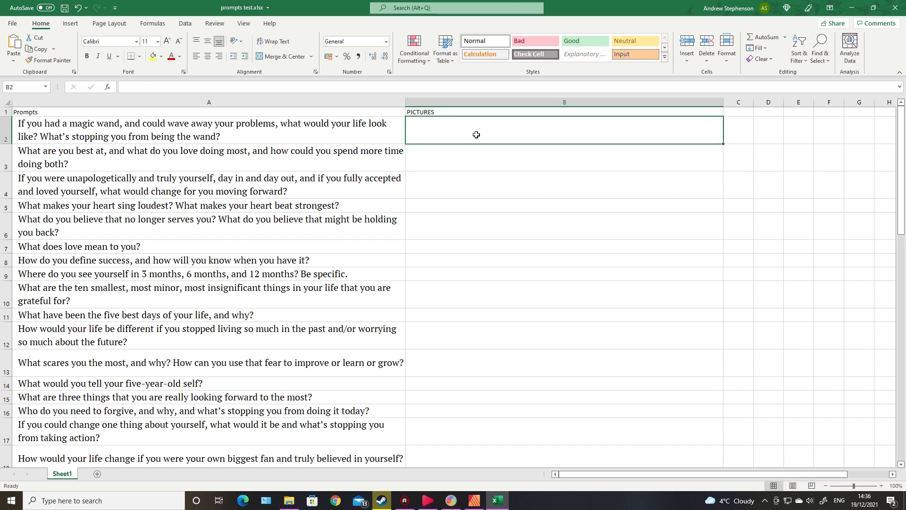
{"action": "left_click", "coordinate": [473, 500]}
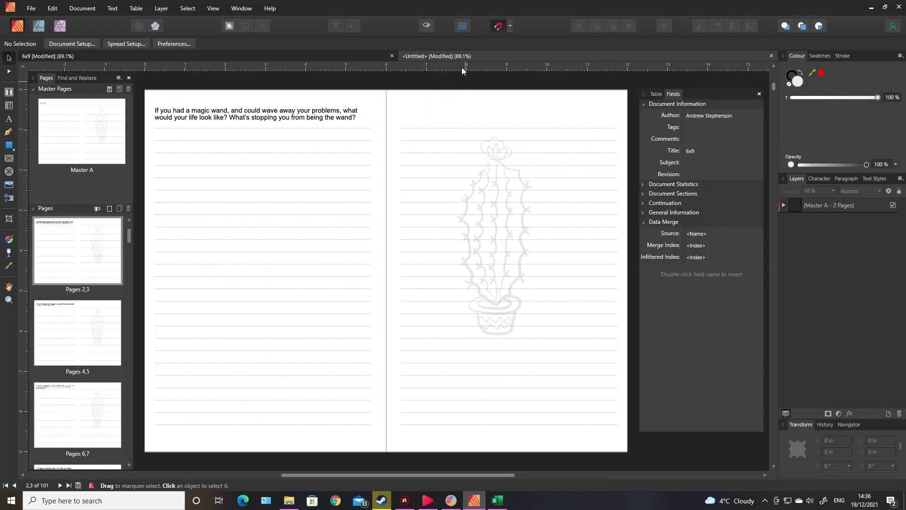
{"action": "mouse_move", "coordinate": [771, 56]}
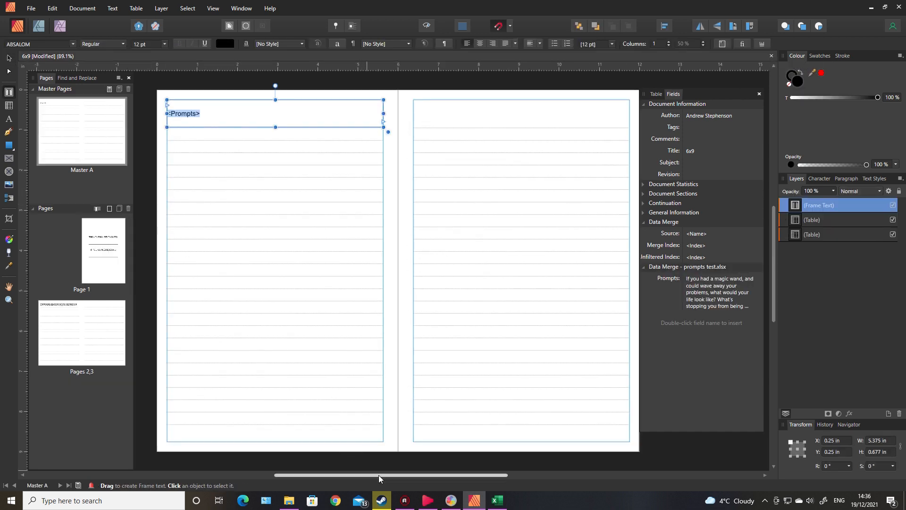
Bring up File Explorer over the original 6x9 template to browse the clipart bundles.
{"action": "left_click", "coordinate": [289, 500]}
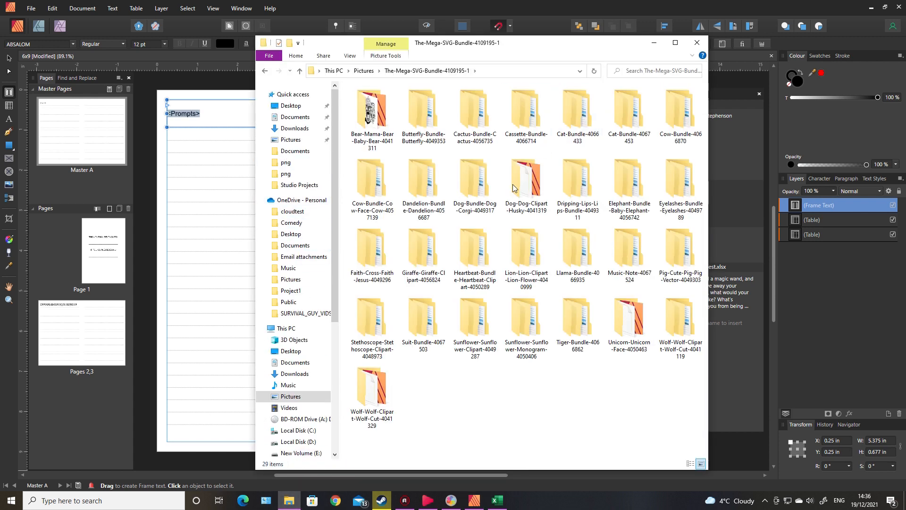
Navigate Cat-Bundle-4066433 > cat > png and copy that folder's address.
{"action": "left_click", "coordinate": [474, 110]}
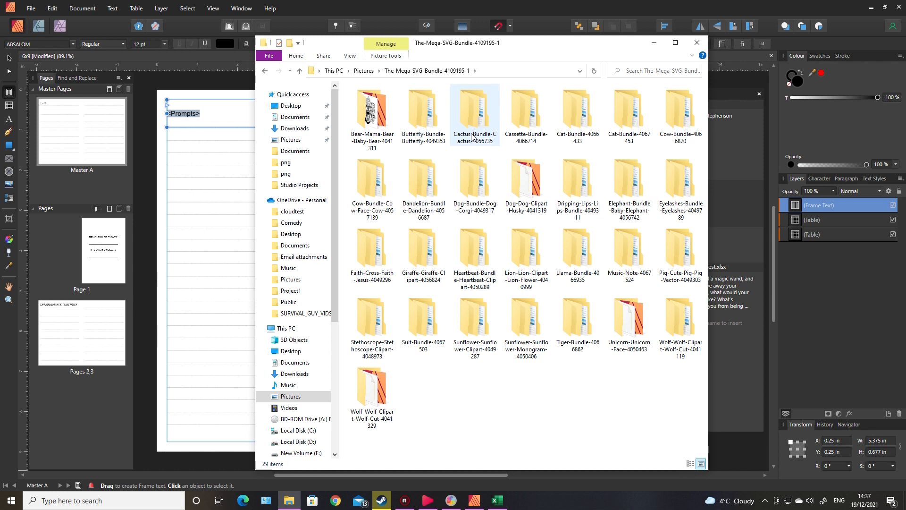
{"action": "double_click", "coordinate": [577, 110]}
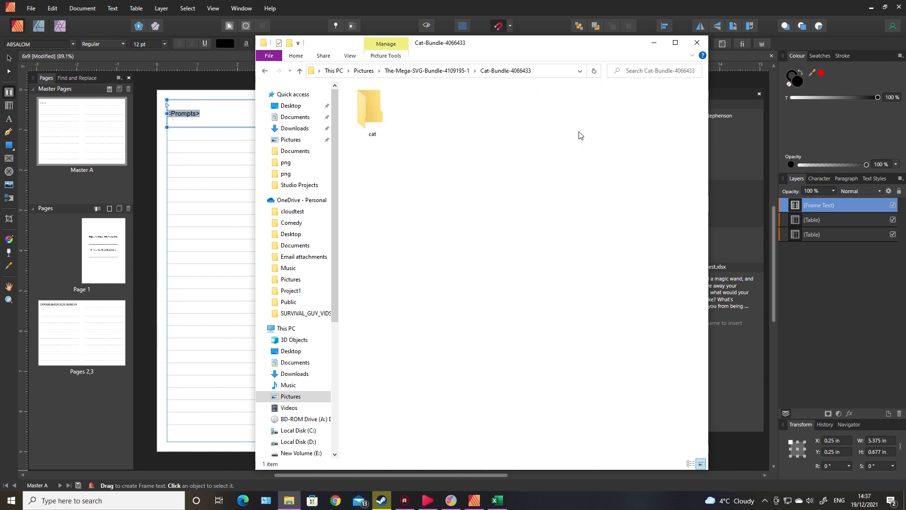
{"action": "double_click", "coordinate": [371, 107]}
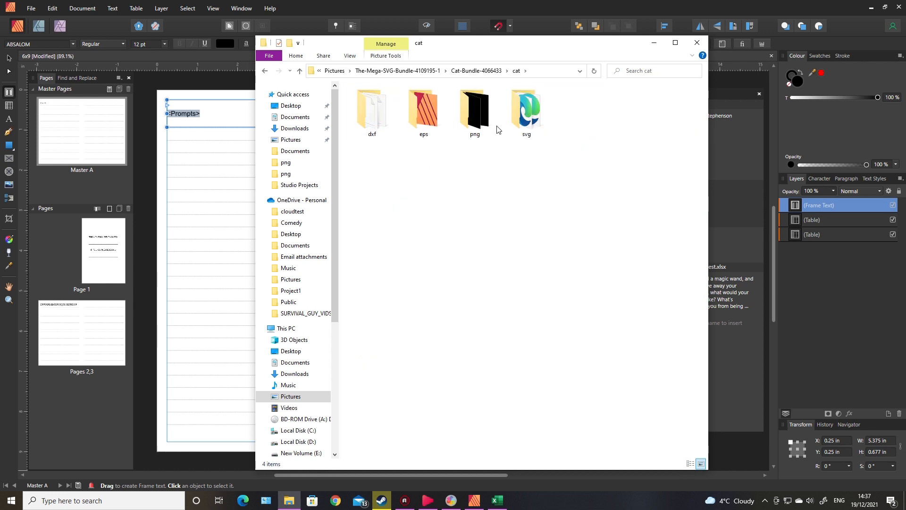
{"action": "left_click", "coordinate": [474, 109]}
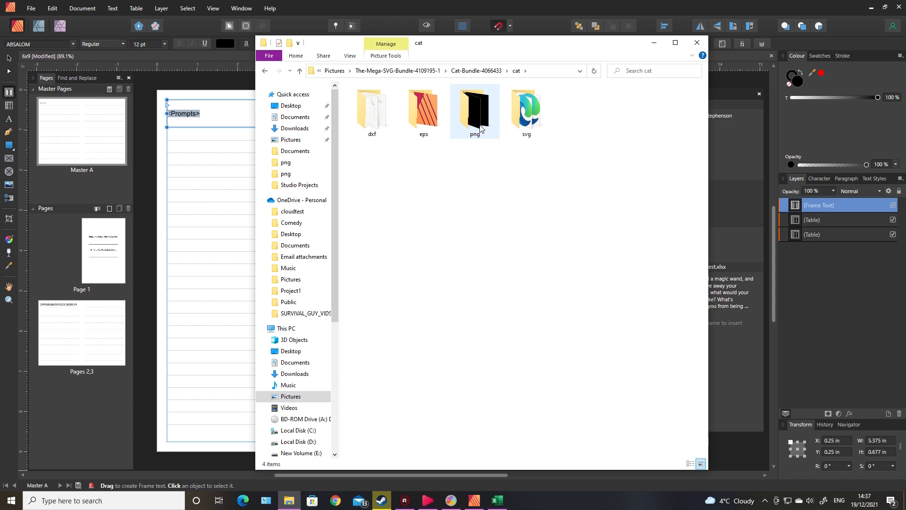
{"action": "double_click", "coordinate": [473, 110]}
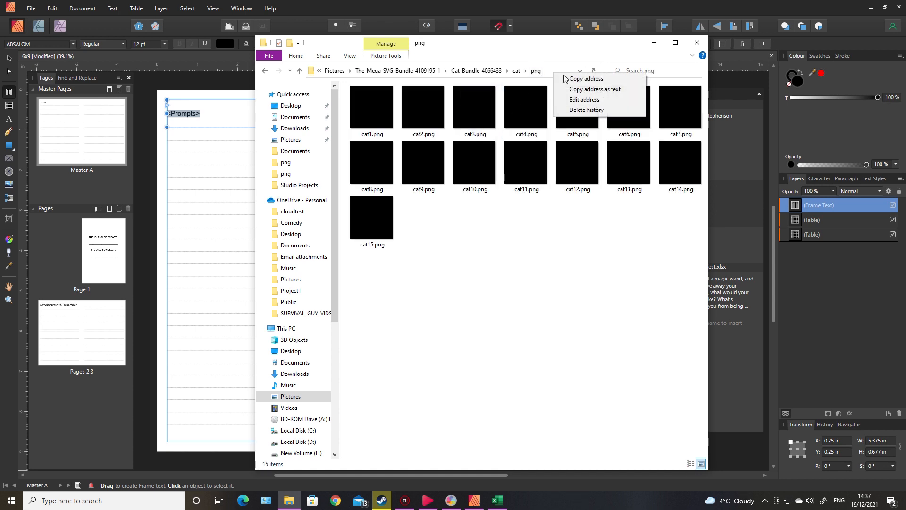
{"action": "mouse_move", "coordinate": [583, 79]}
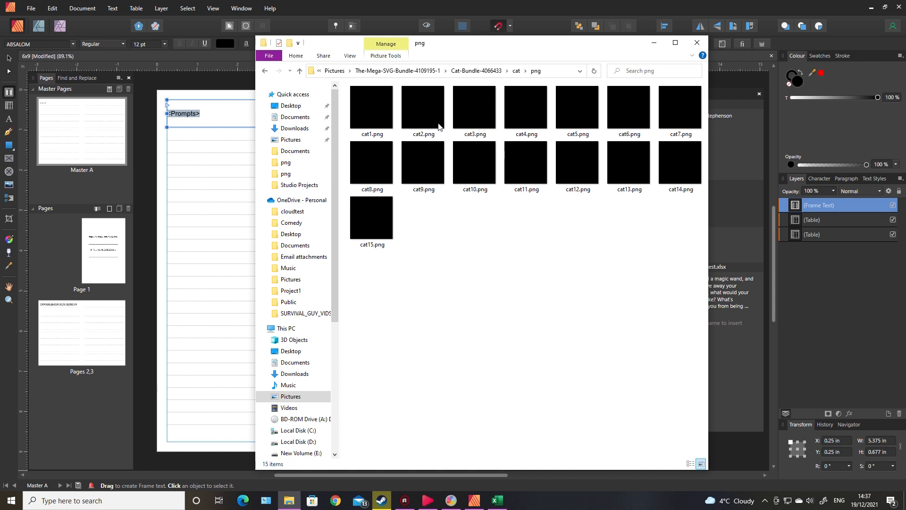
{"action": "left_click", "coordinate": [474, 109]}
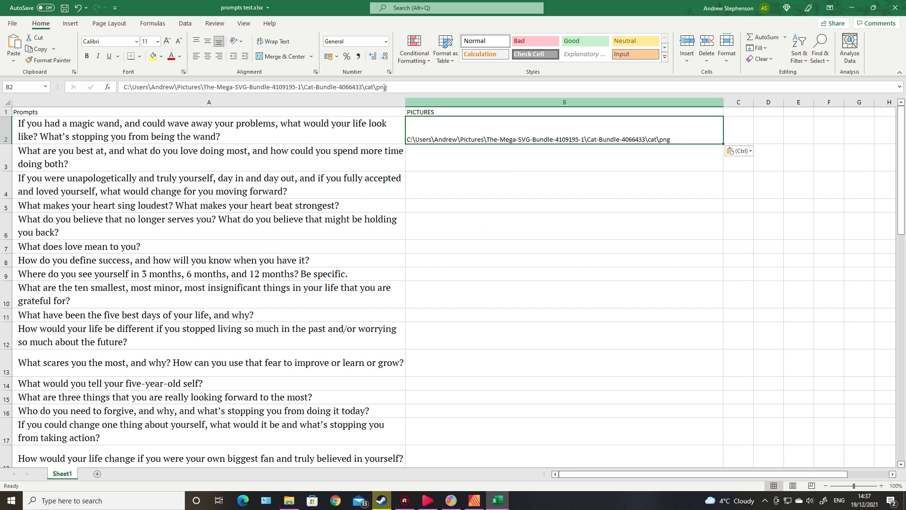
Complete cell B2 as the full path ending \cat3.png, then return to the journal layout.
{"action": "type", "text": "\\"}
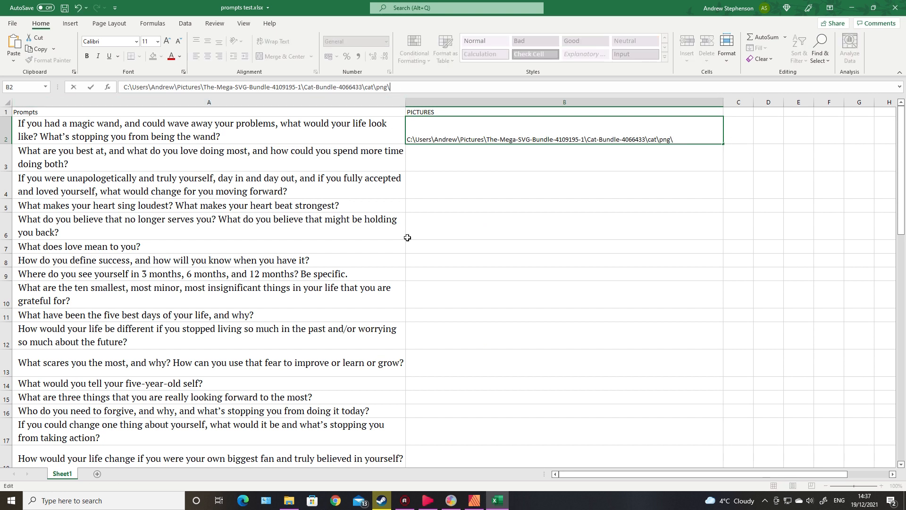
{"action": "mouse_move", "coordinate": [381, 500]}
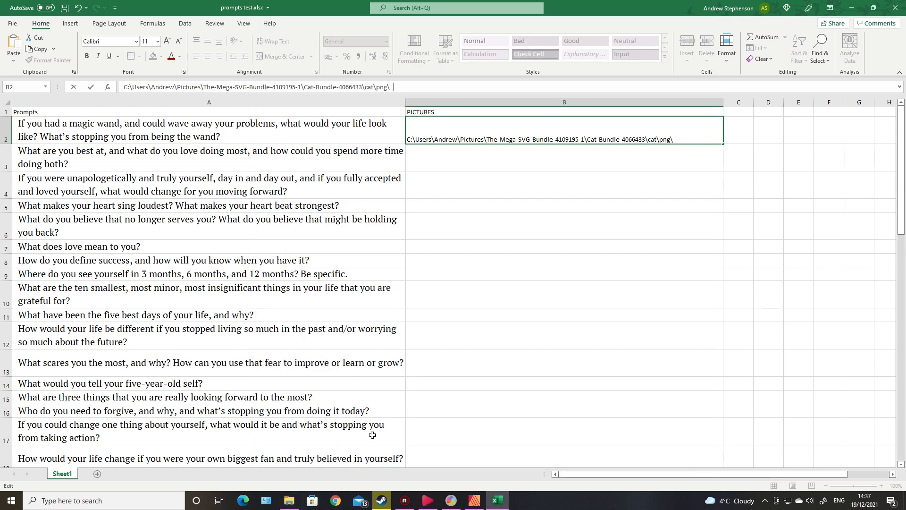
{"action": "type", "text": "C"}
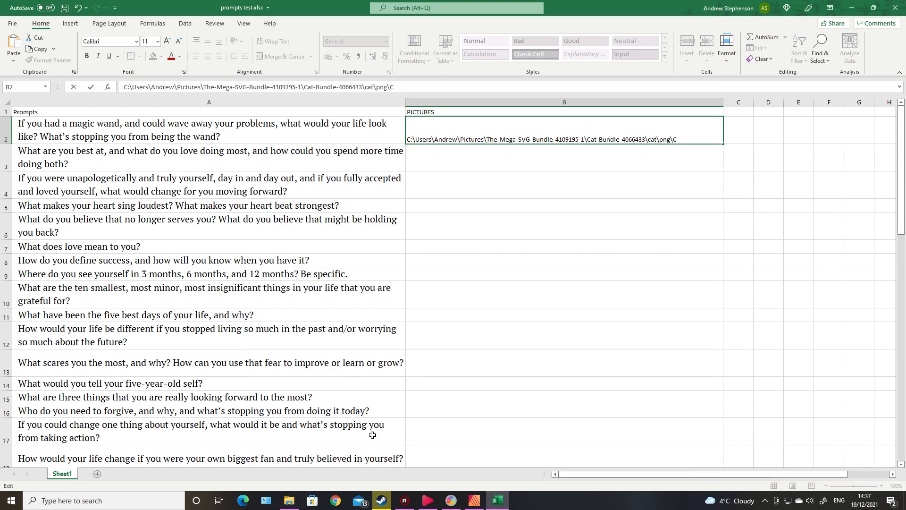
{"action": "type", "text": "at3"}
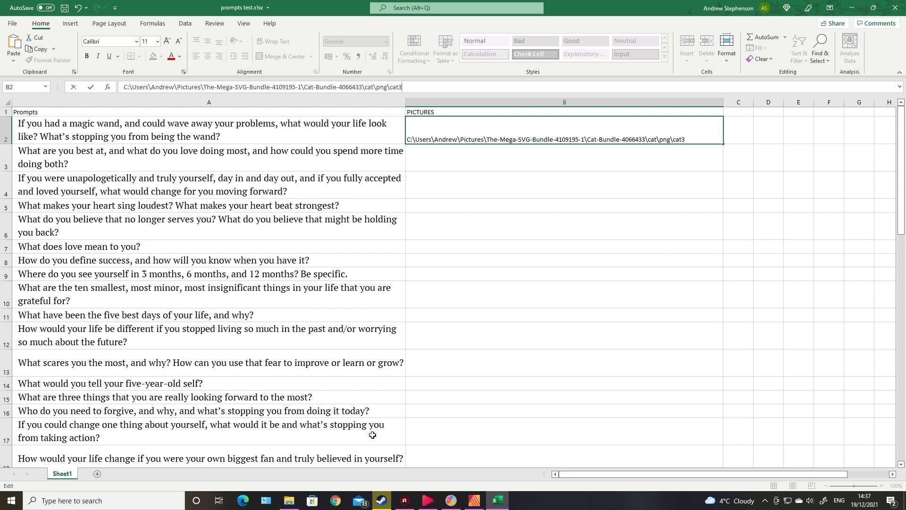
{"action": "type", "text": ".png"}
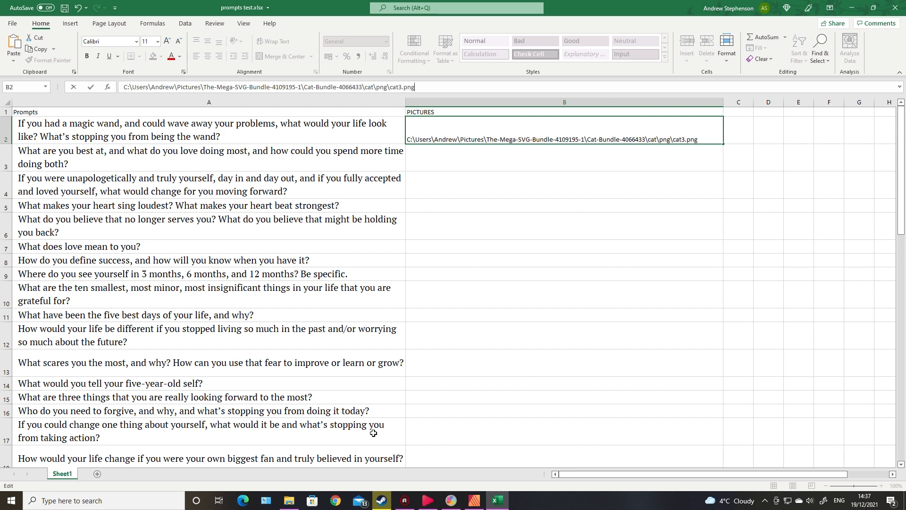
{"action": "key", "text": "enter"}
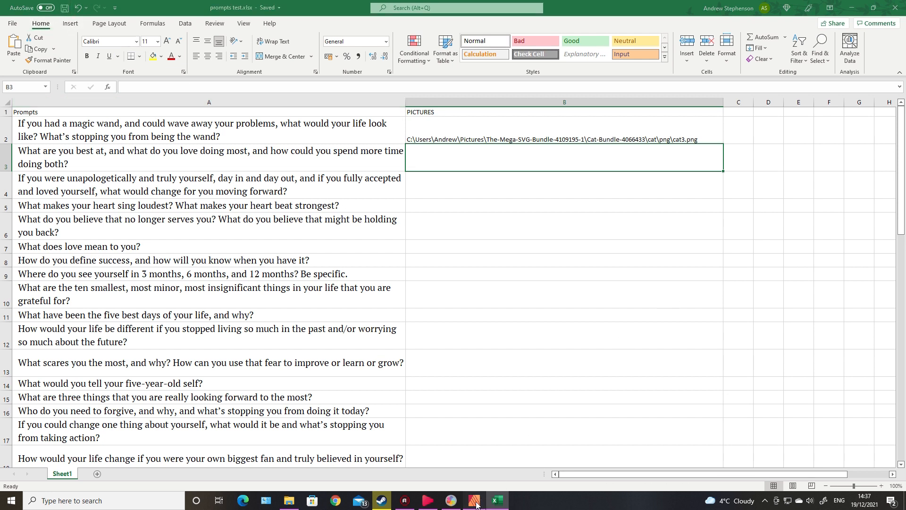
{"action": "left_click", "coordinate": [473, 500]}
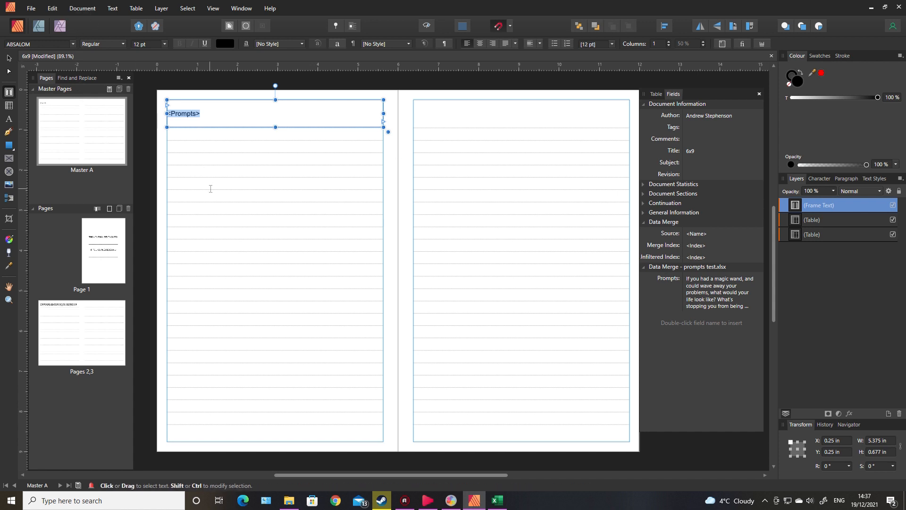
Bring up the Data Merge Manager to check prompts test.xlsx now shows Prompts and PICTURES fields.
{"action": "left_click", "coordinate": [83, 8]}
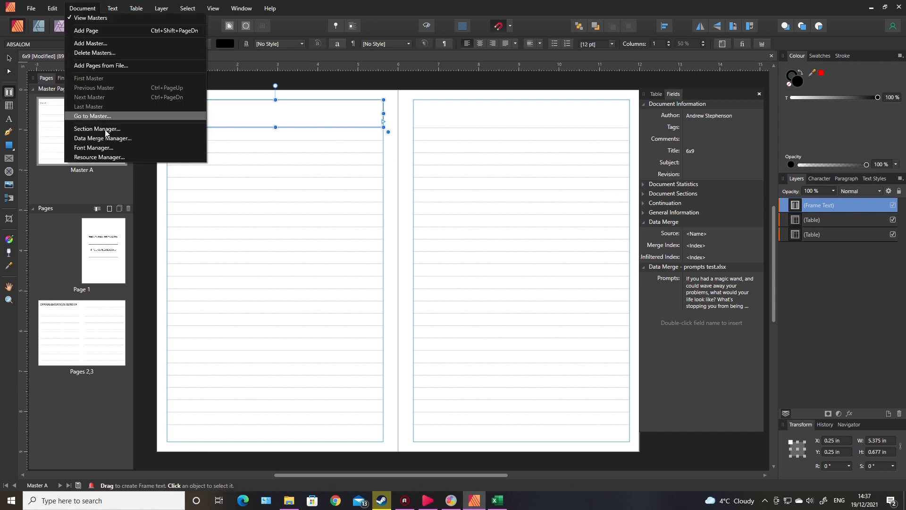
{"action": "left_click", "coordinate": [103, 138]}
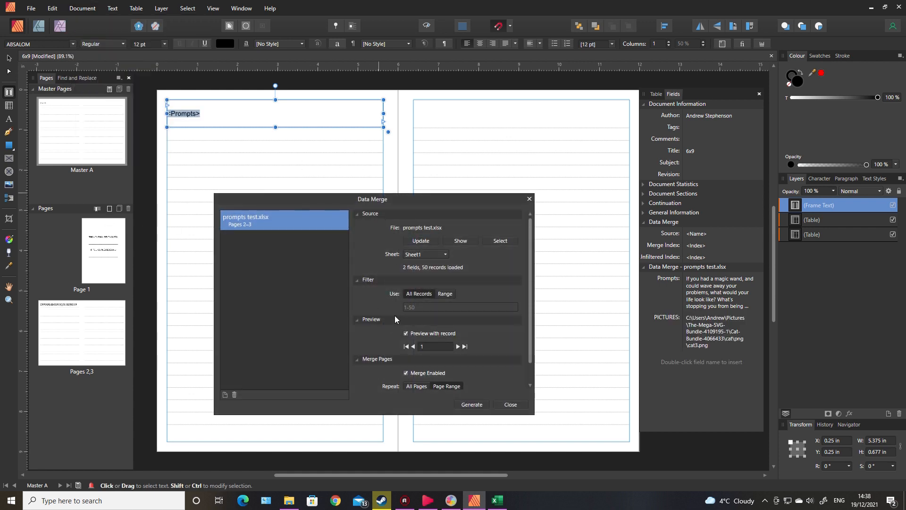
{"action": "mouse_move", "coordinate": [416, 266]}
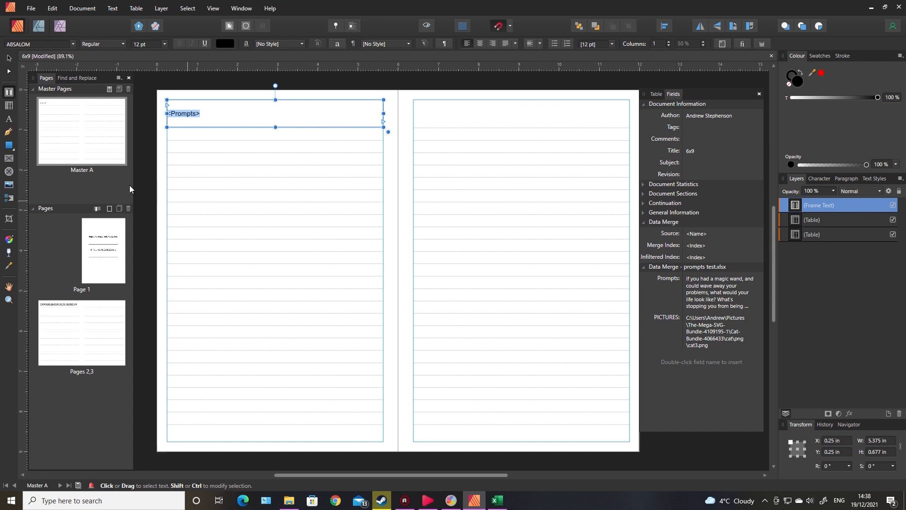
{"action": "mouse_move", "coordinate": [10, 161]}
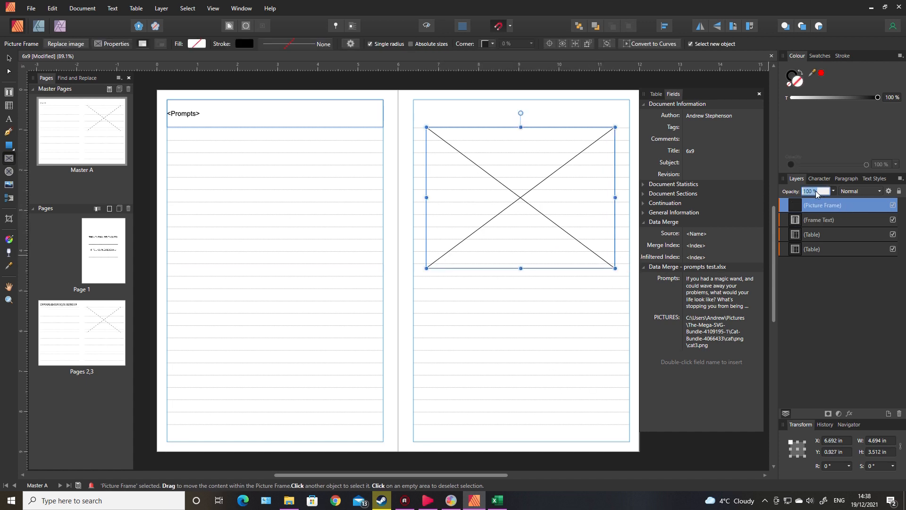
Give the right master page's picture frame 10% opacity for the faint cat, then go to Excel.
{"action": "type", "text": "10"}
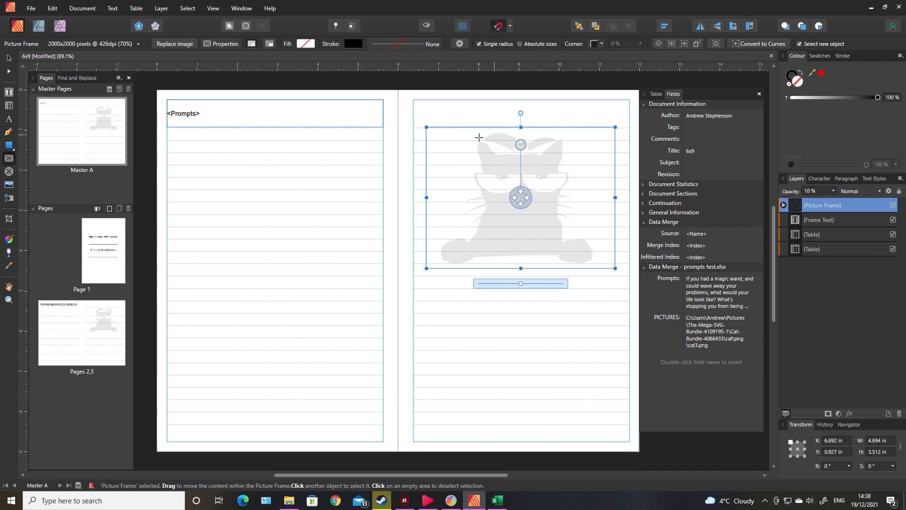
{"action": "left_click", "coordinate": [495, 500]}
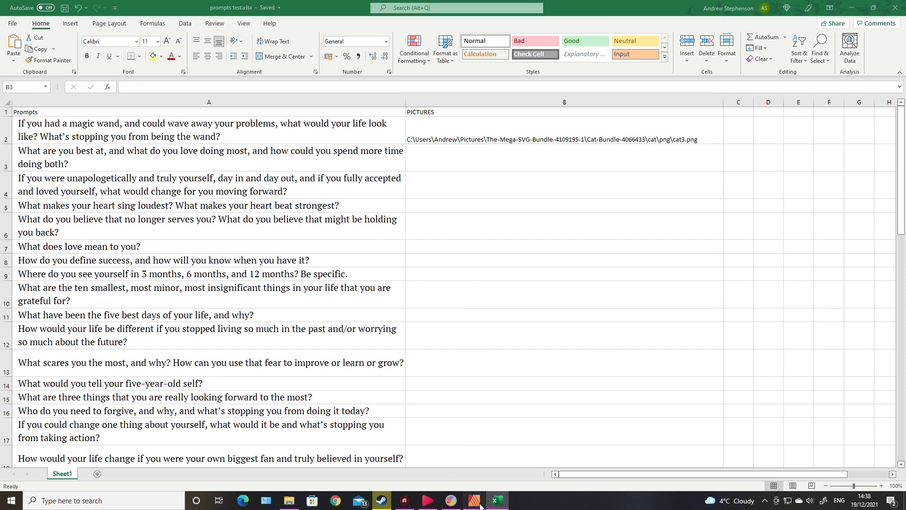
Fill PICTURES rows 3 and 4 with folder paths ending cat2.png and cat6.png.
{"action": "left_click", "coordinate": [473, 500]}
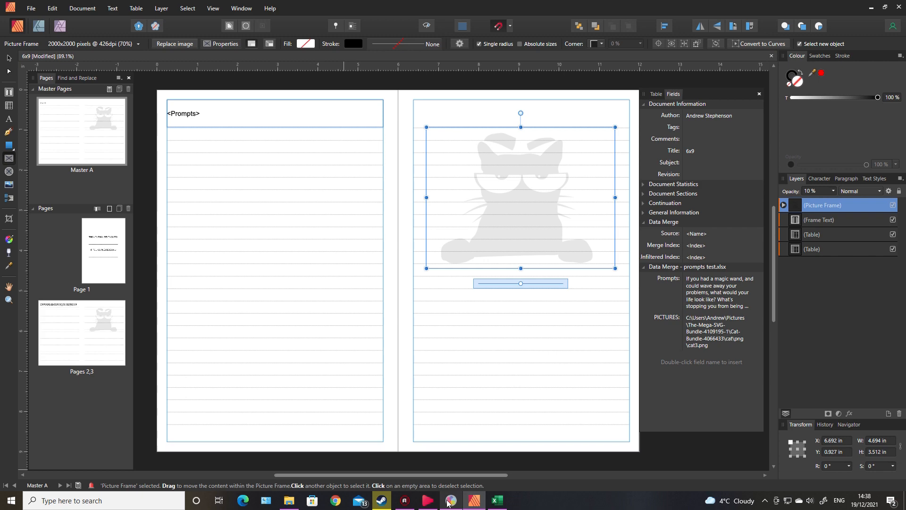
{"action": "left_click", "coordinate": [496, 500]}
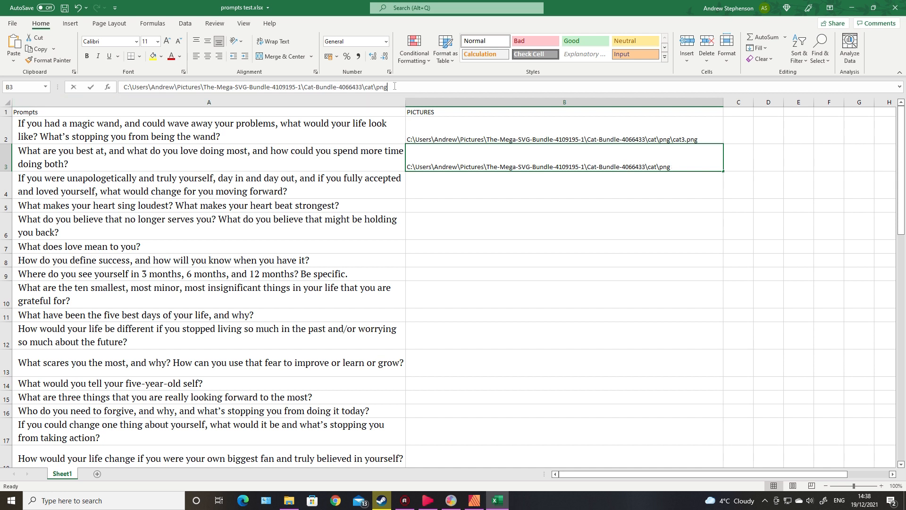
{"action": "type", "text": "cat3.png"}
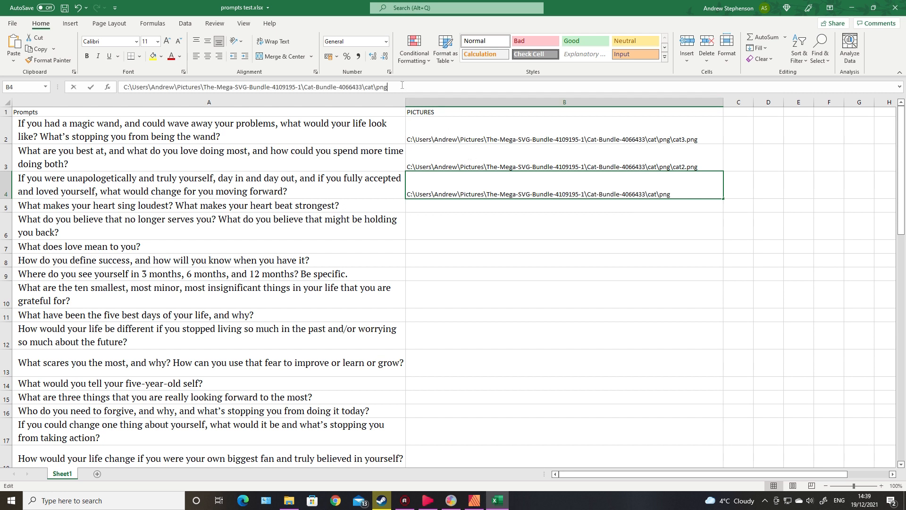
{"action": "type", "text": "\\"}
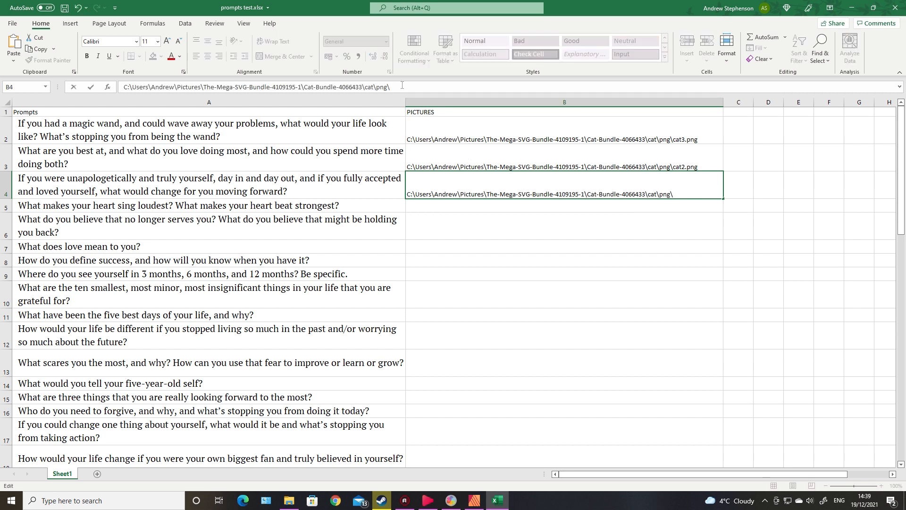
{"action": "type", "text": "cat"}
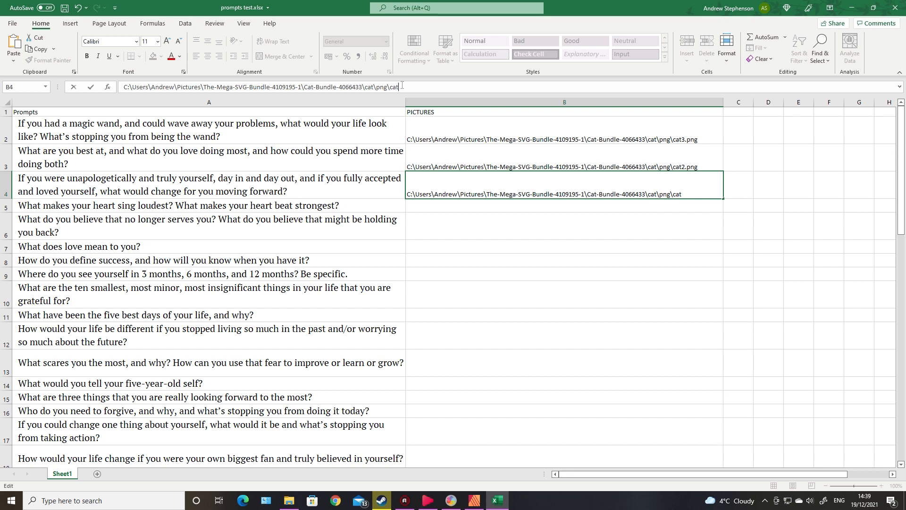
{"action": "type", "text": "6.pn"}
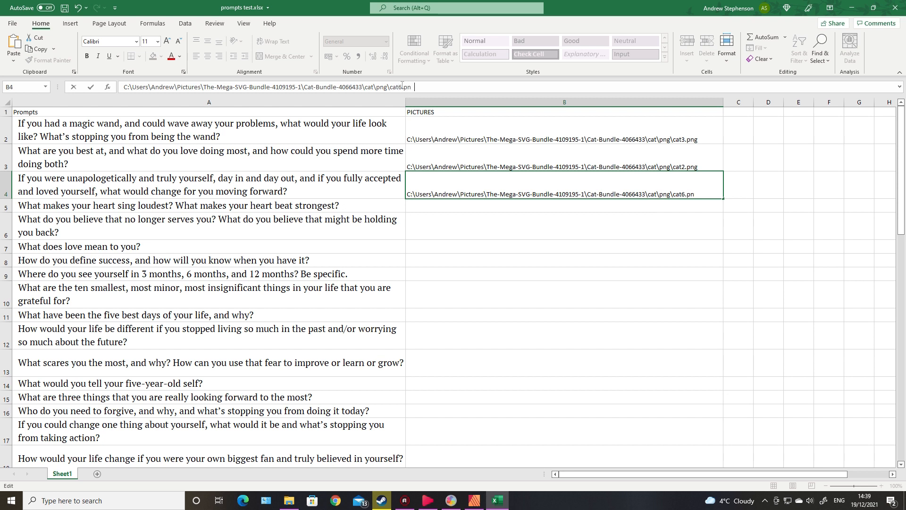
{"action": "type", "text": "g"}
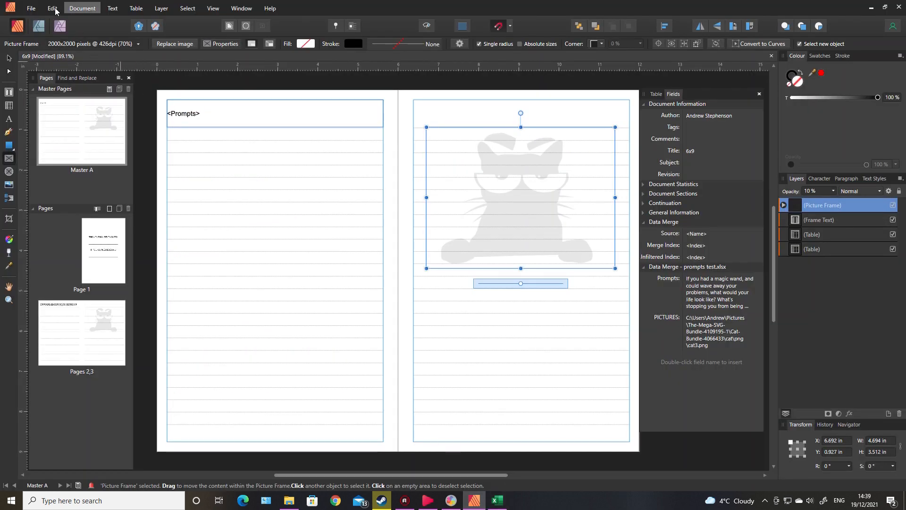
Update the Data Merge Manager records from the edited spreadsheet.
{"action": "left_click", "coordinate": [83, 8]}
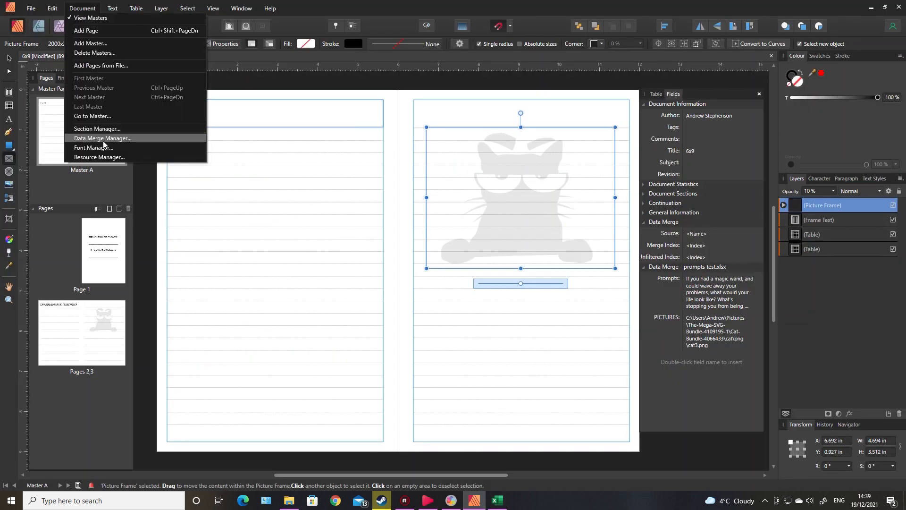
{"action": "left_click", "coordinate": [103, 138]}
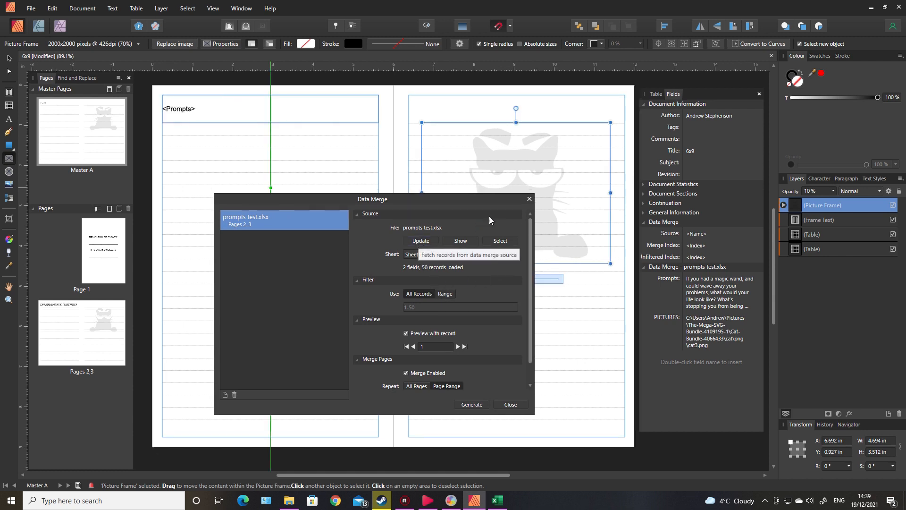
{"action": "left_click", "coordinate": [509, 404]}
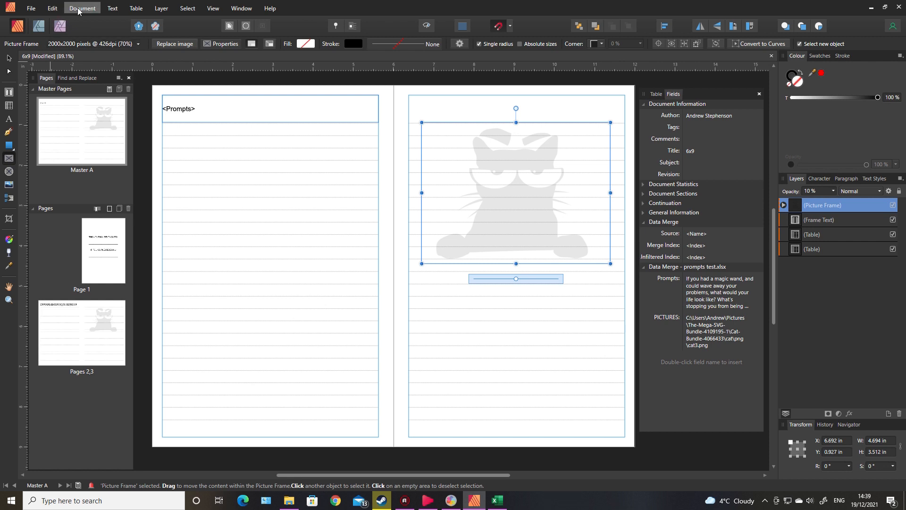
Generate the merged journal pages from the refreshed Data Merge Manager.
{"action": "left_click", "coordinate": [82, 8]}
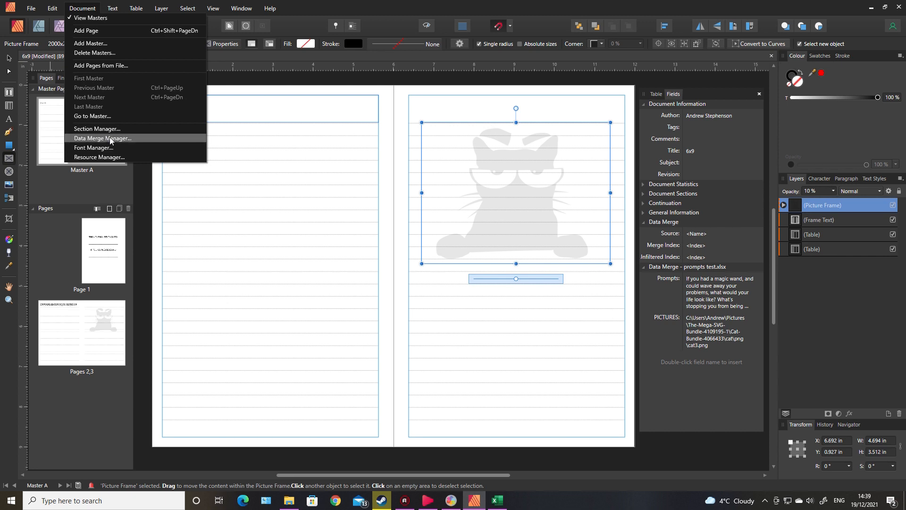
{"action": "left_click", "coordinate": [103, 138]}
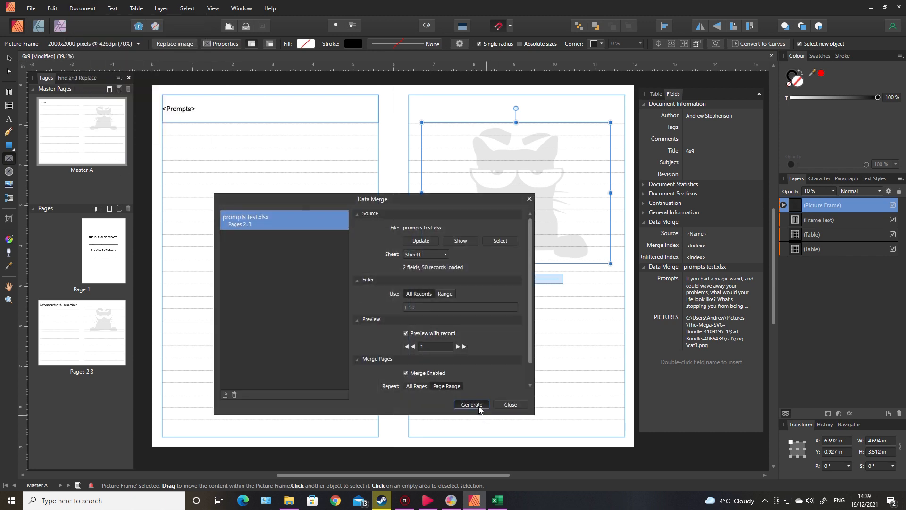
{"action": "left_click", "coordinate": [471, 404]}
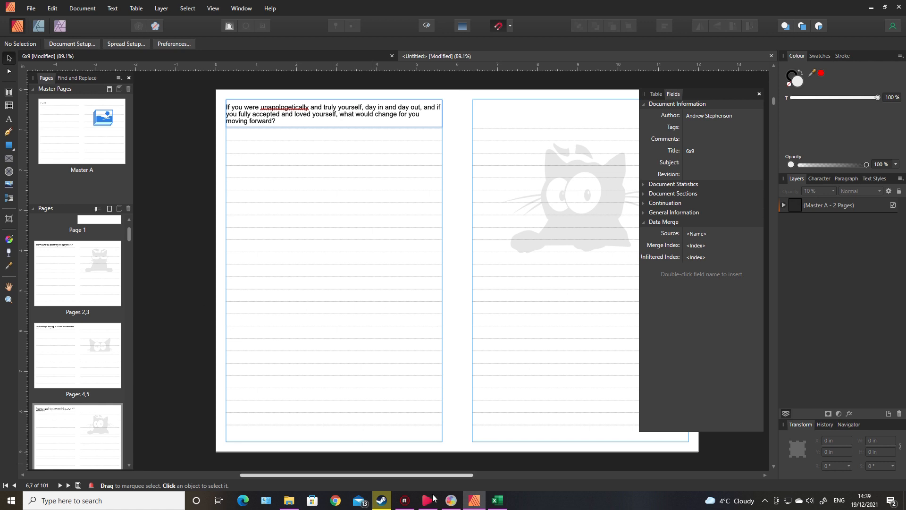
{"action": "mouse_move", "coordinate": [496, 500]}
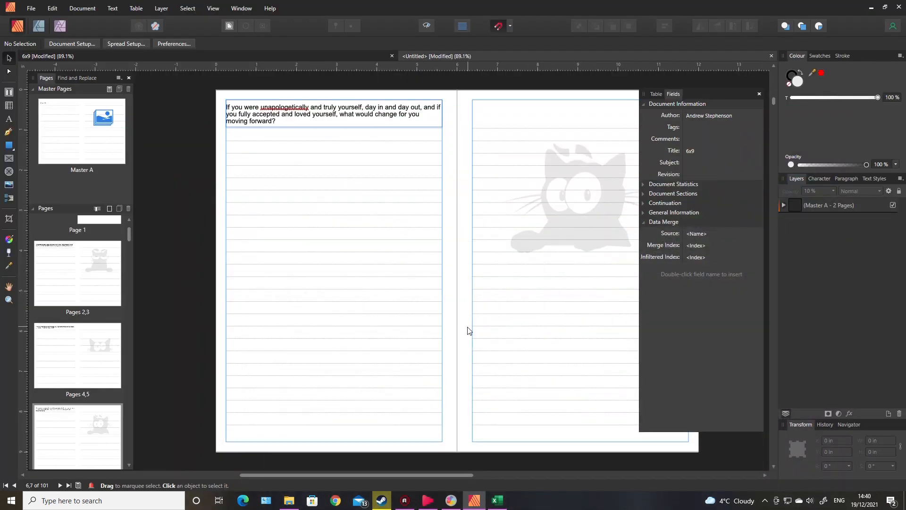
{"action": "mouse_move", "coordinate": [583, 221]}
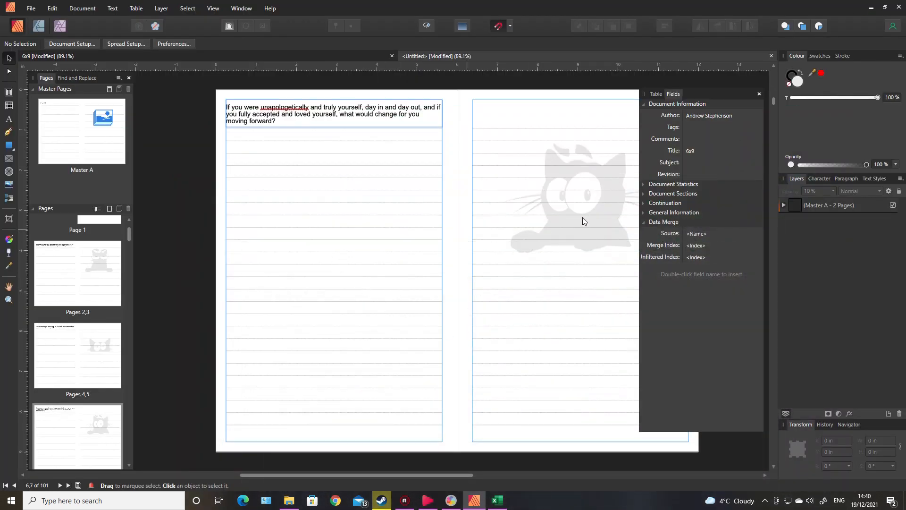
{"action": "mouse_move", "coordinate": [348, 304]}
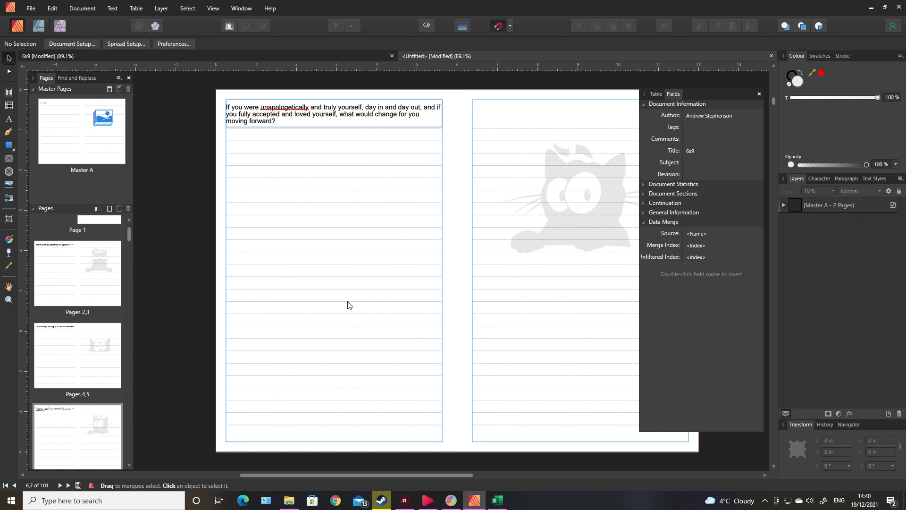
{"action": "mouse_move", "coordinate": [490, 152]}
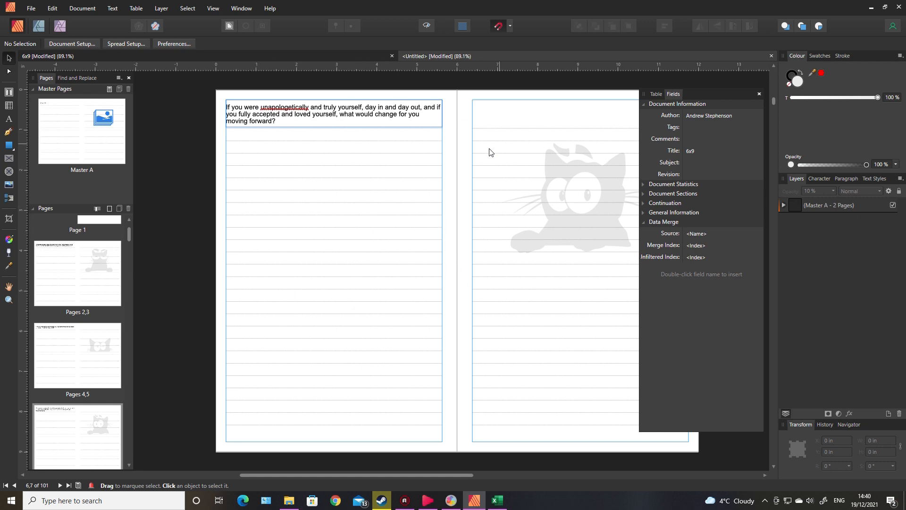
{"action": "mouse_move", "coordinate": [289, 148]}
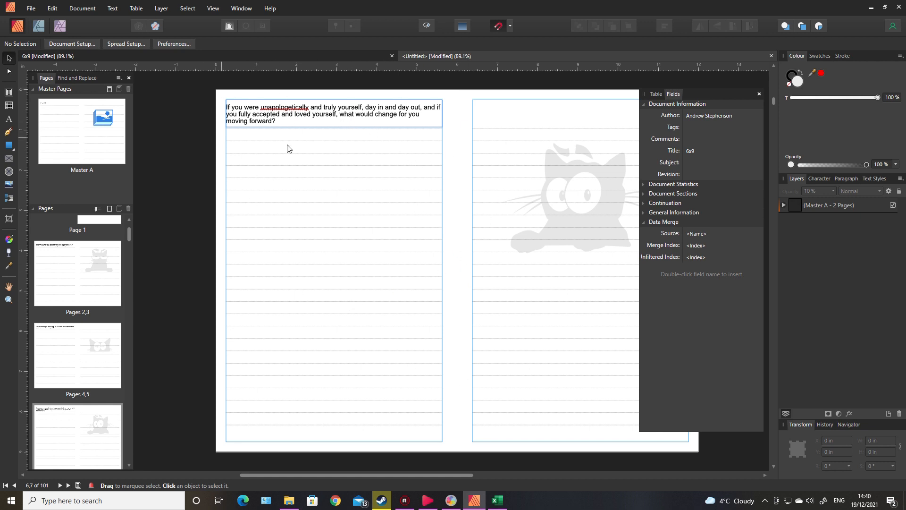
{"action": "mouse_move", "coordinate": [517, 244]}
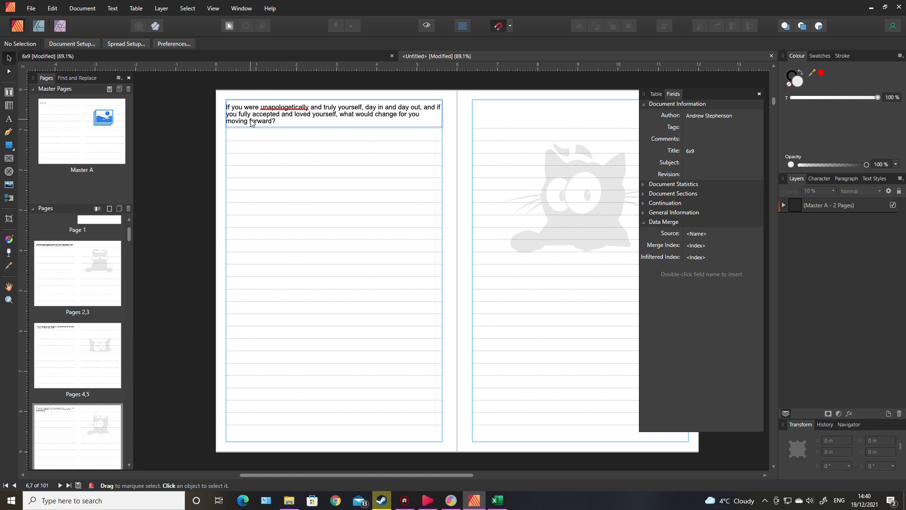
{"action": "mouse_move", "coordinate": [498, 490]}
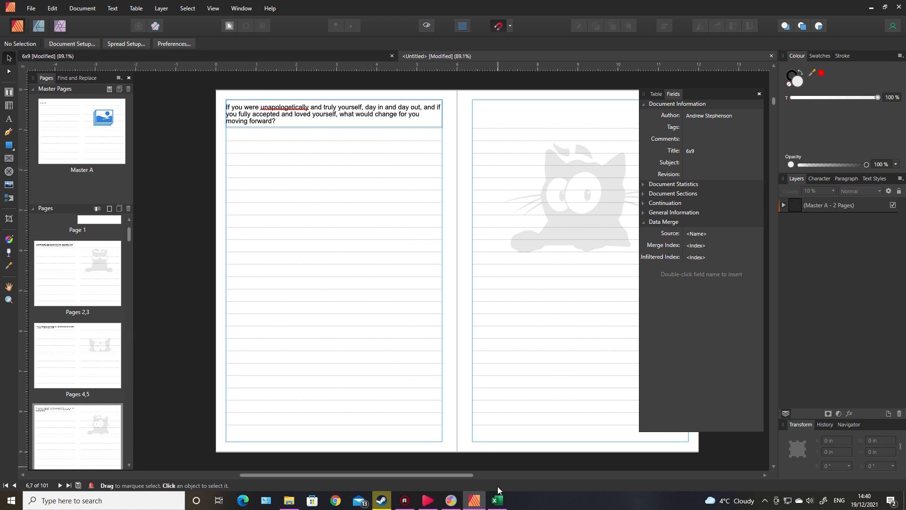
{"action": "mouse_move", "coordinate": [349, 340]}
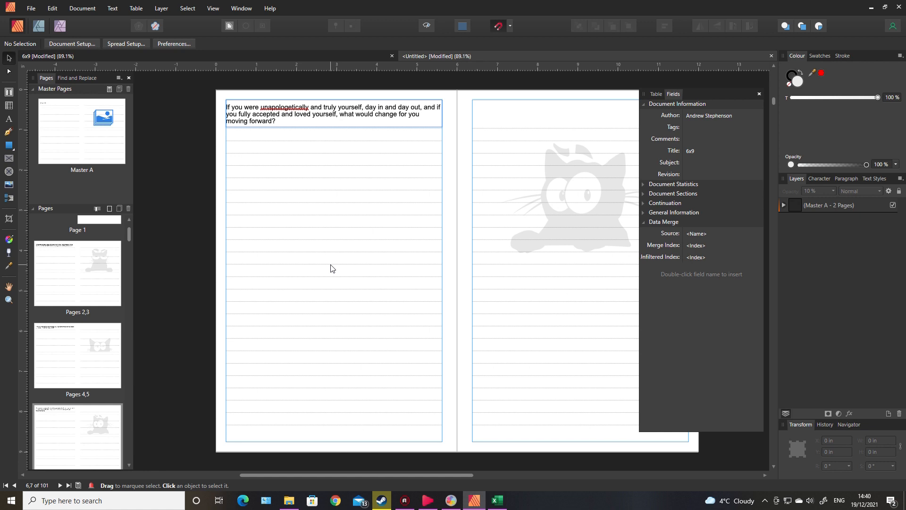
{"action": "mouse_move", "coordinate": [327, 273]}
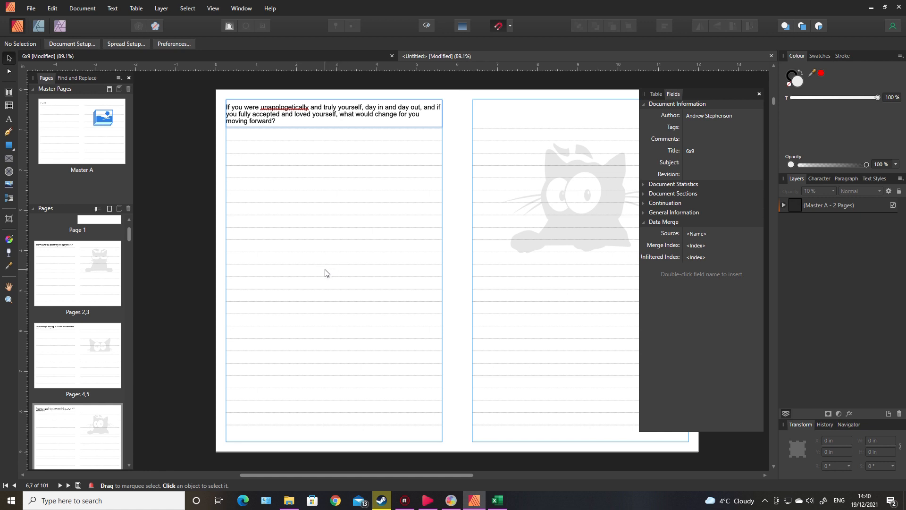
{"action": "mouse_move", "coordinate": [341, 233]}
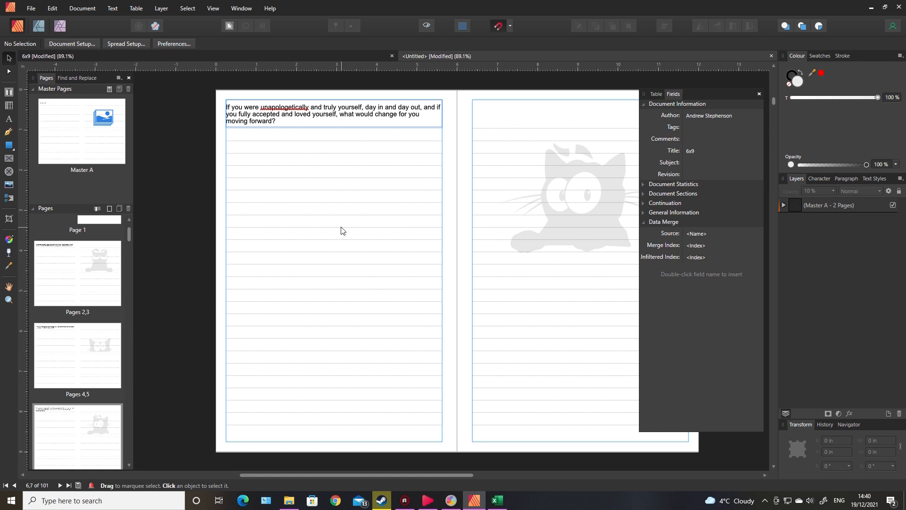
{"action": "mouse_move", "coordinate": [483, 263]}
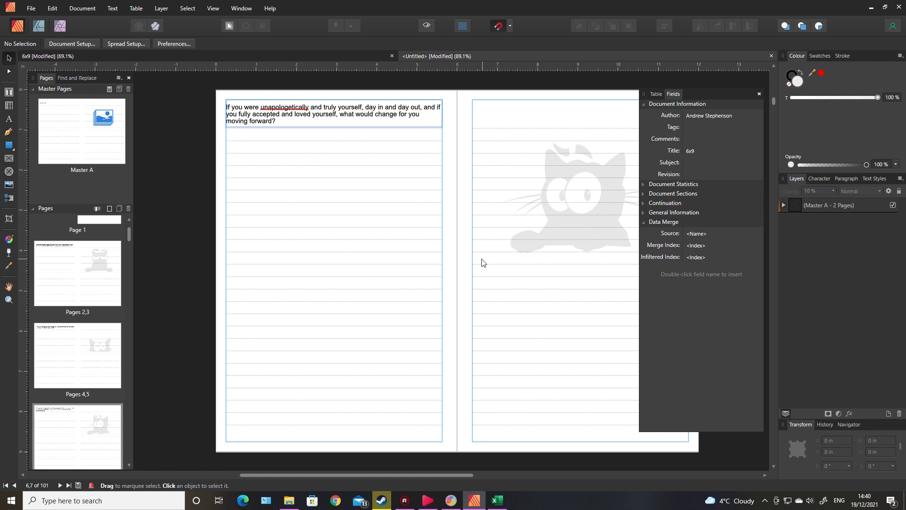